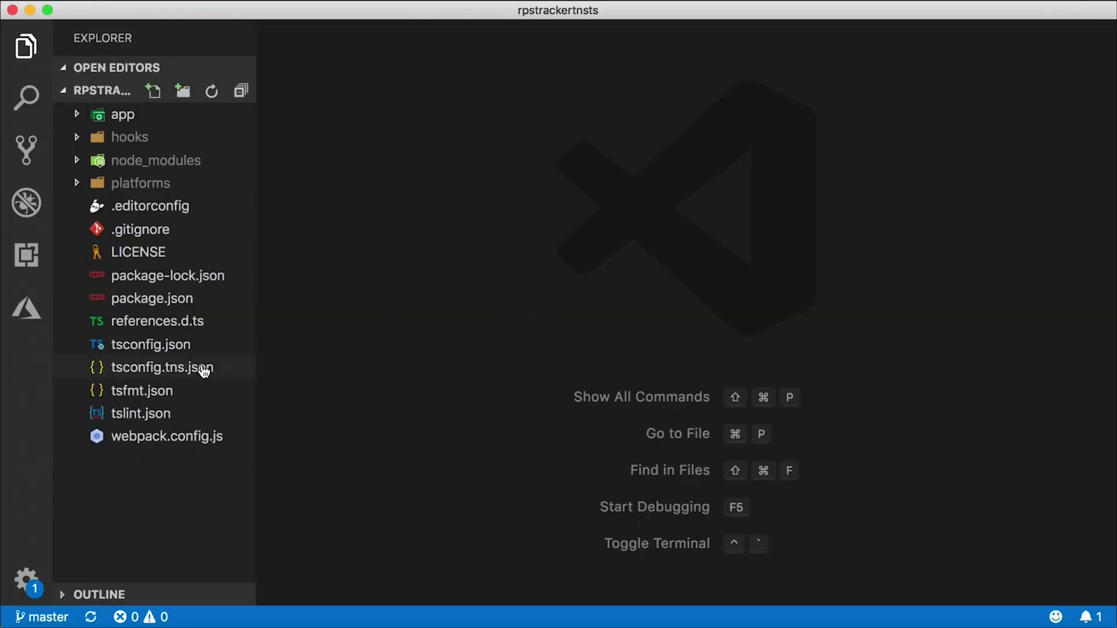
mouse_move(147, 96)
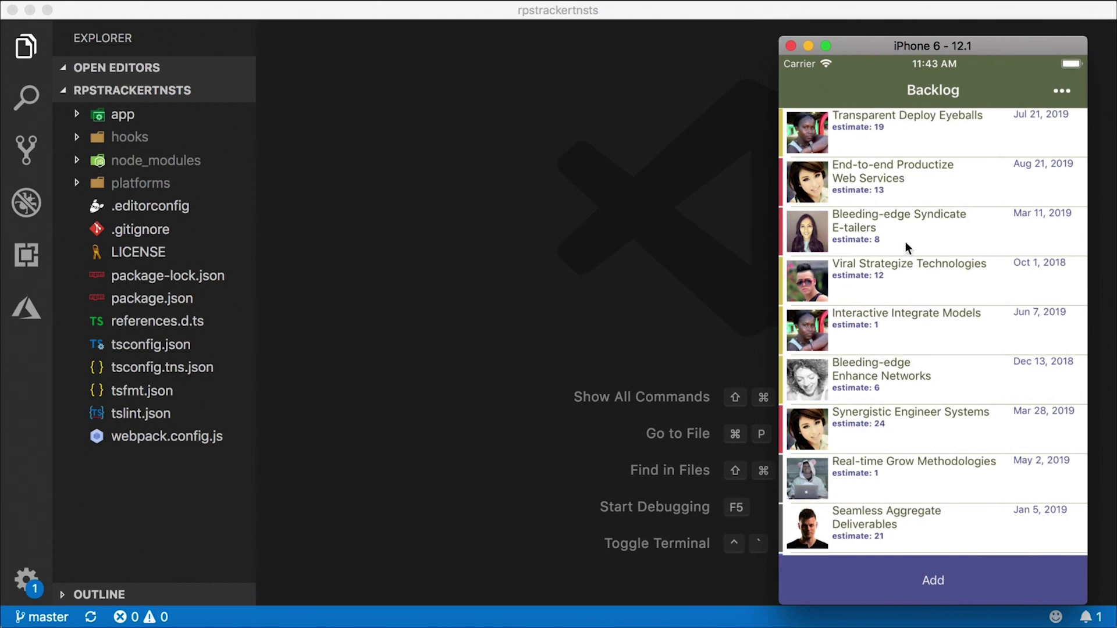
mouse_move(973, 603)
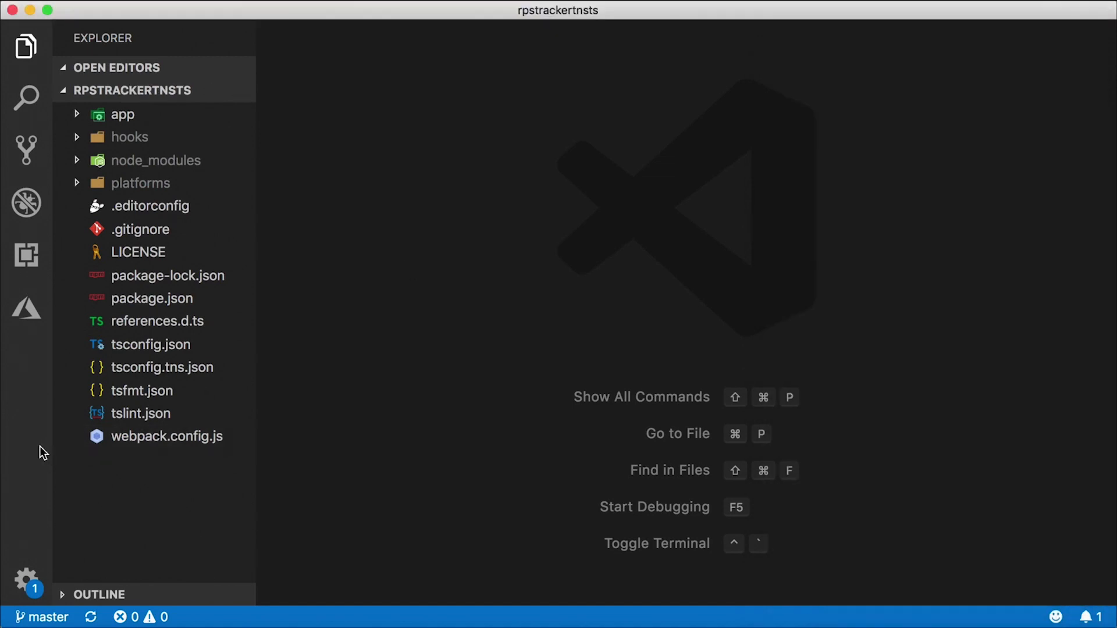
mouse_move(144, 306)
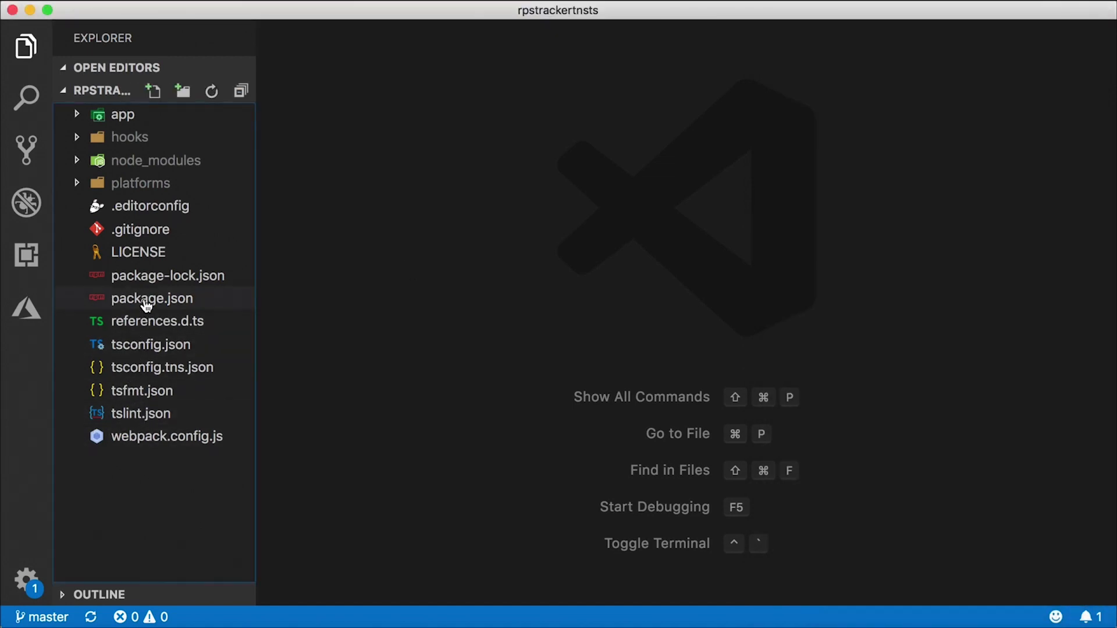
Check tns --version reports 5.4.0 on master, then git checkout -b tns6
left_click(151, 298)
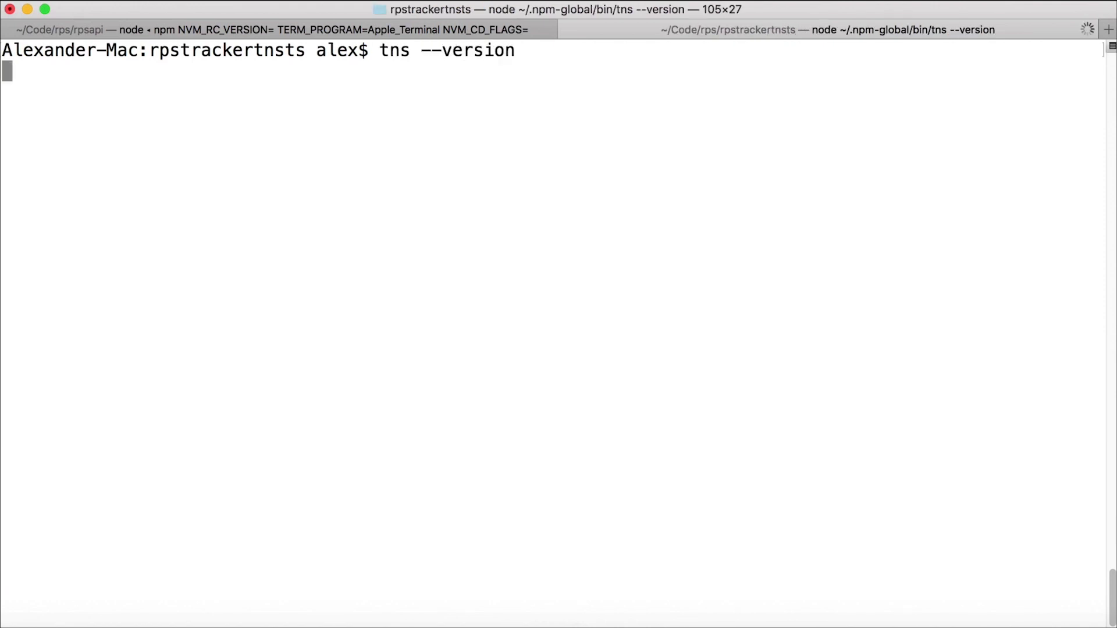
key("Return")
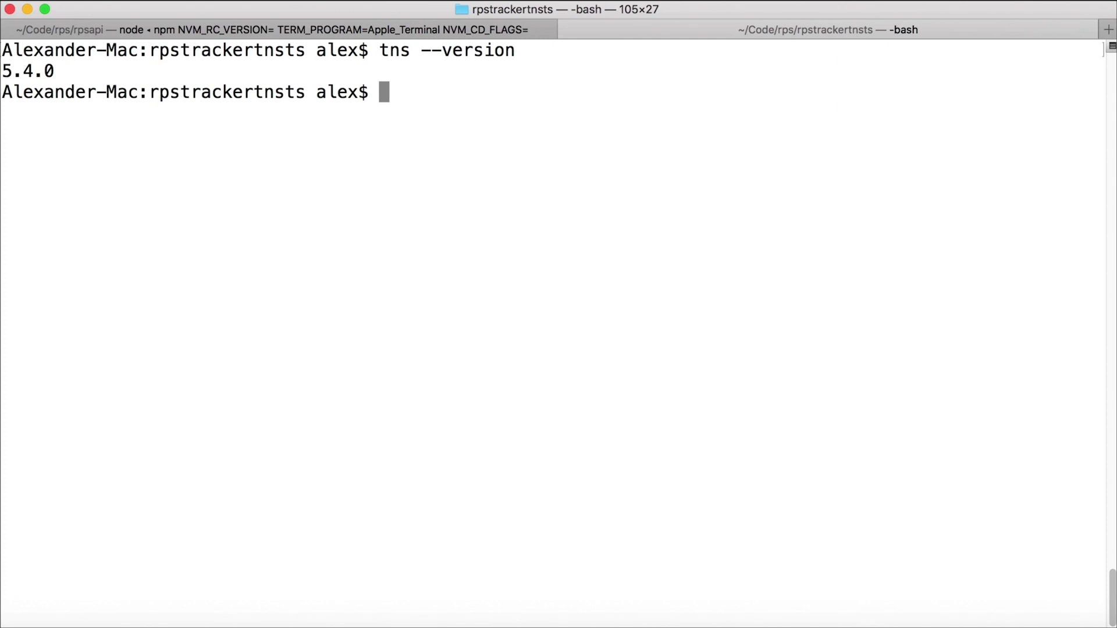
type("git branch")
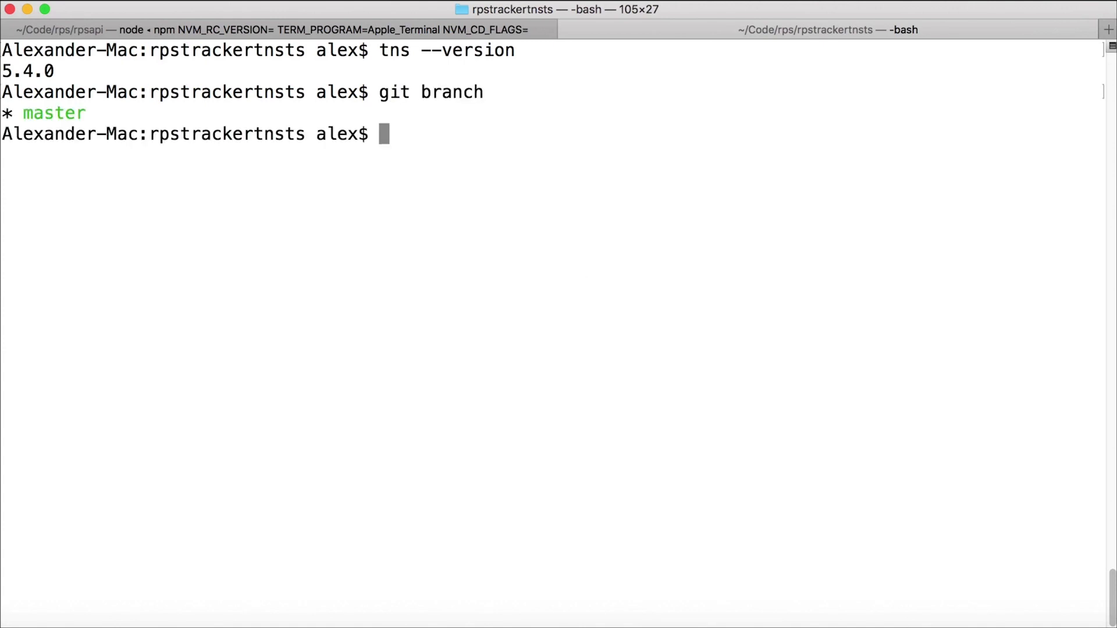
mouse_move(624, 328)
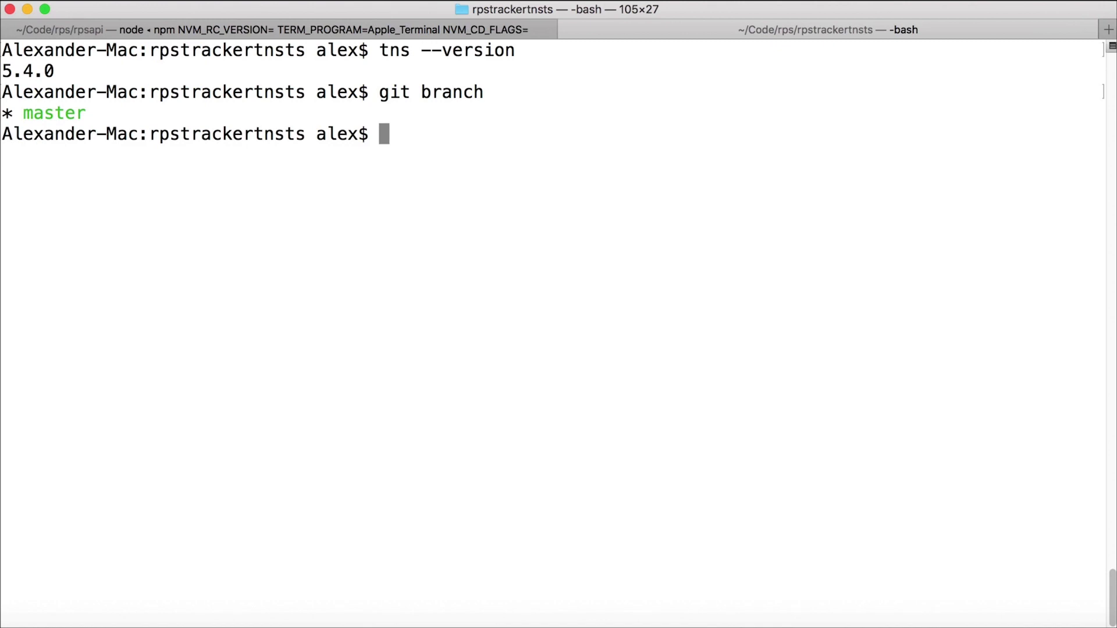
type("git")
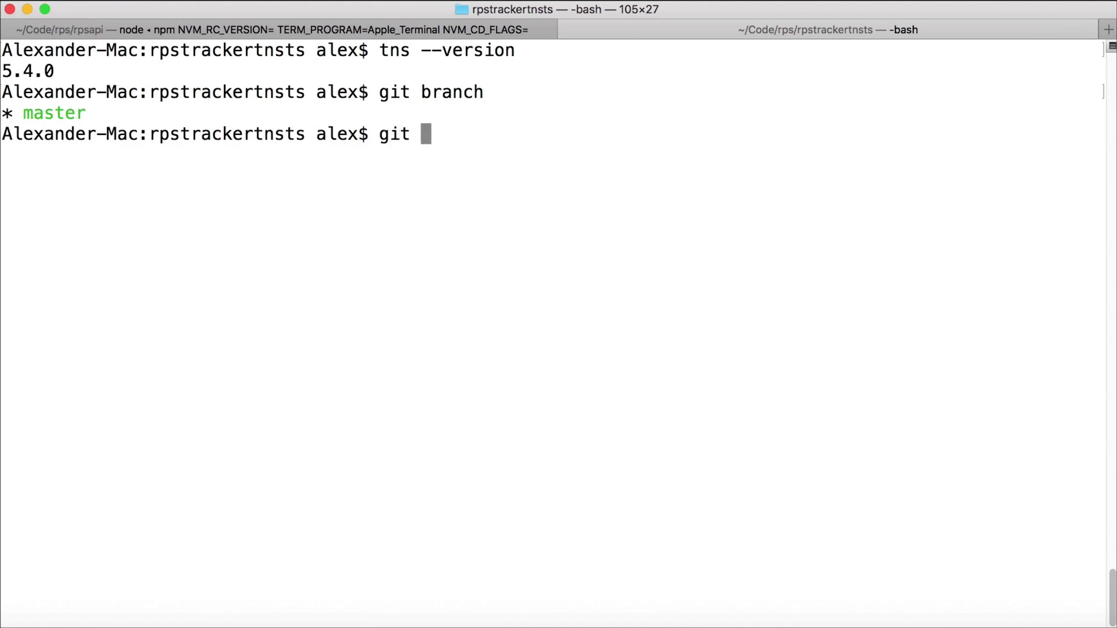
type("checkout -b")
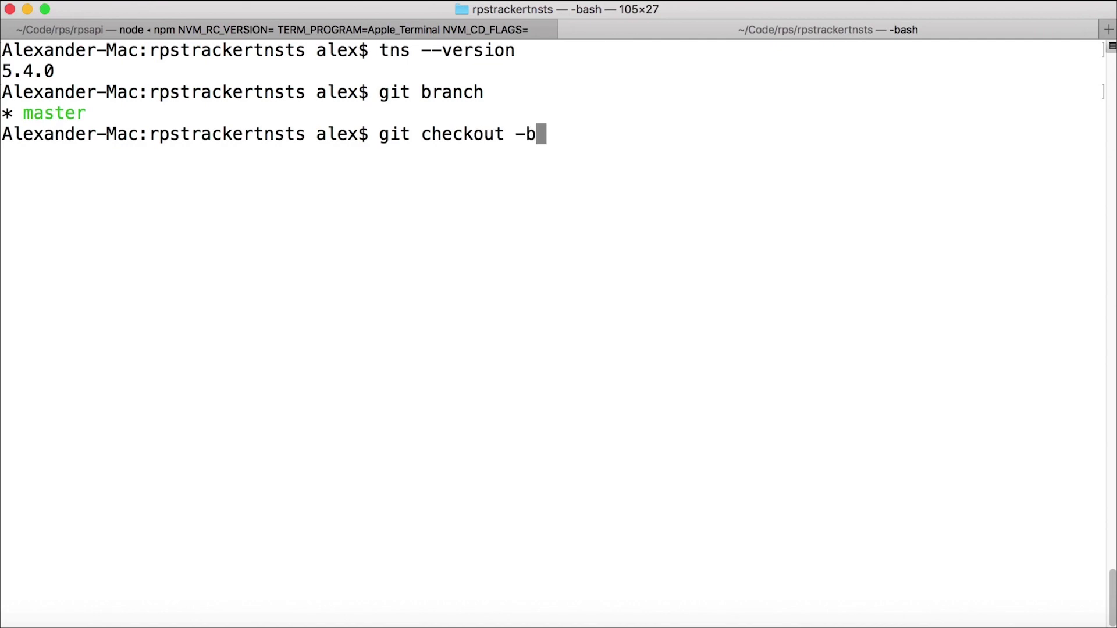
type("t")
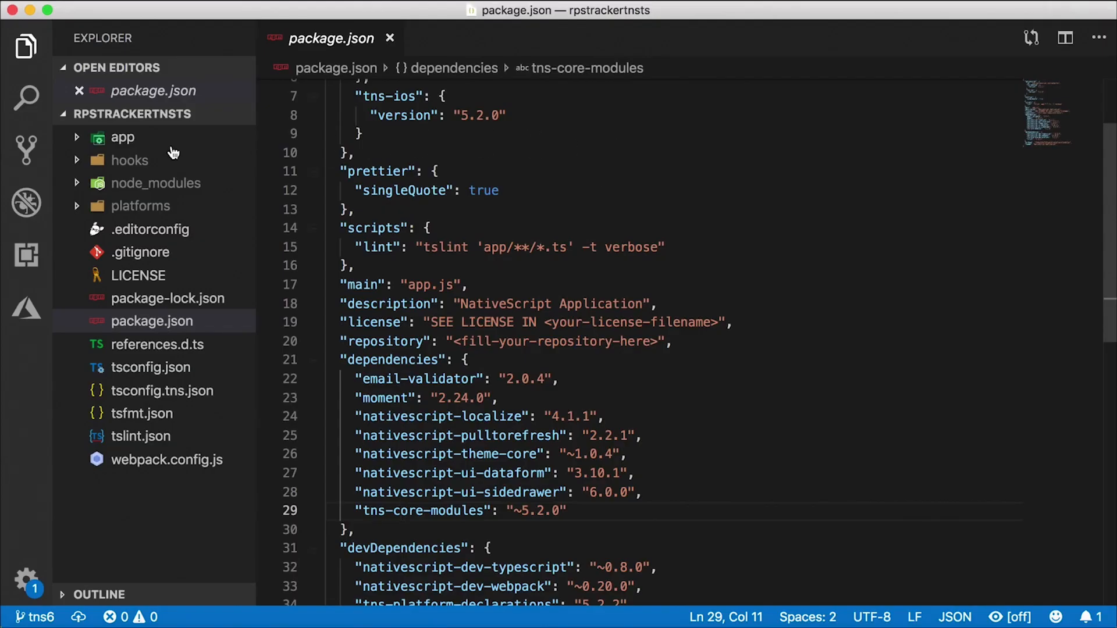
Review the package.json change removing tns-android and tns-ios in Source Control
left_click(26, 148)
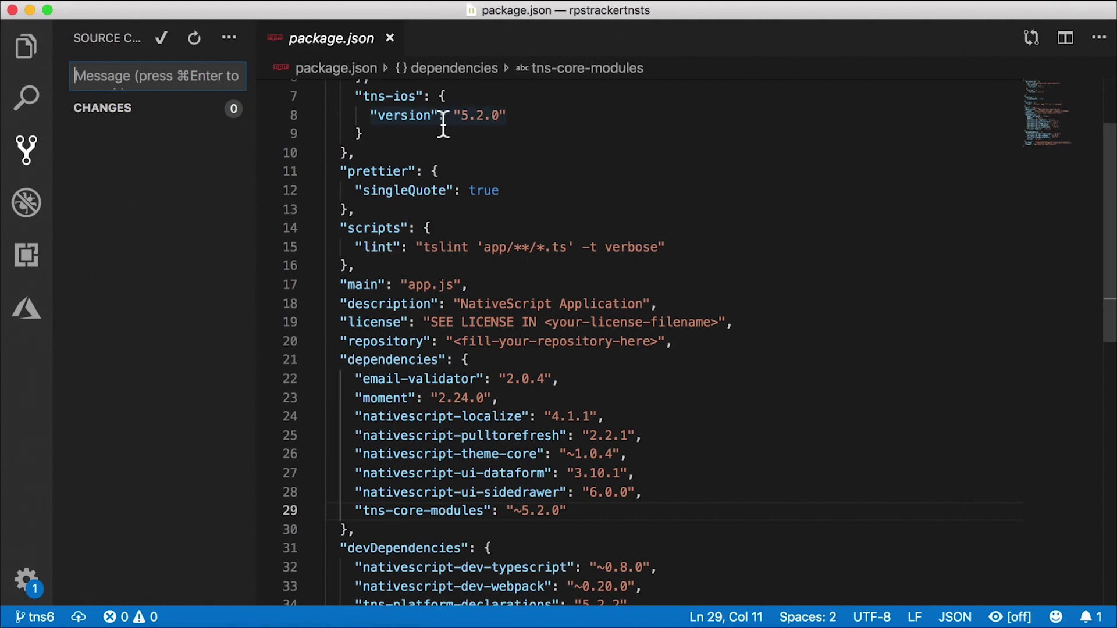
scroll("up", 3)
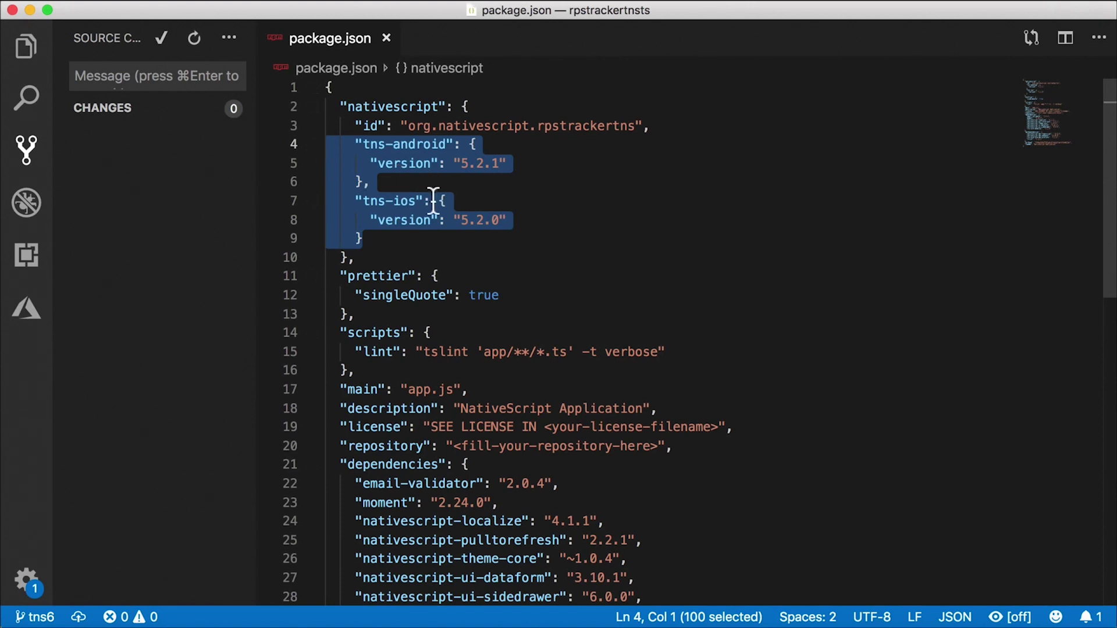
mouse_move(527, 237)
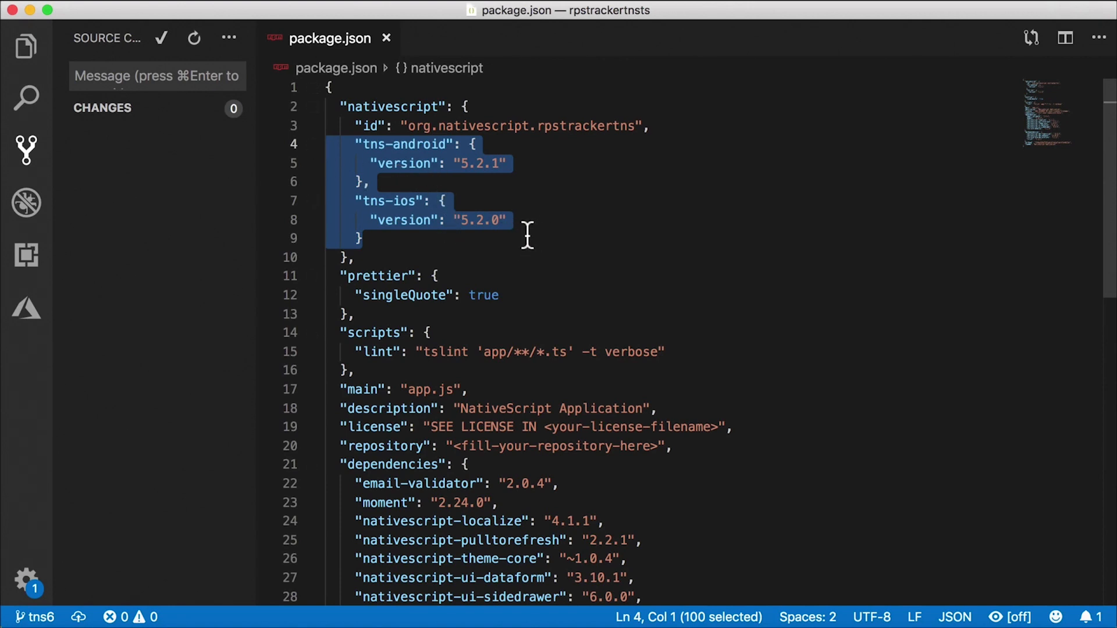
mouse_move(517, 239)
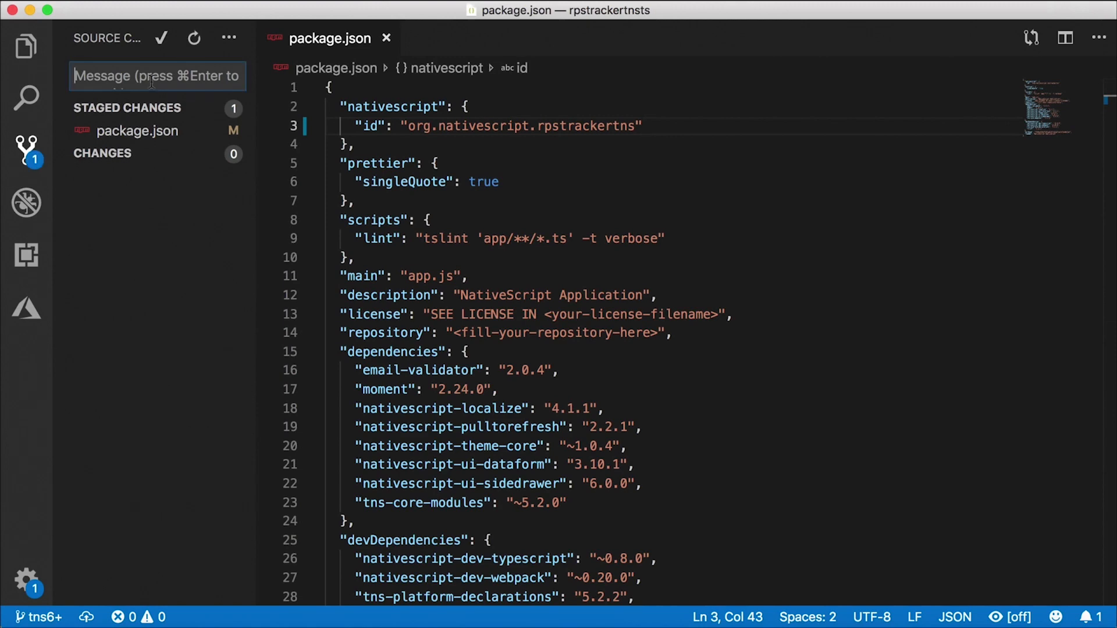
Push the tns6 branch from Source Control and confirm publishing it to the remote
left_click(228, 37)
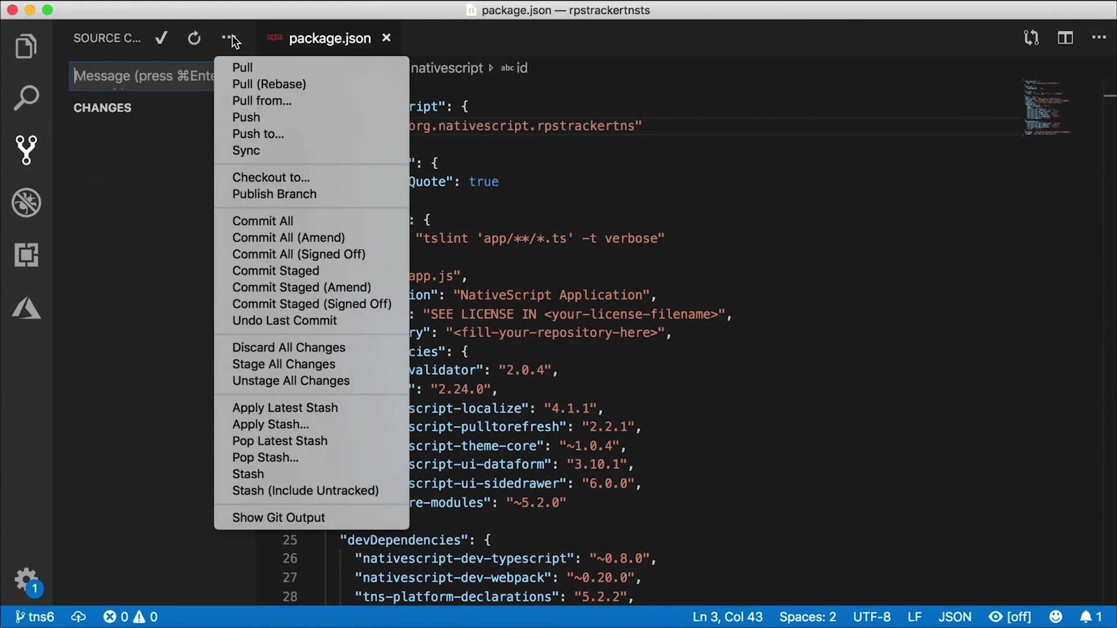
mouse_move(246, 117)
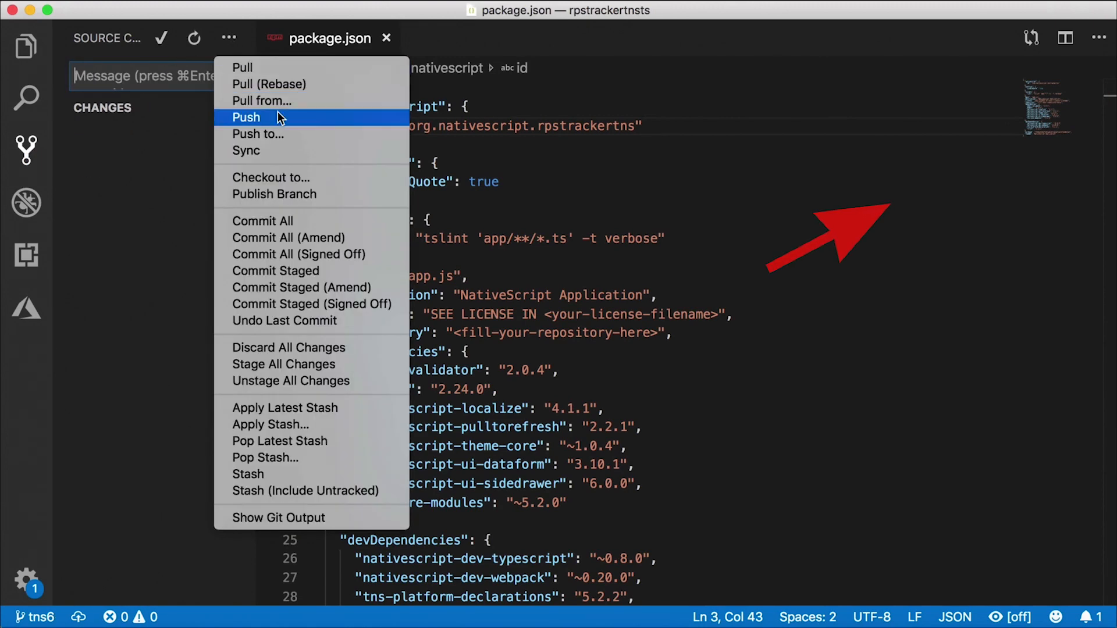
left_click(245, 118)
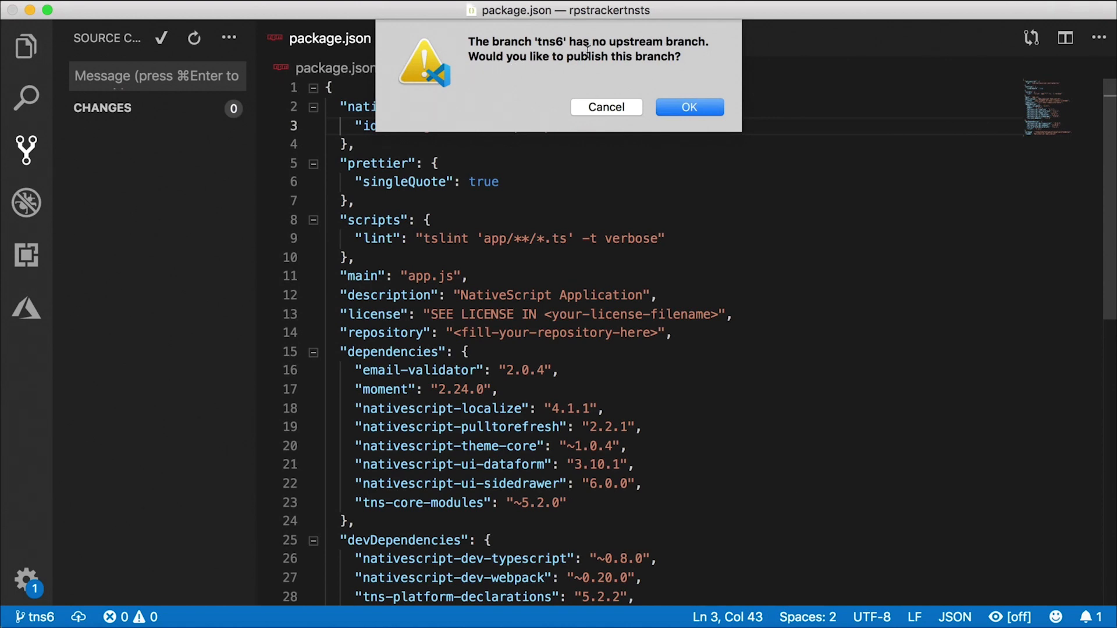
mouse_move(660, 95)
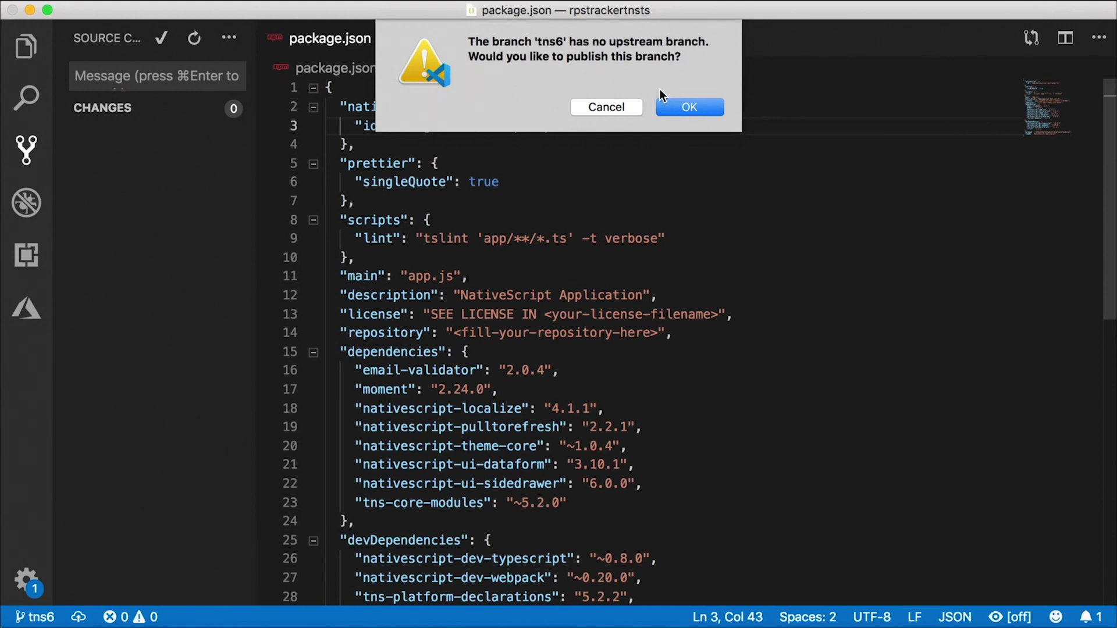
mouse_move(633, 78)
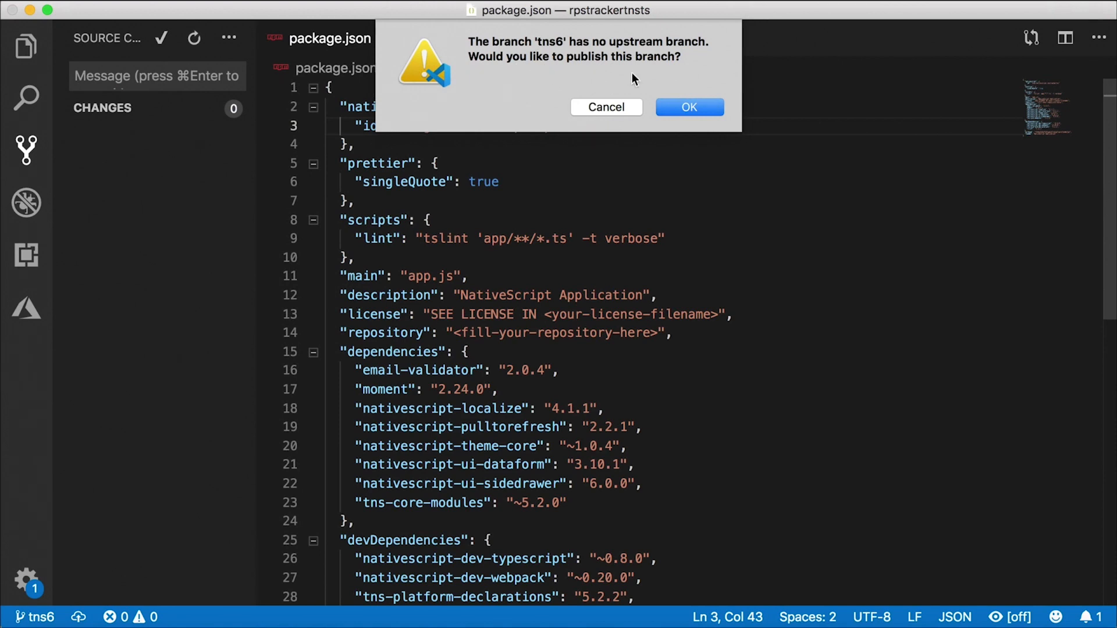
left_click(688, 107)
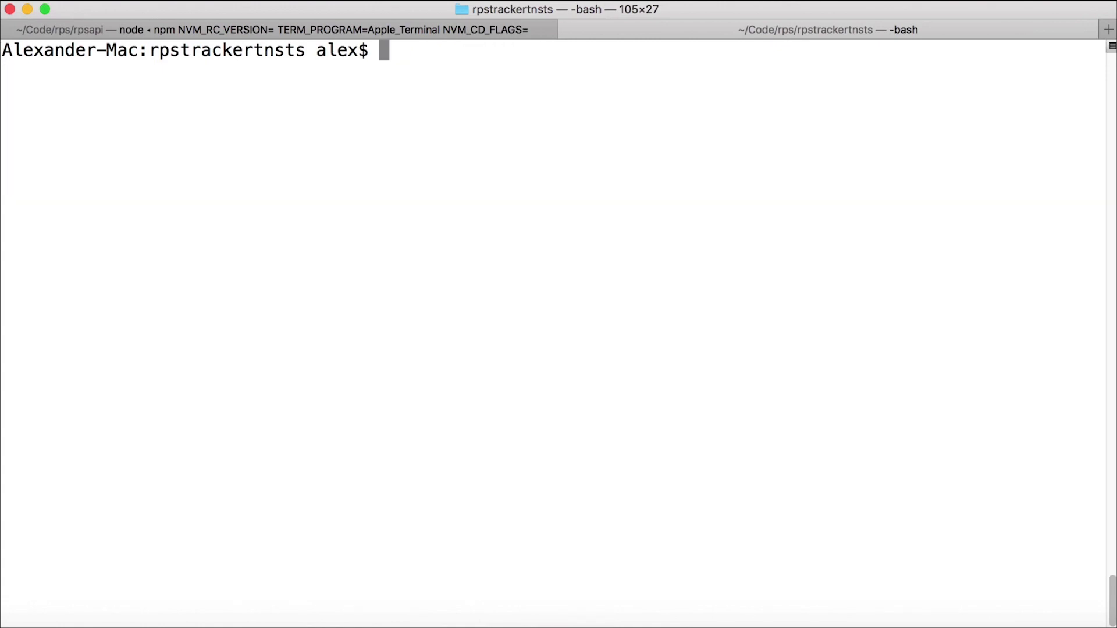
Run sudo npm i -g nativescript and supply the administrator password
type("sudo")
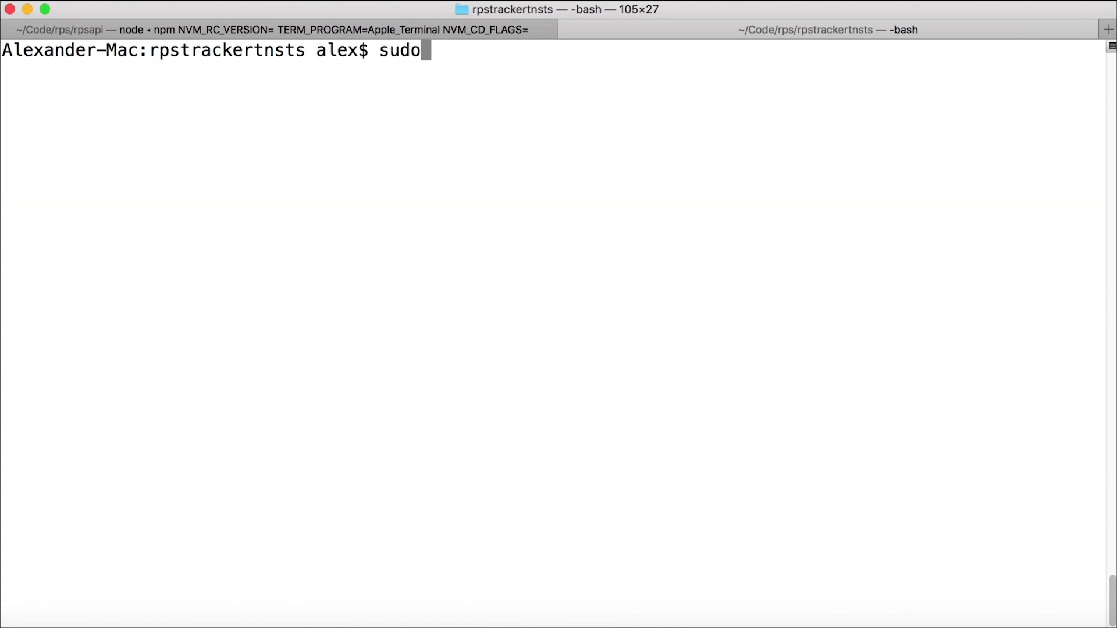
type("npm i -g")
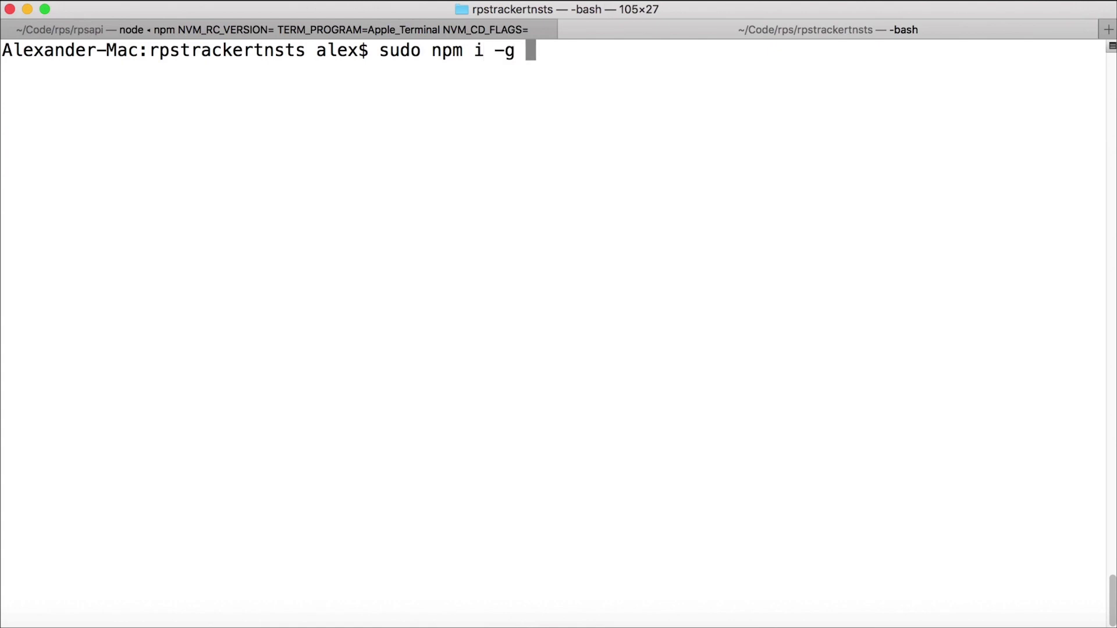
type("nativescript")
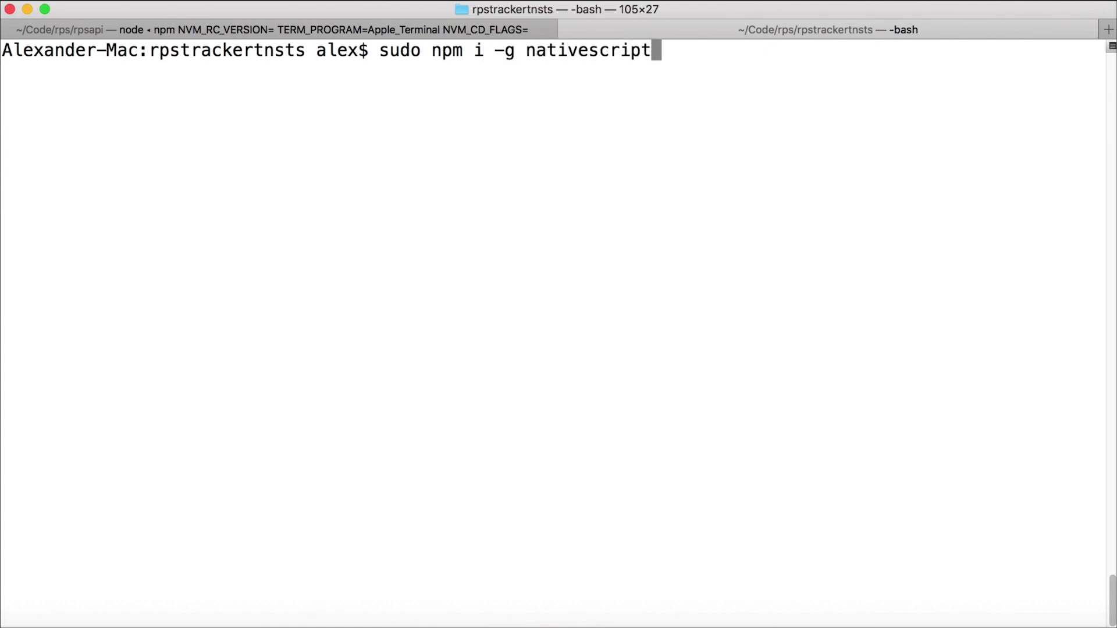
key("Return")
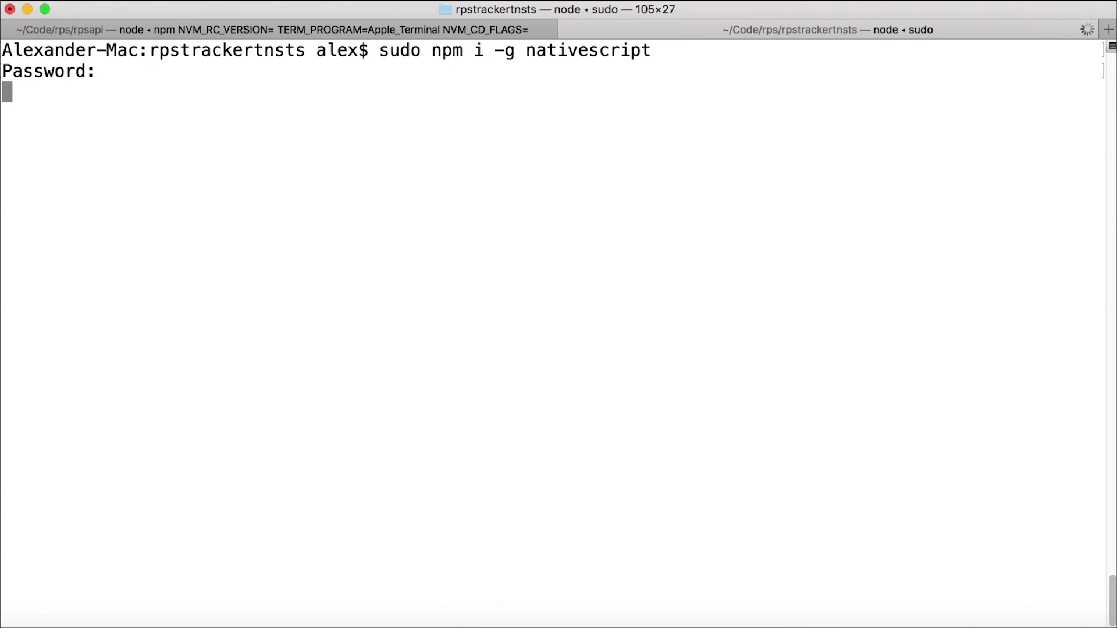
key("Return")
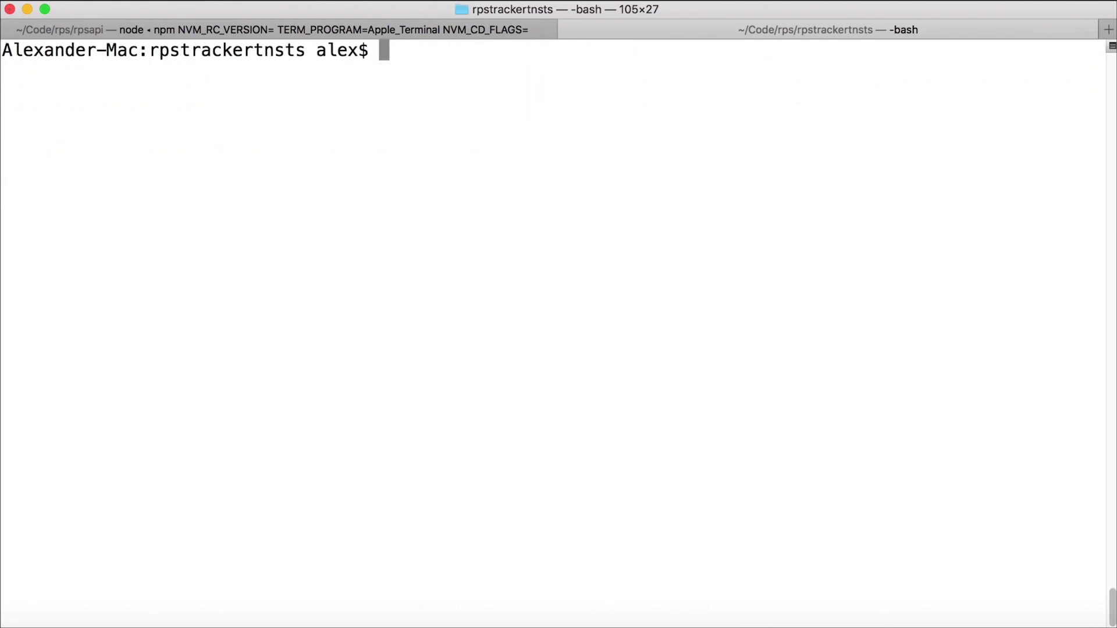
Run tns --version to confirm the CLI now reports 6.0.2
type("tns --ve")
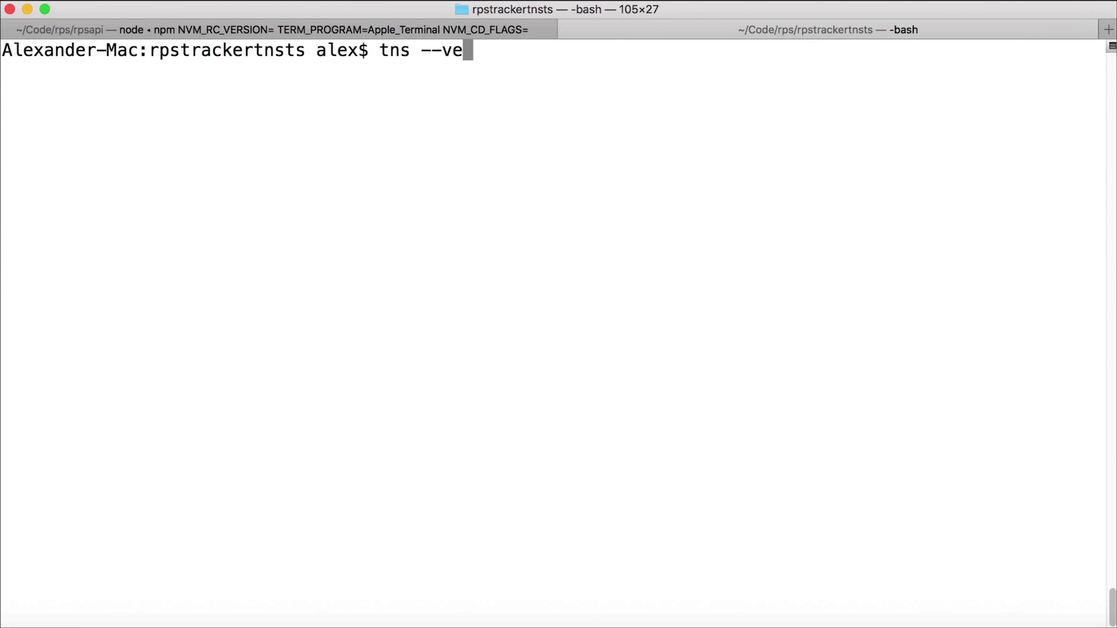
key("Return")
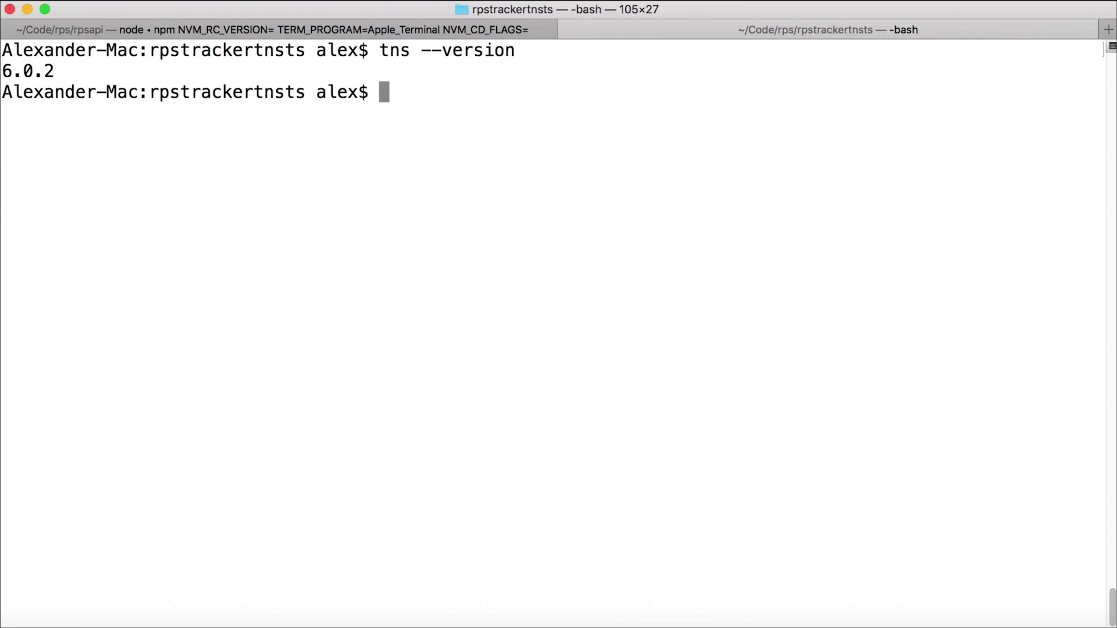
mouse_move(596, 290)
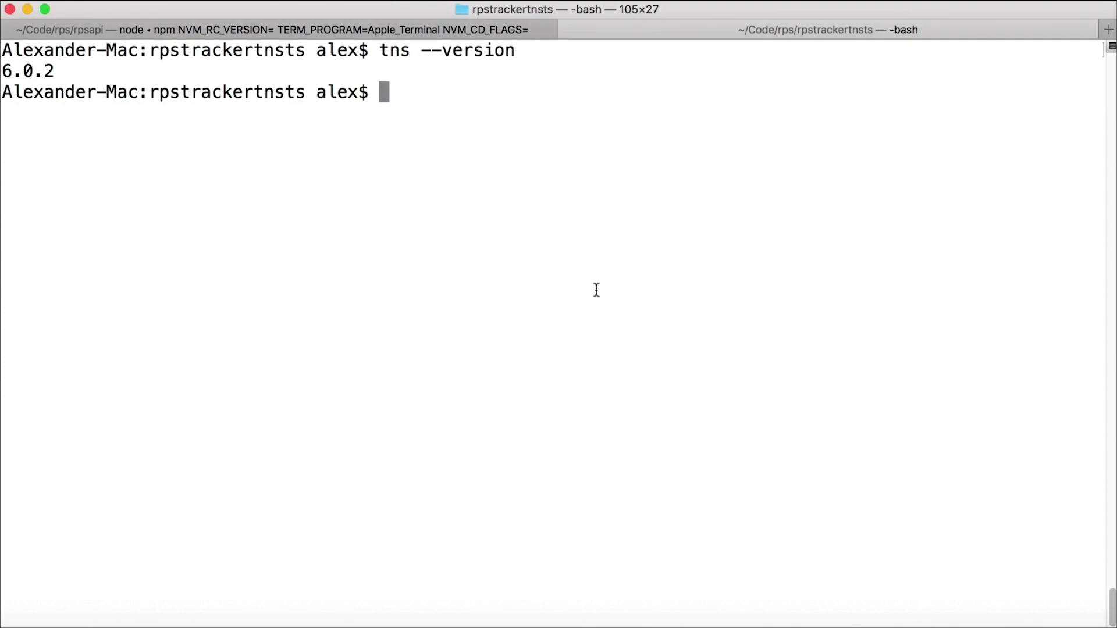
mouse_move(582, 292)
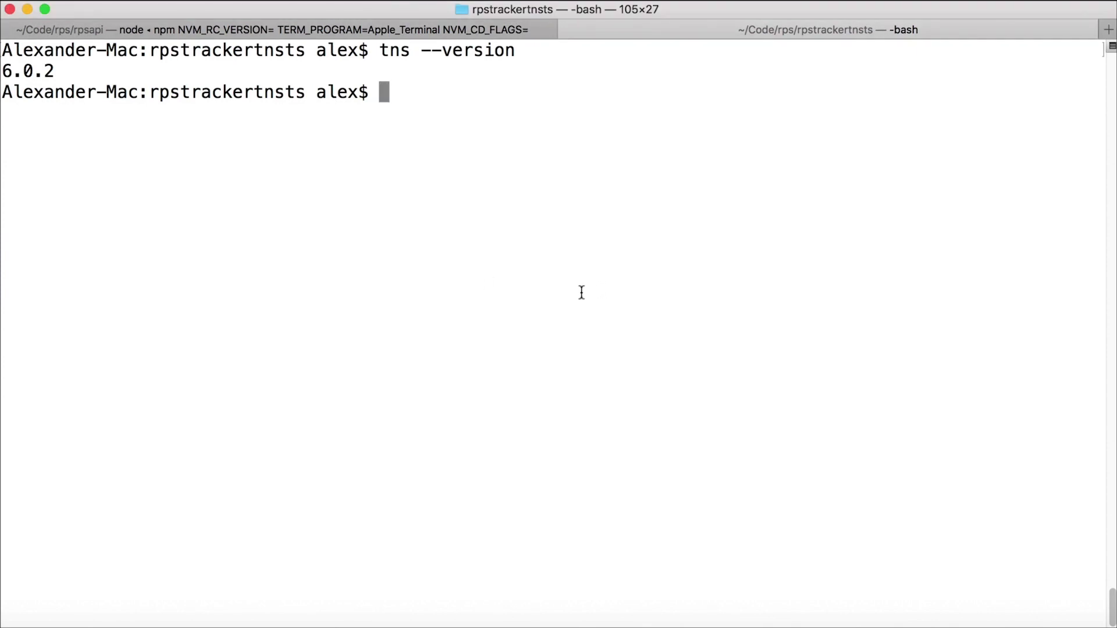
mouse_move(298, 626)
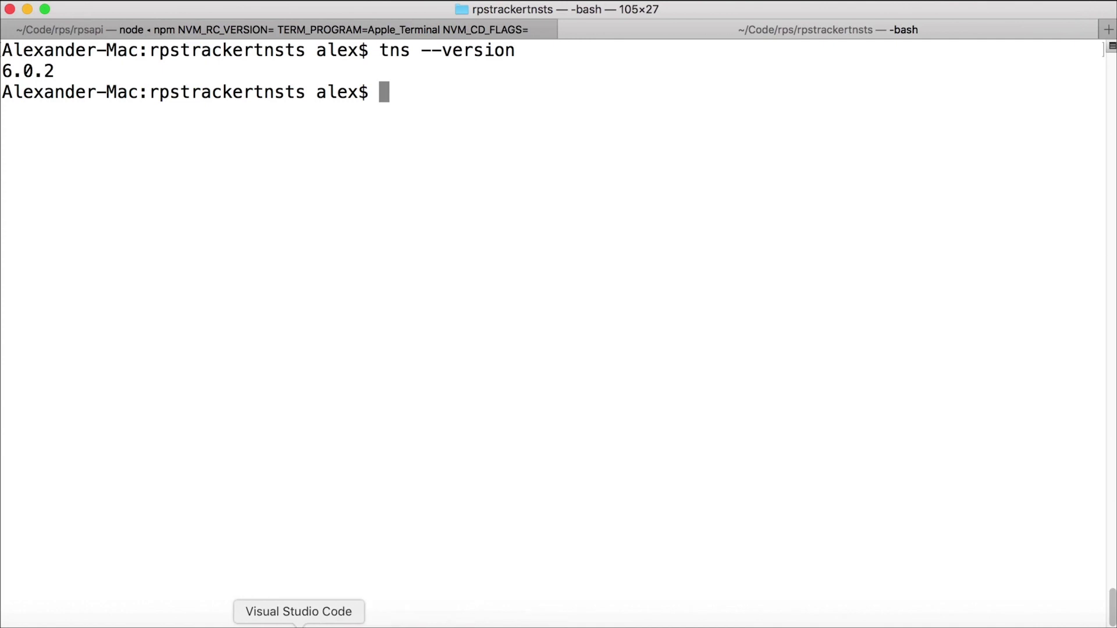
left_click(298, 611)
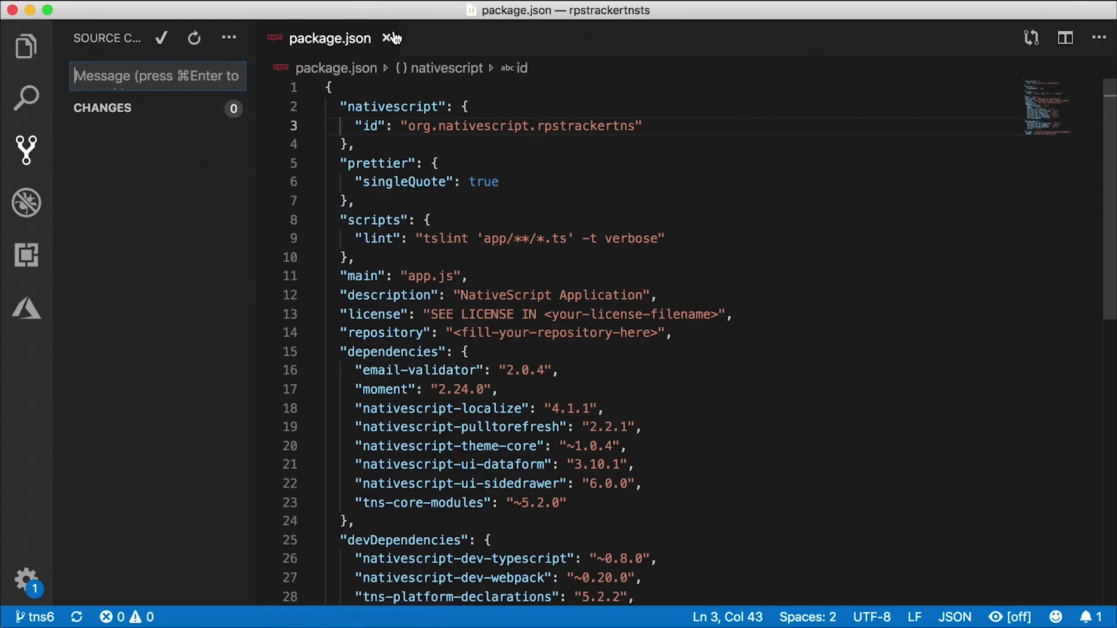
scroll("down", 3)
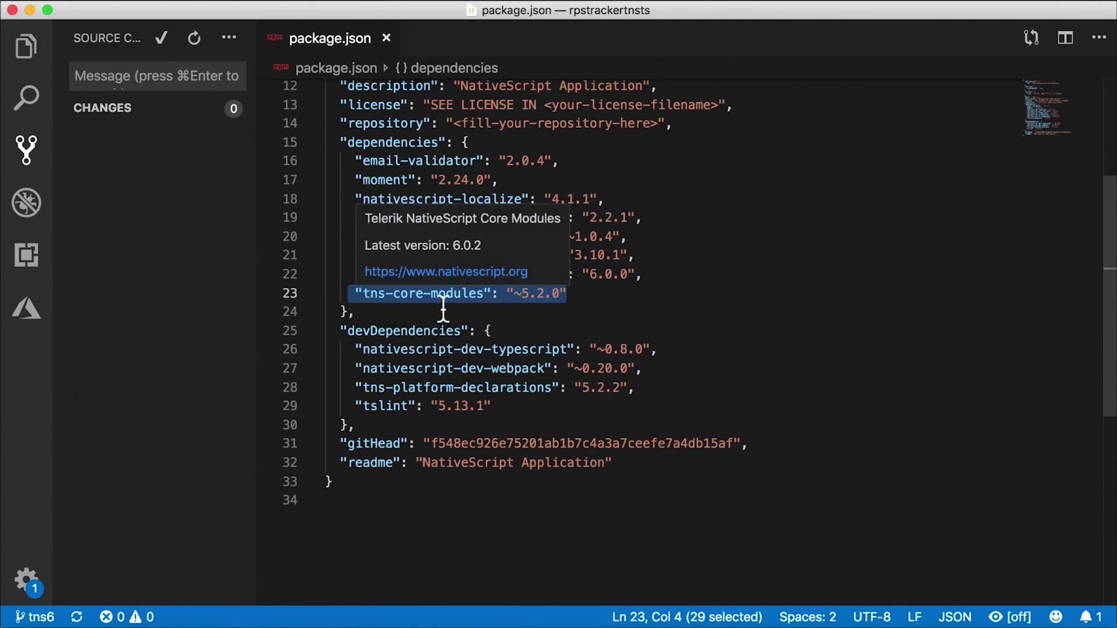
scroll("up", 3)
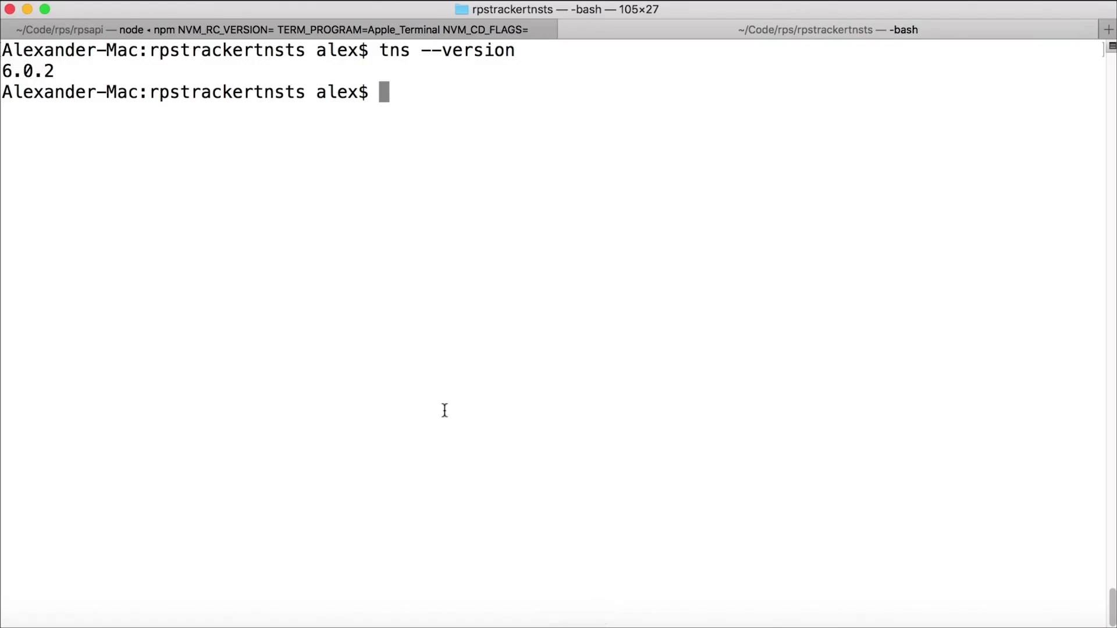
Run tns migrate on rpstrackertnsts and follow the output to 'Migration complete'
type("tns")
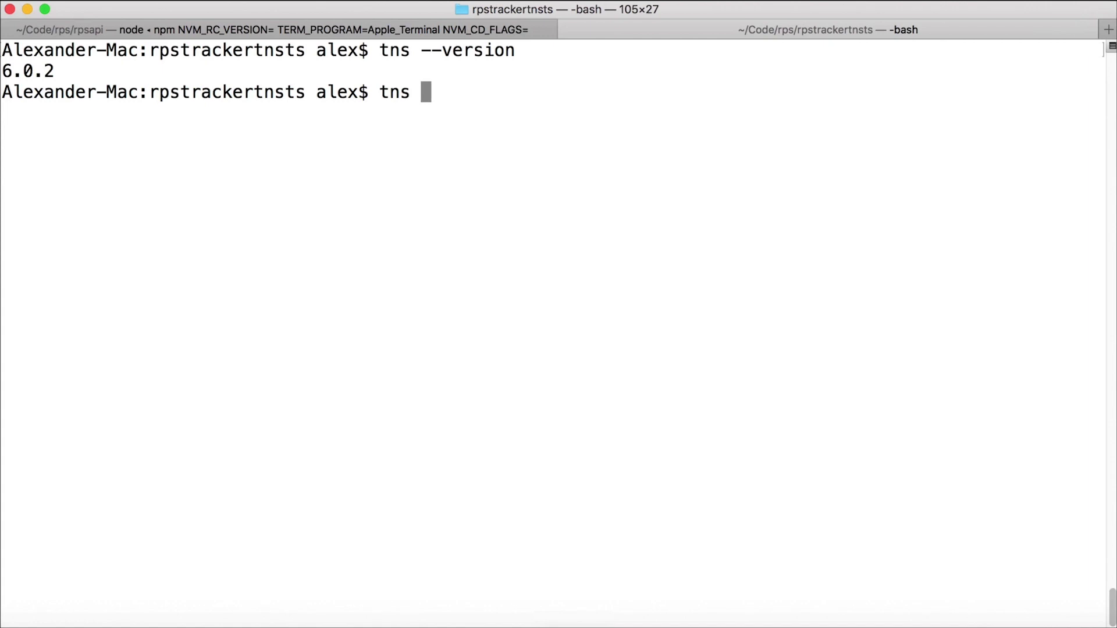
key("Return")
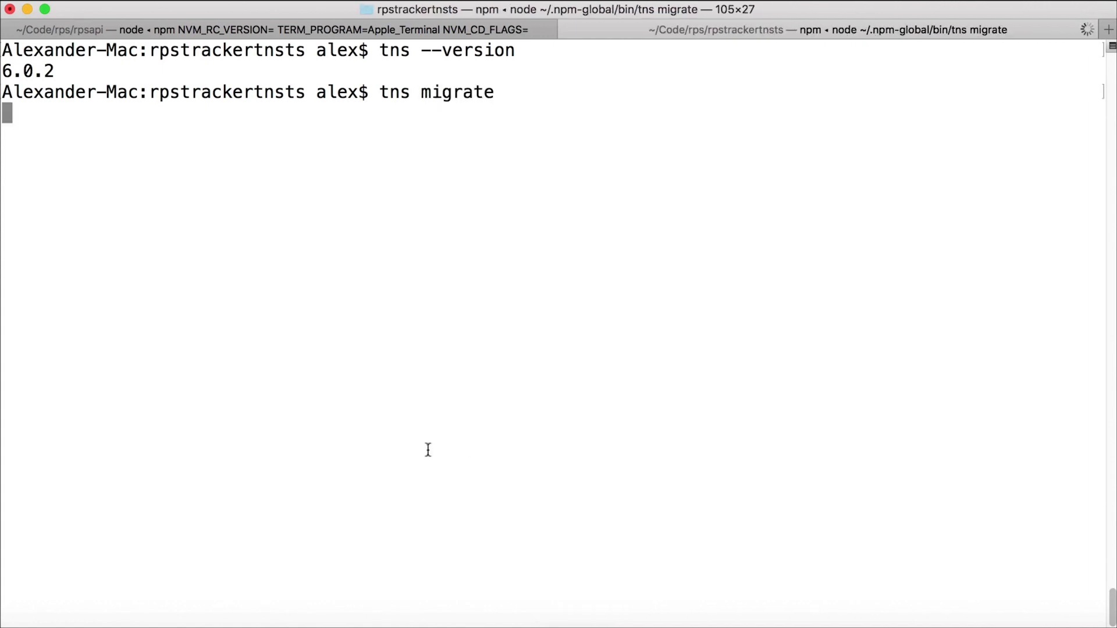
key("Return")
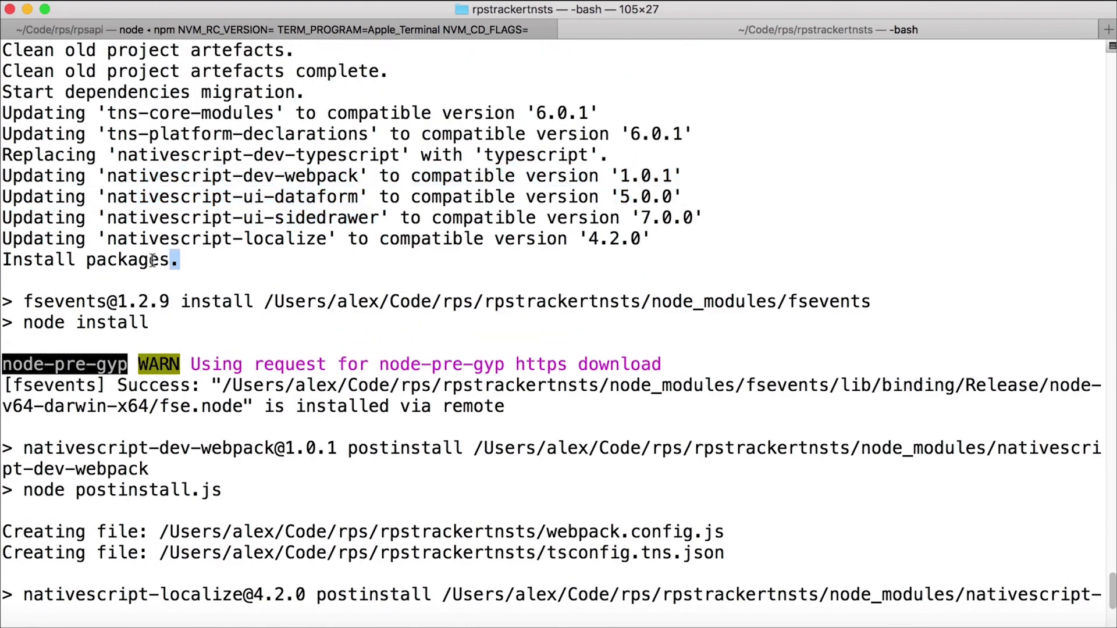
scroll("down", 3)
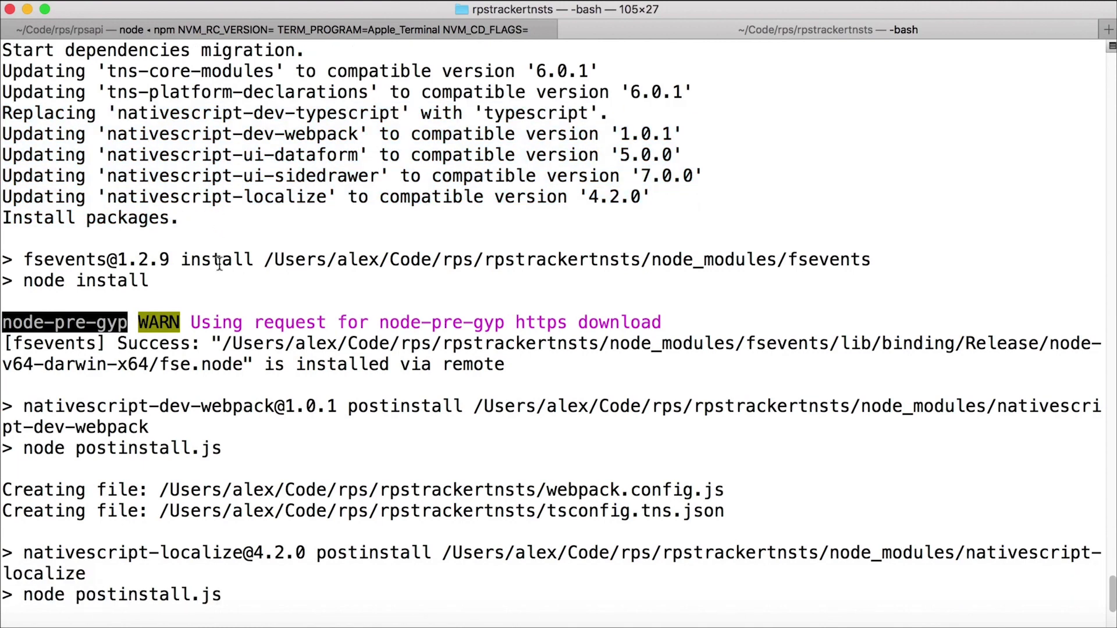
scroll("down", 3)
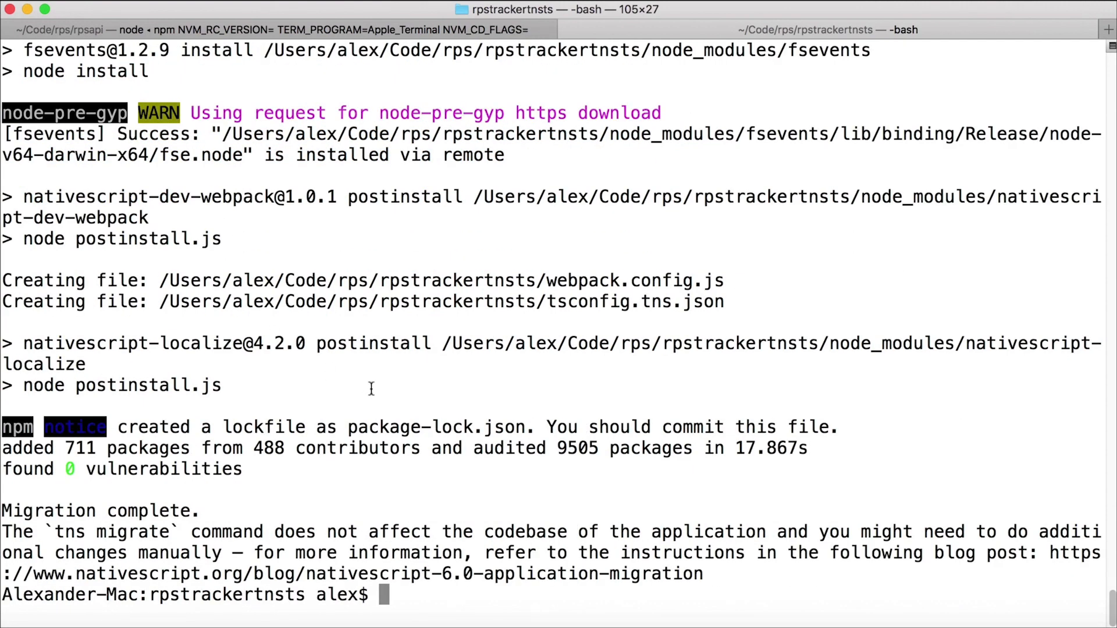
mouse_move(397, 402)
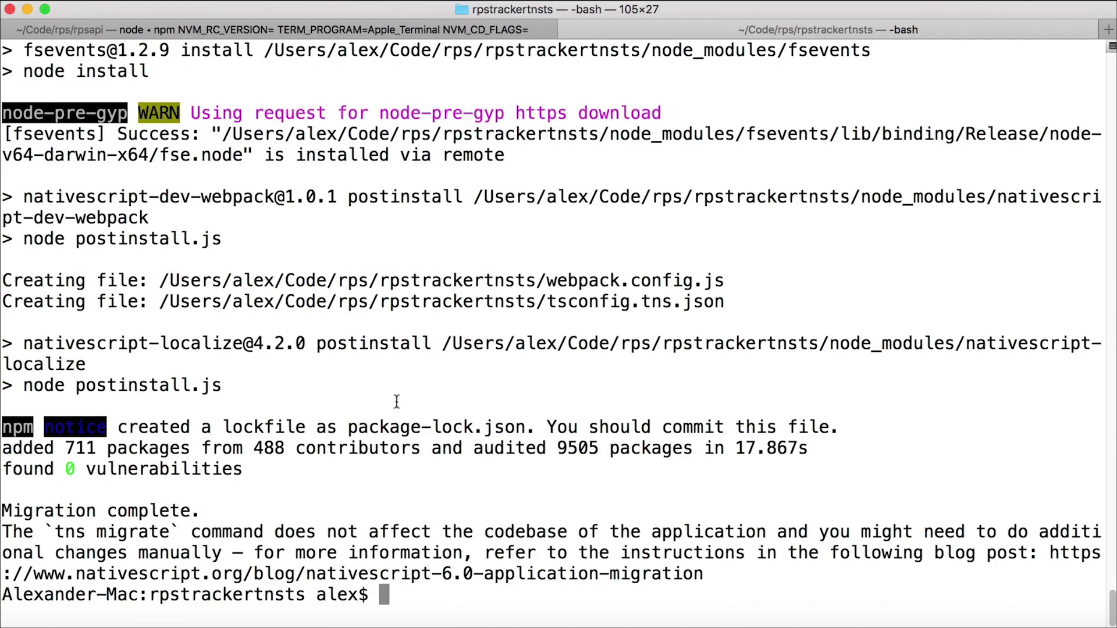
mouse_move(298, 627)
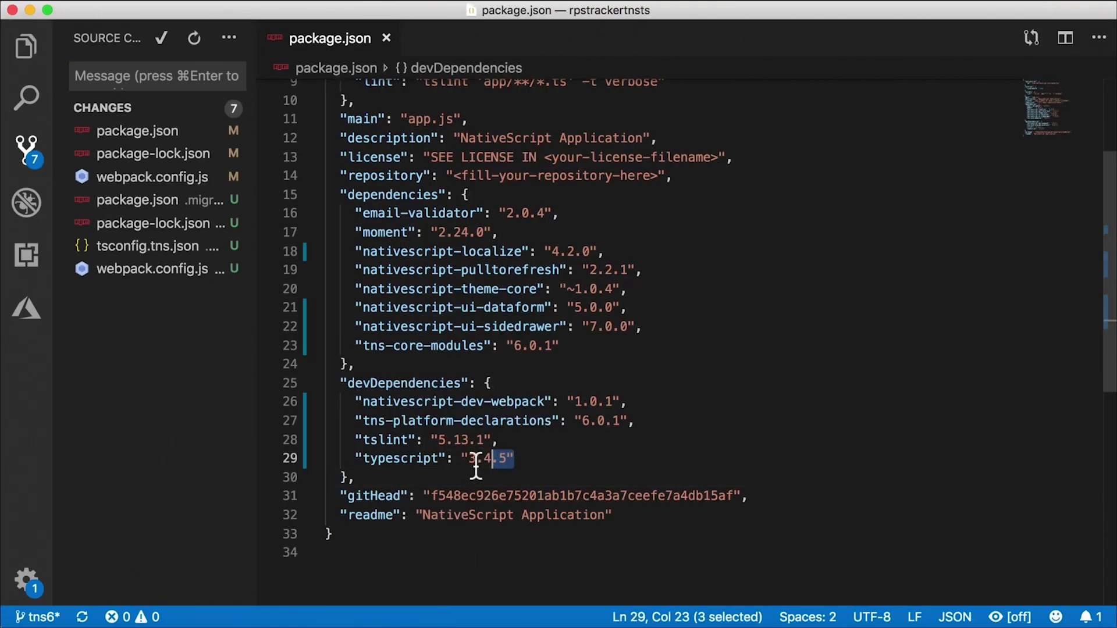
left_click(463, 458)
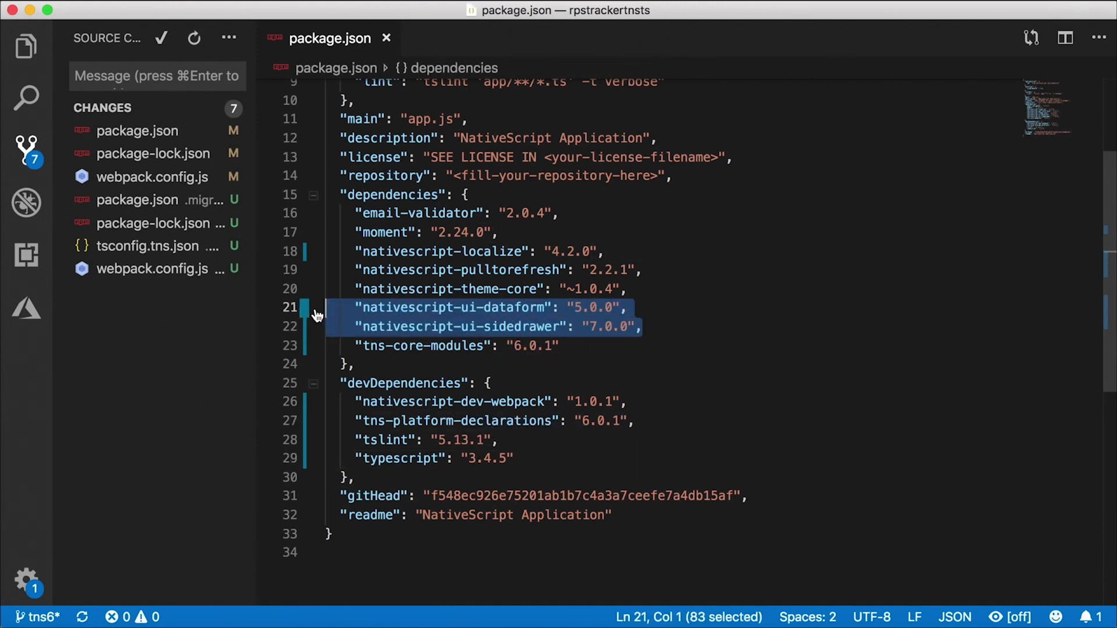
left_click(643, 326)
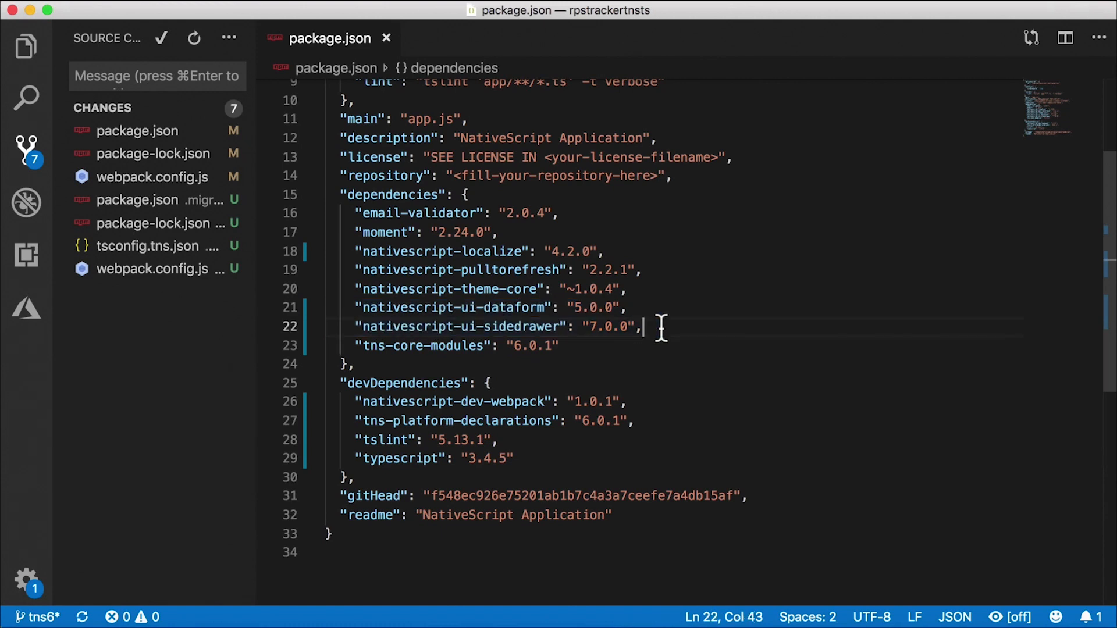
mouse_move(656, 339)
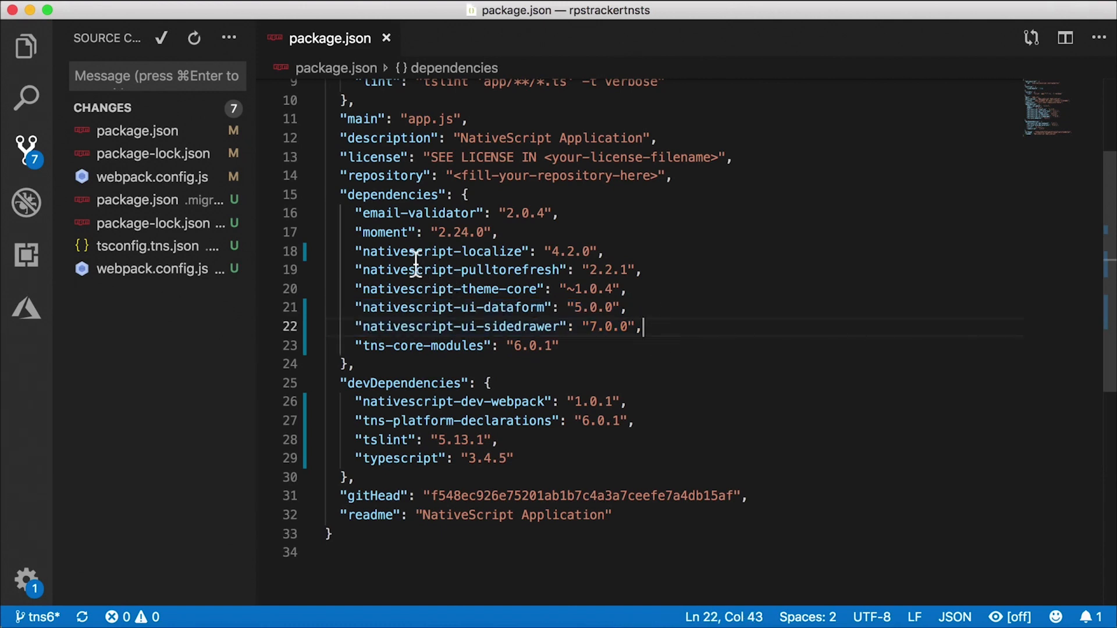
left_click(600, 251)
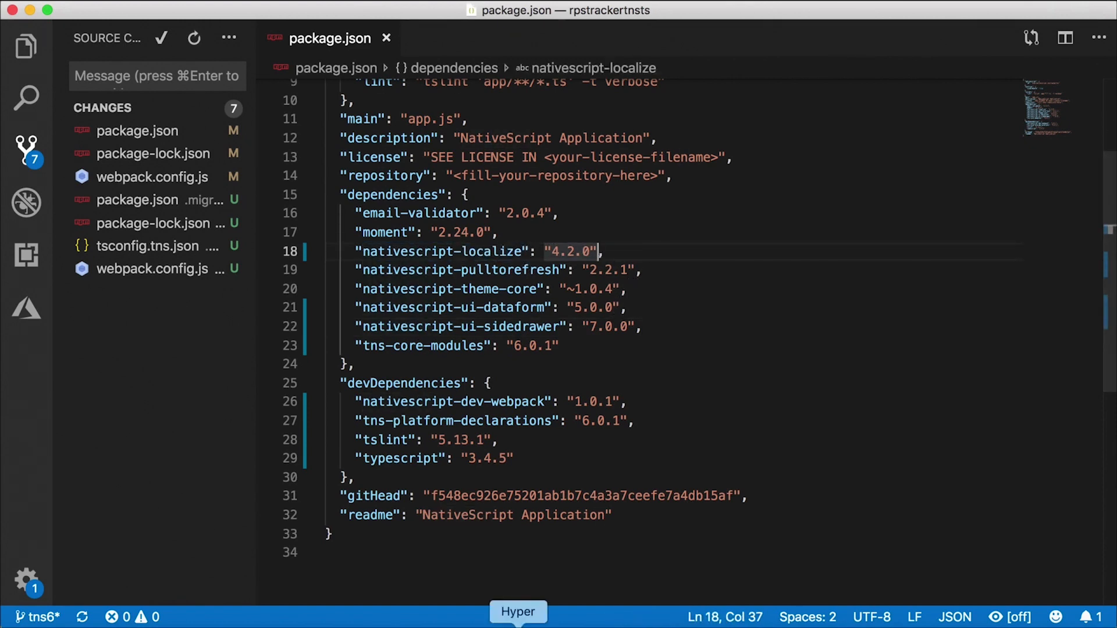
left_click(517, 612)
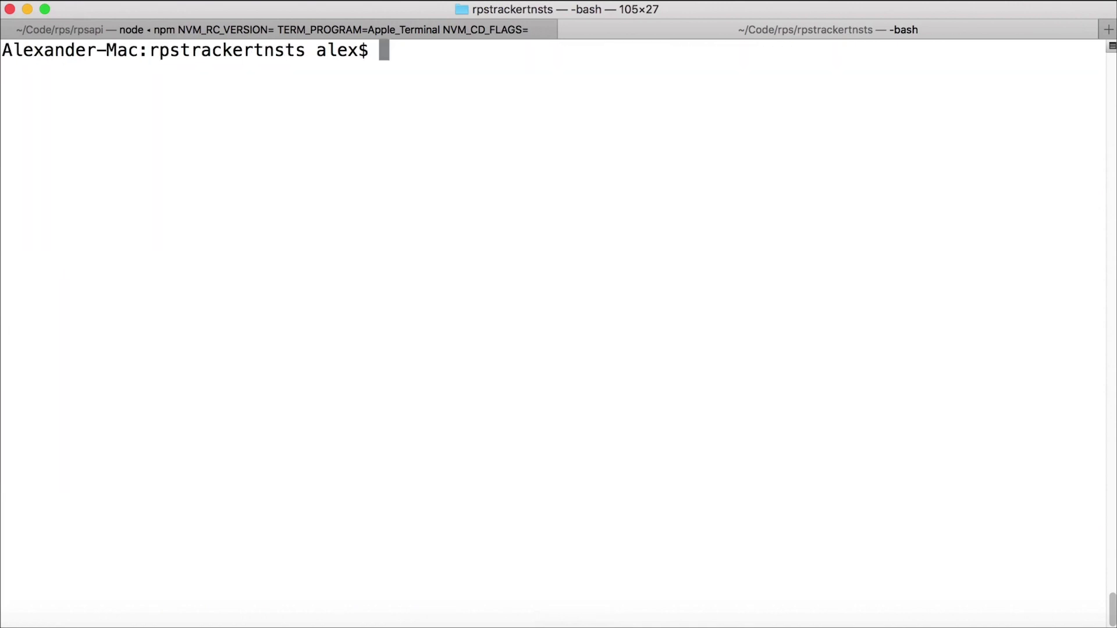
Run rm -rf platforms node_modules hooks to clear the generated folders
type("rm -")
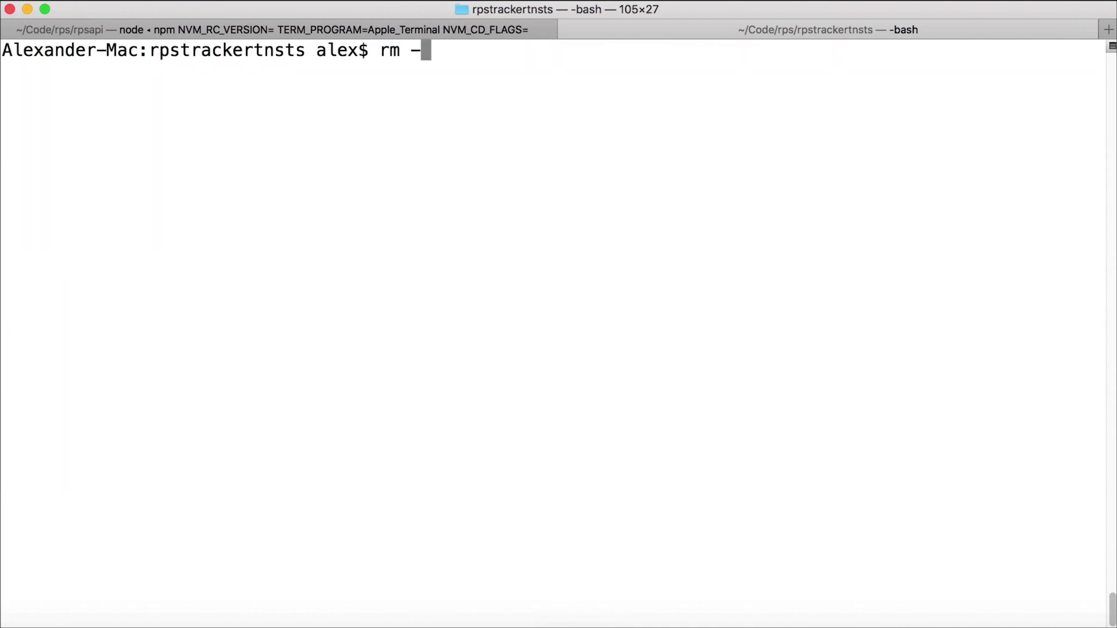
type("rf platforms n")
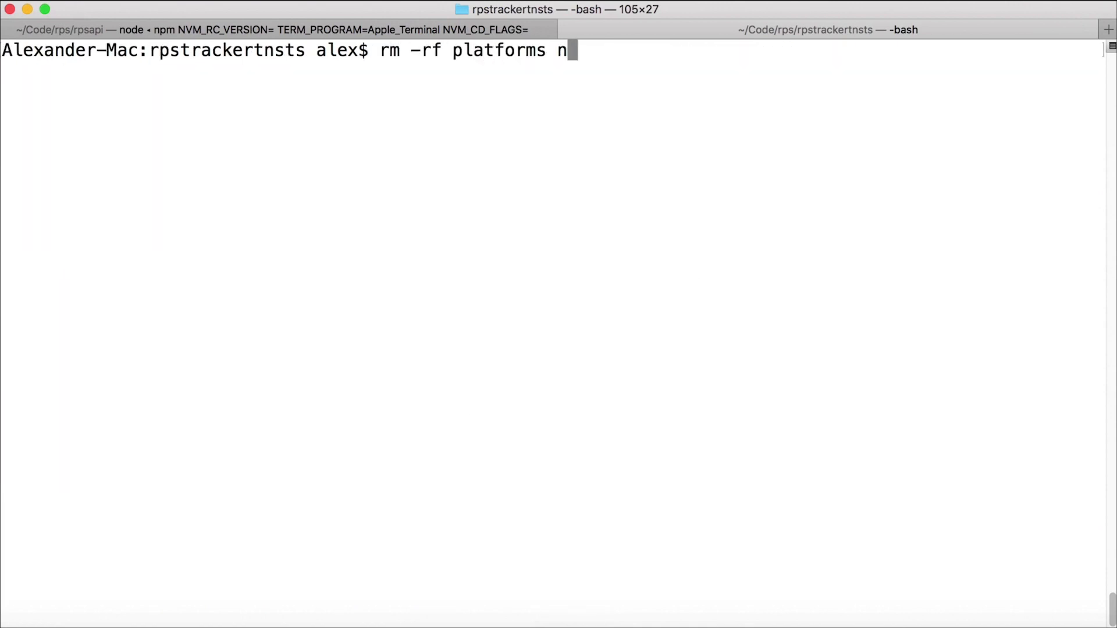
type("ode_modules hooks")
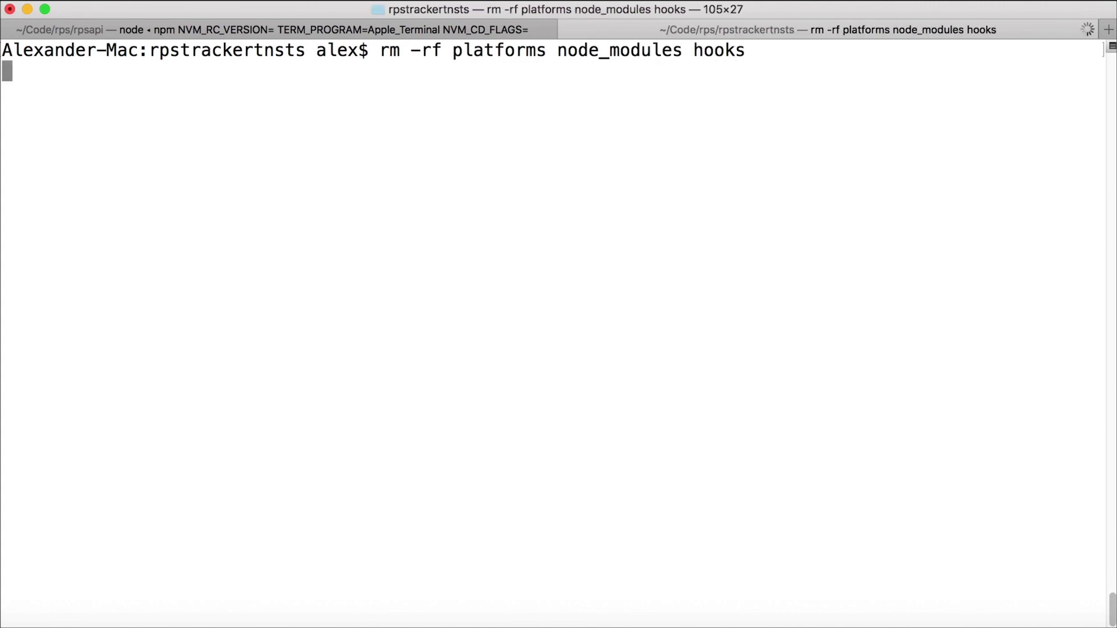
key("Return")
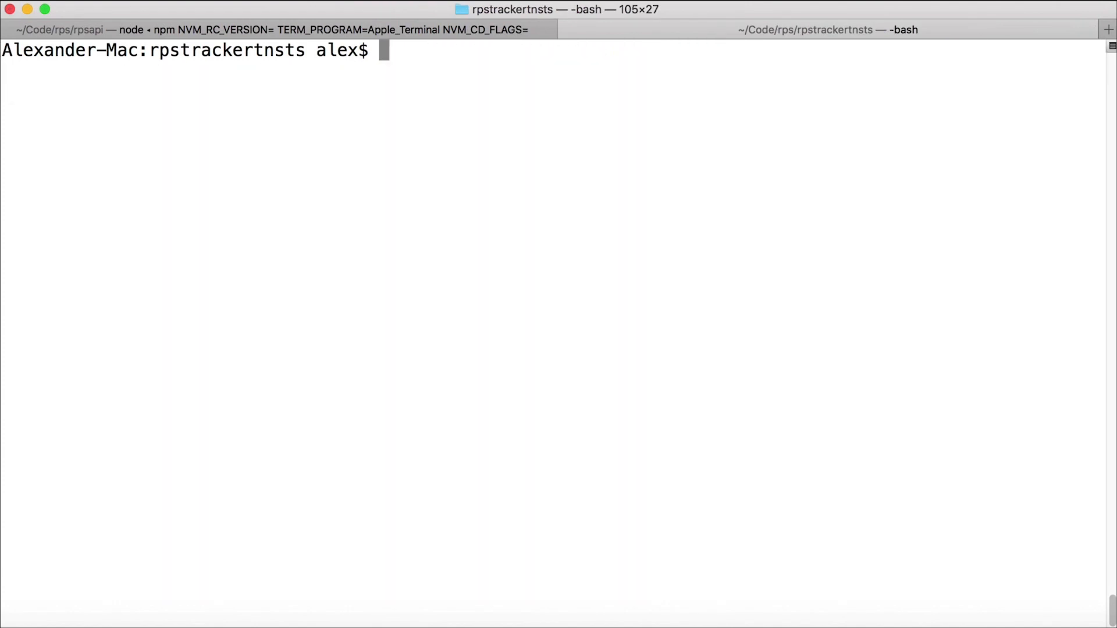
Run tns install to reinstall the project dependencies from scratch
type("tns")
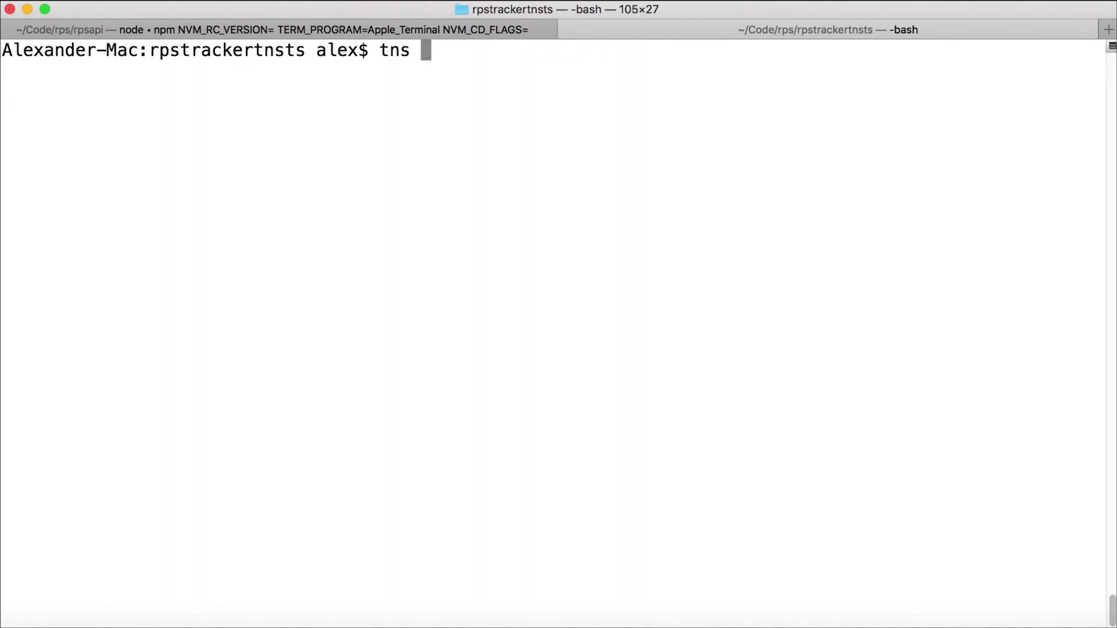
type("install")
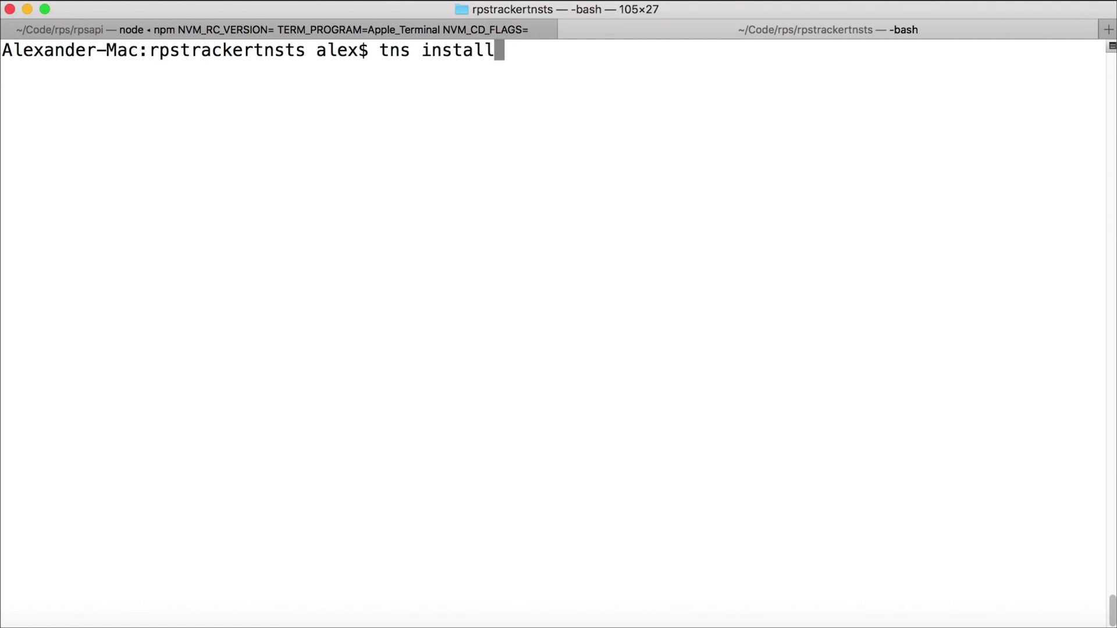
key("Return")
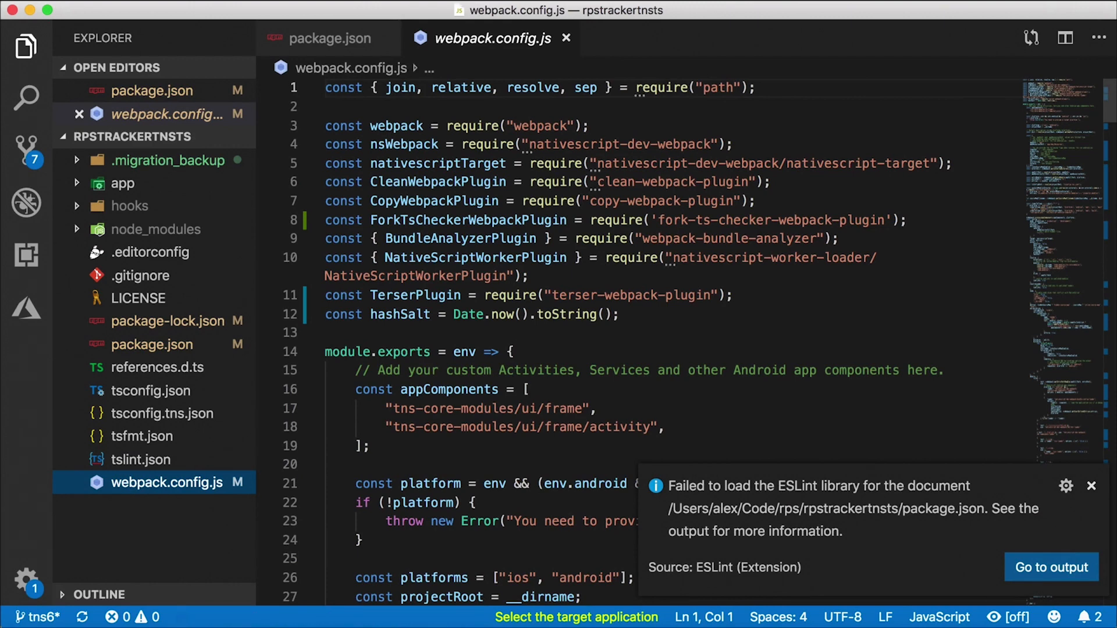
mouse_move(455, 78)
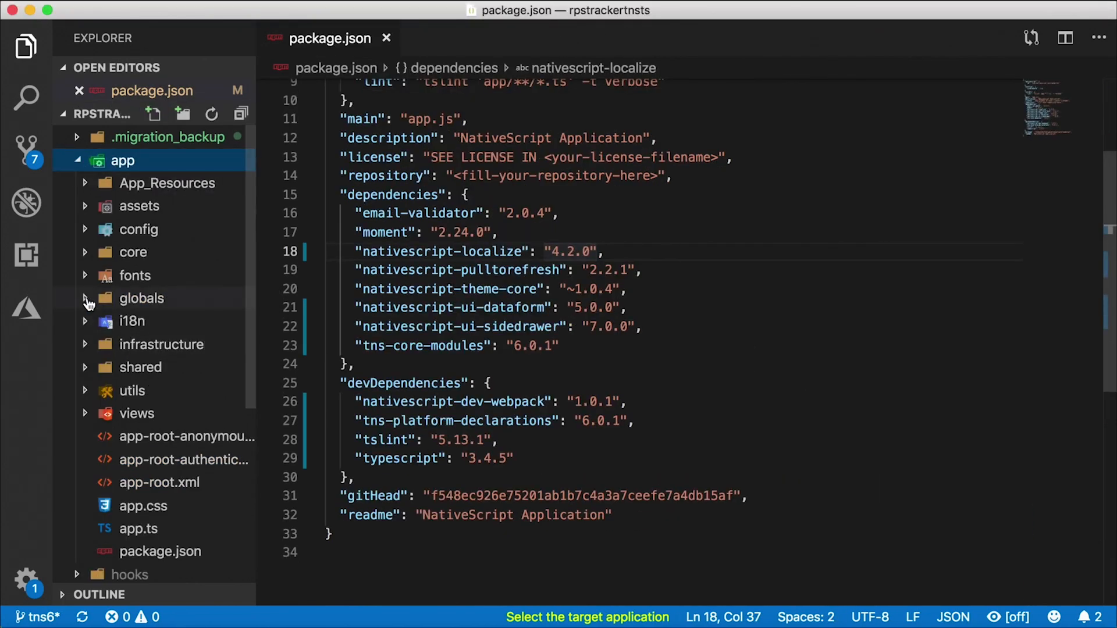
Open text-input.modal.vm.ts and reveal its folder in Finder, then dismiss Finder
left_click(133, 251)
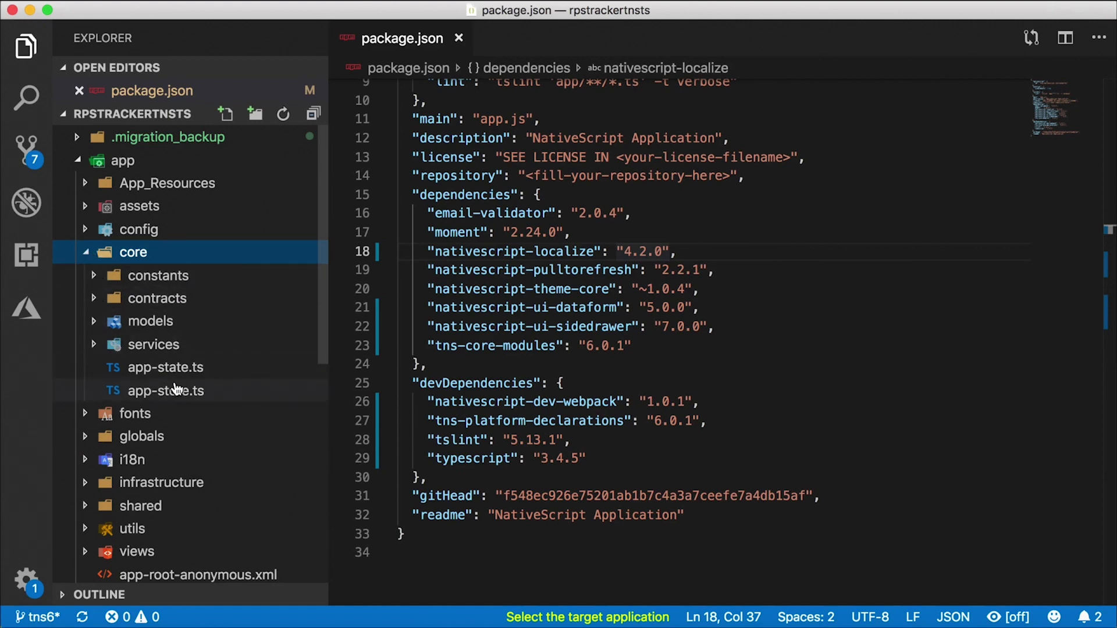
left_click(221, 365)
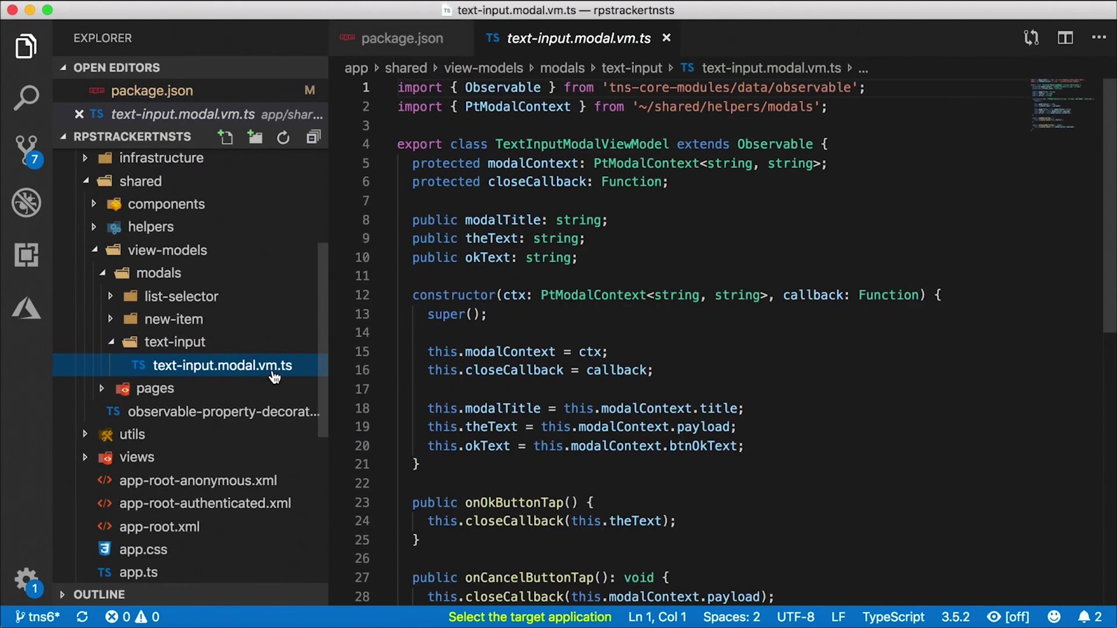
right_click(221, 365)
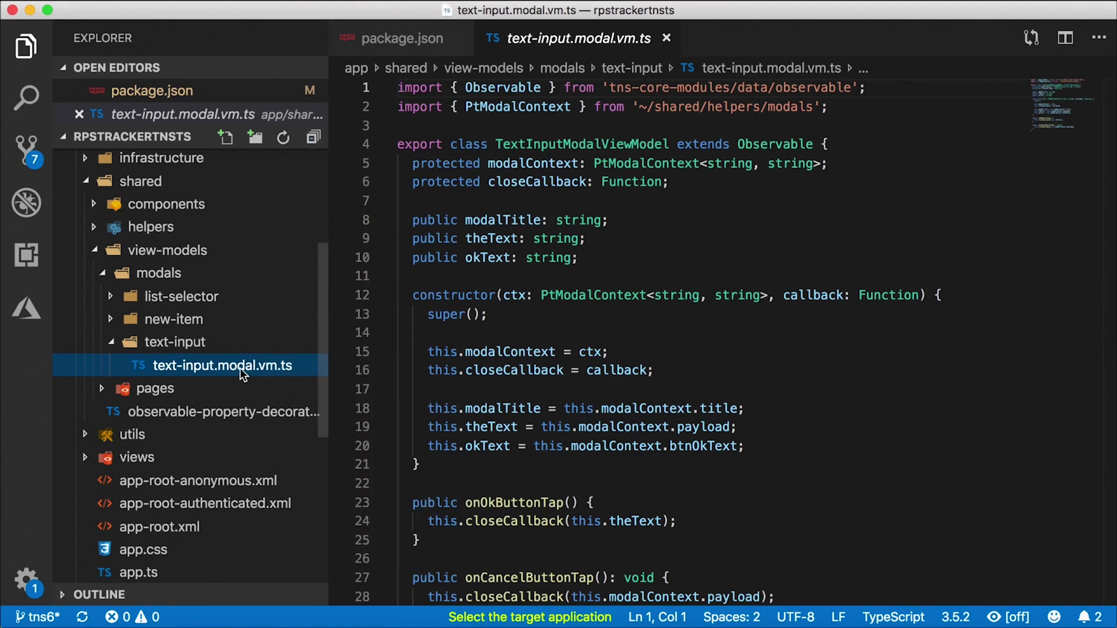
right_click(222, 366)
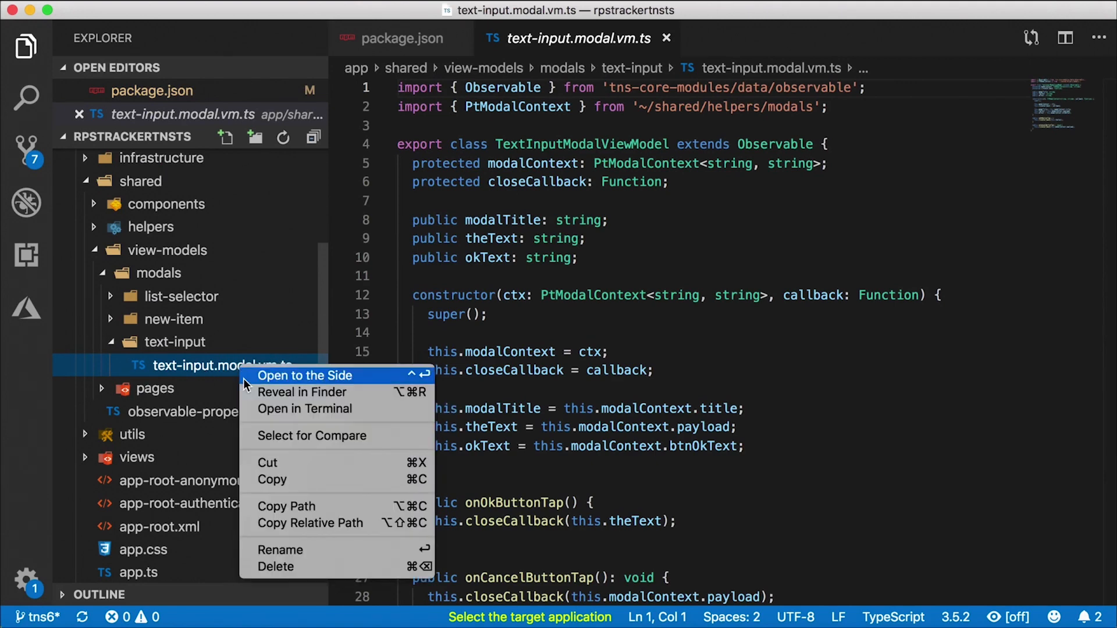
left_click(302, 392)
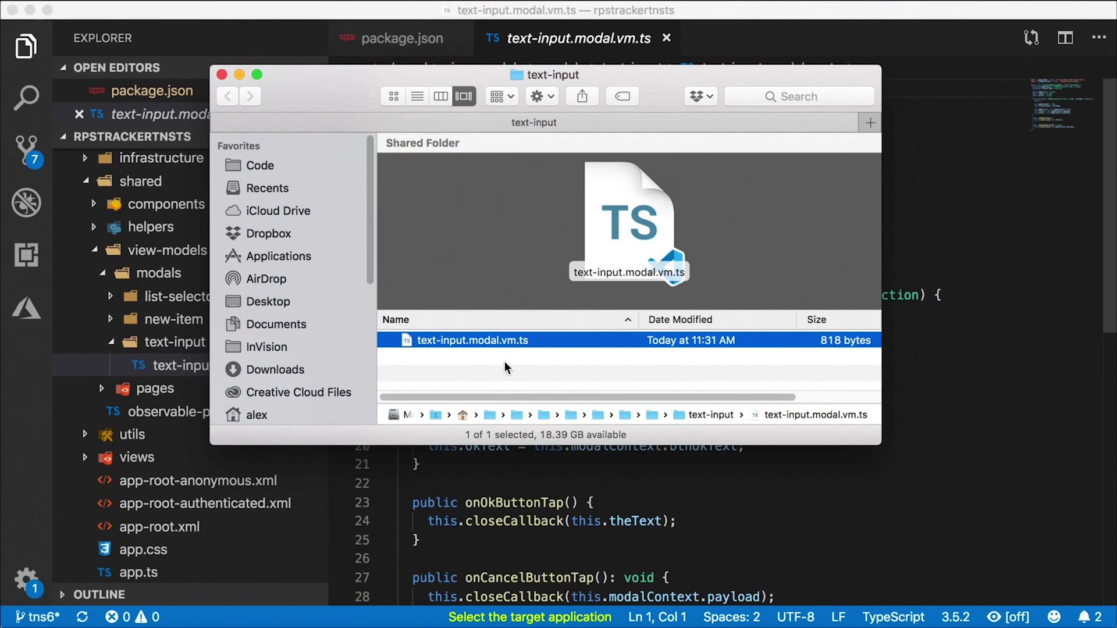
mouse_move(222, 75)
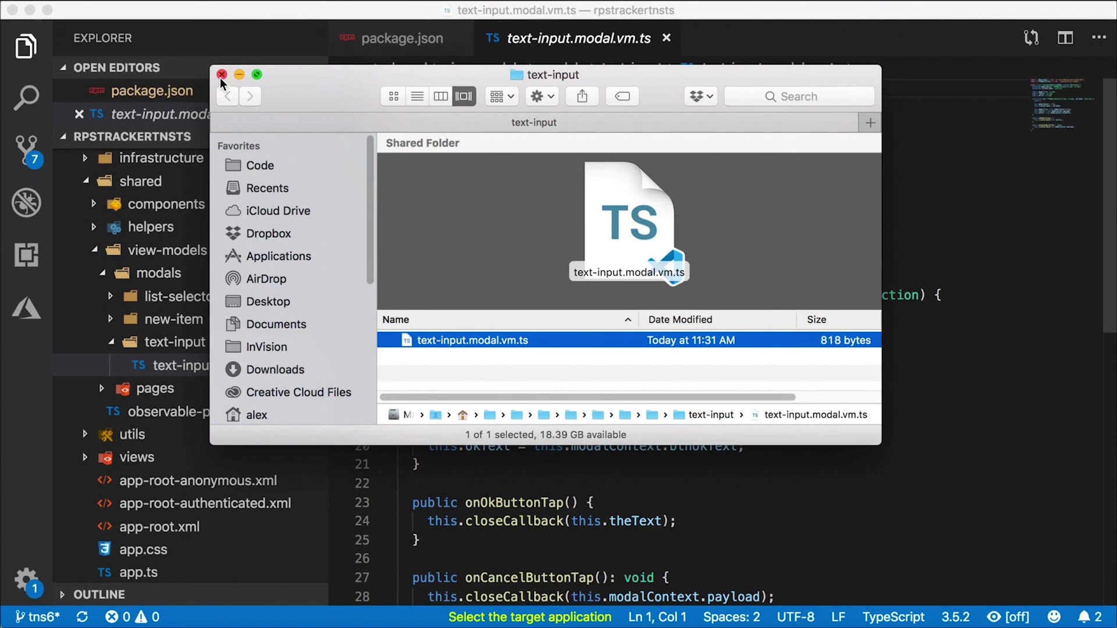
left_click(221, 75)
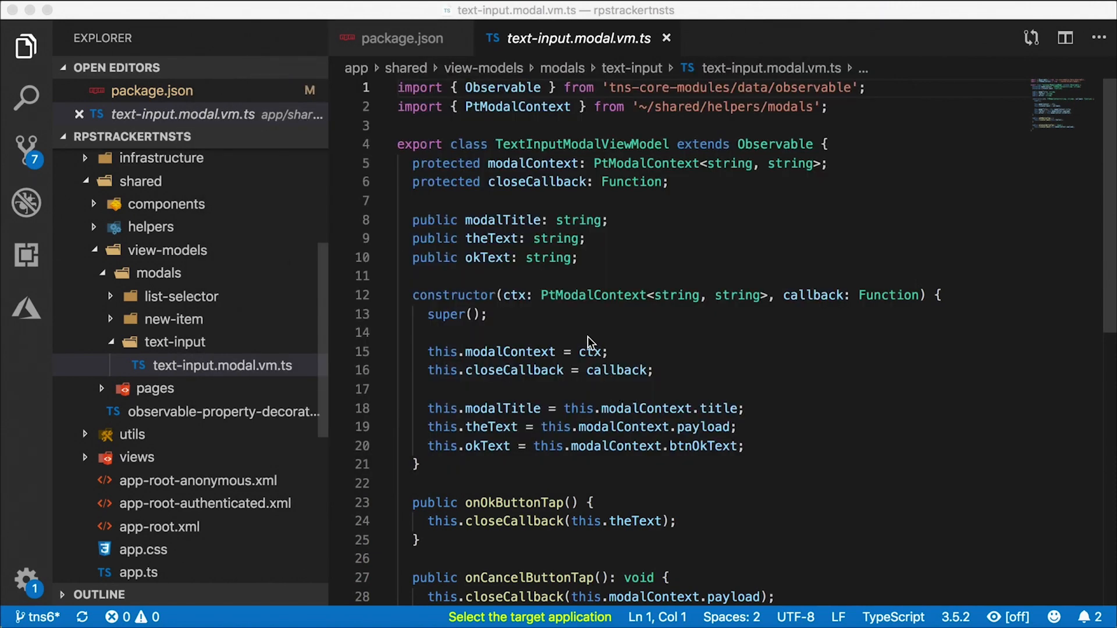
Review the TextInputModalViewModel constructor and okText declaration
left_click(584, 333)
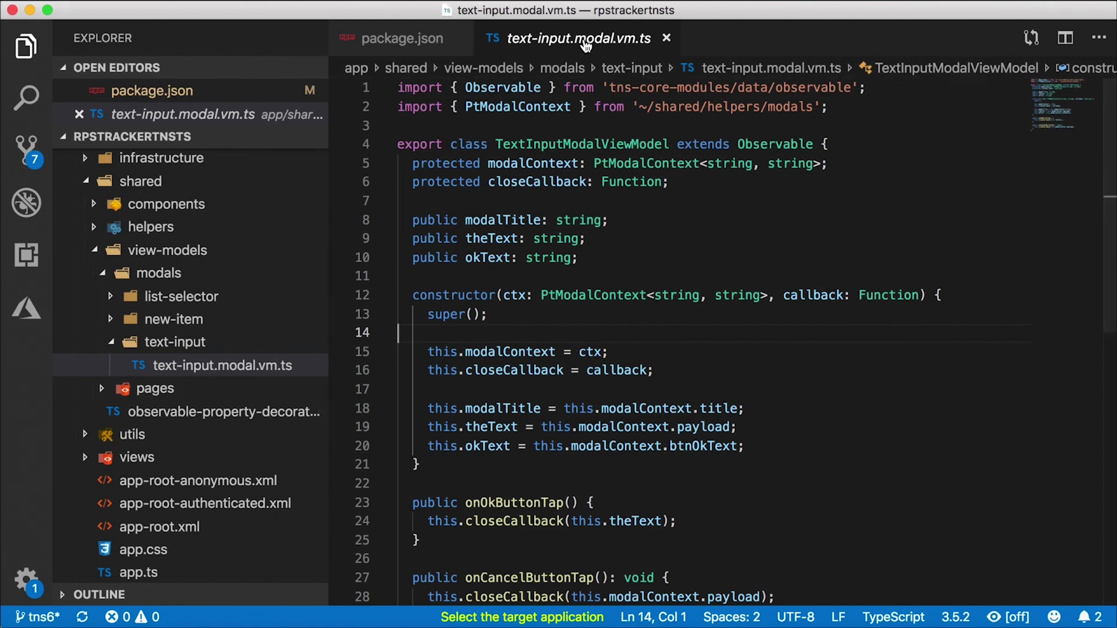
mouse_move(20, 418)
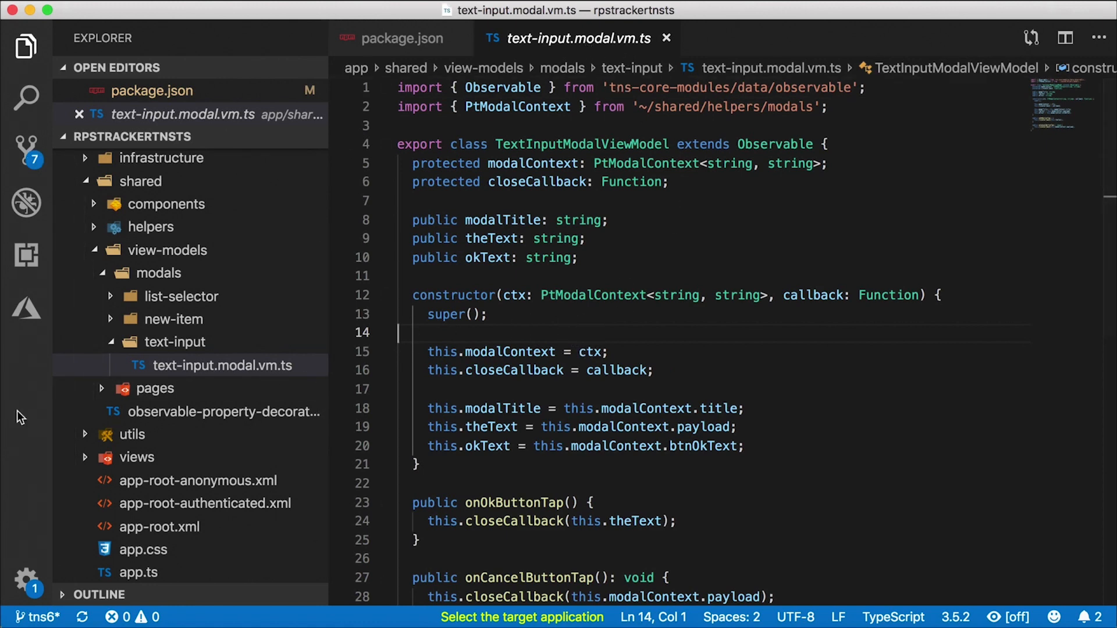
mouse_move(221, 364)
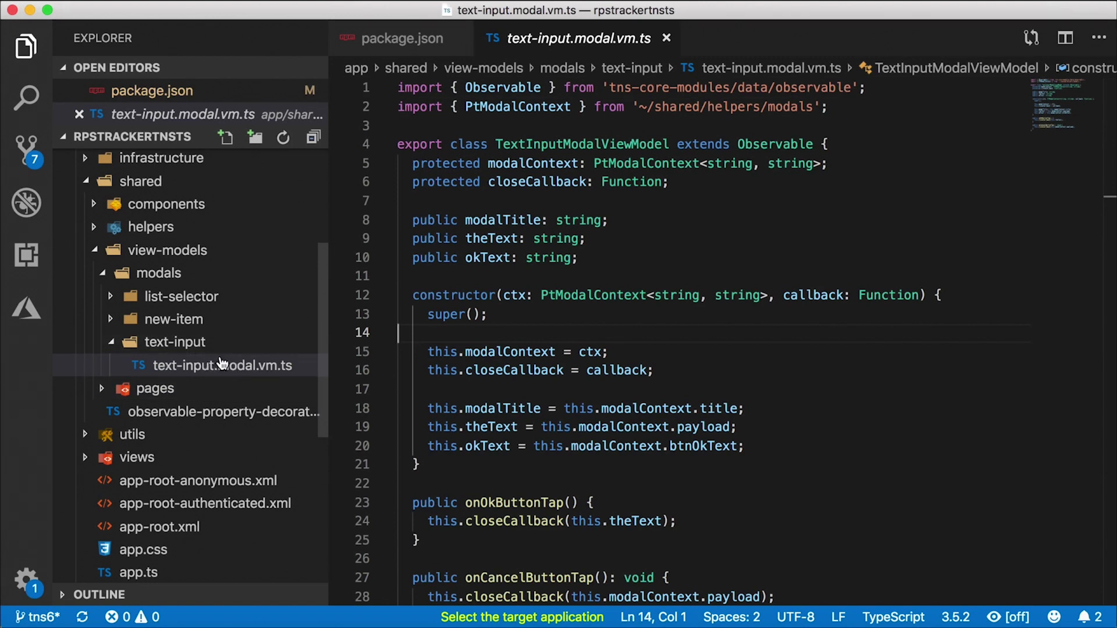
mouse_move(527, 264)
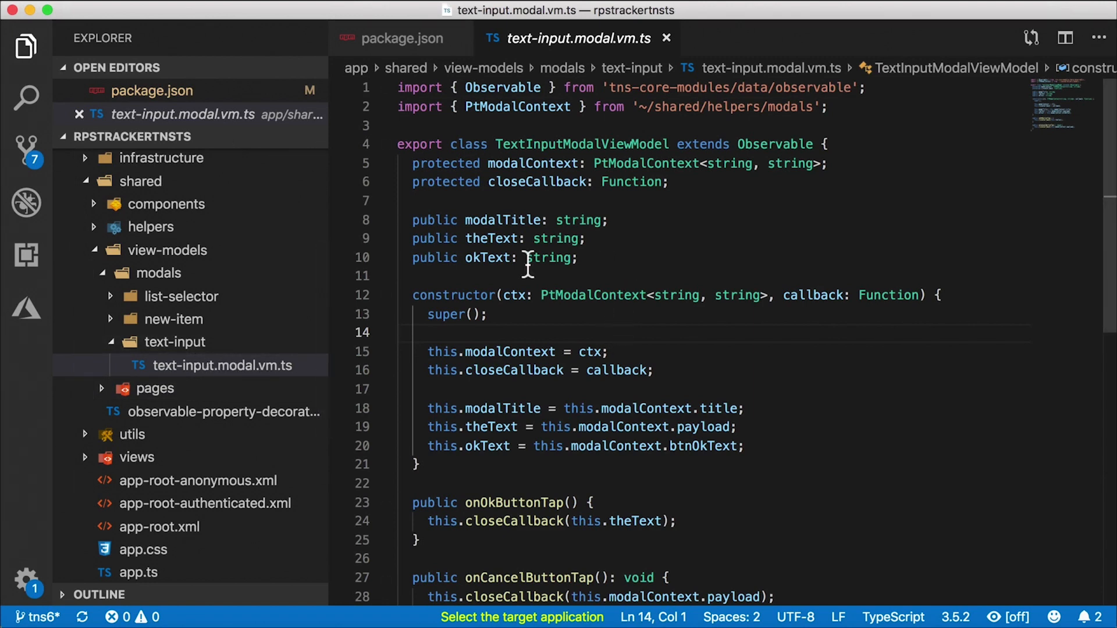
mouse_move(557, 63)
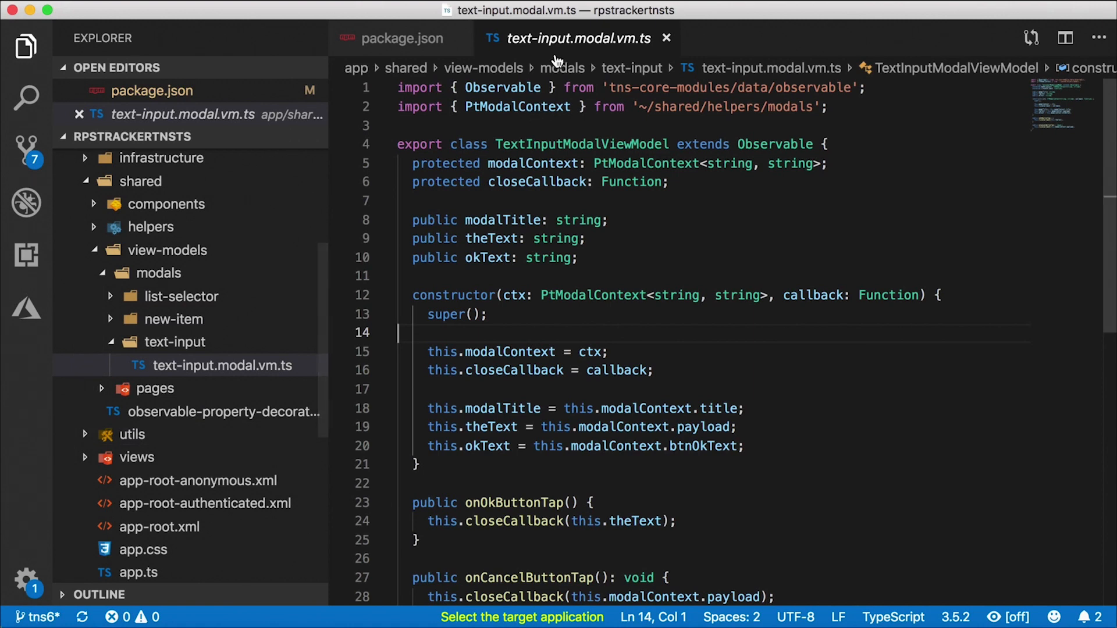
left_click(577, 257)
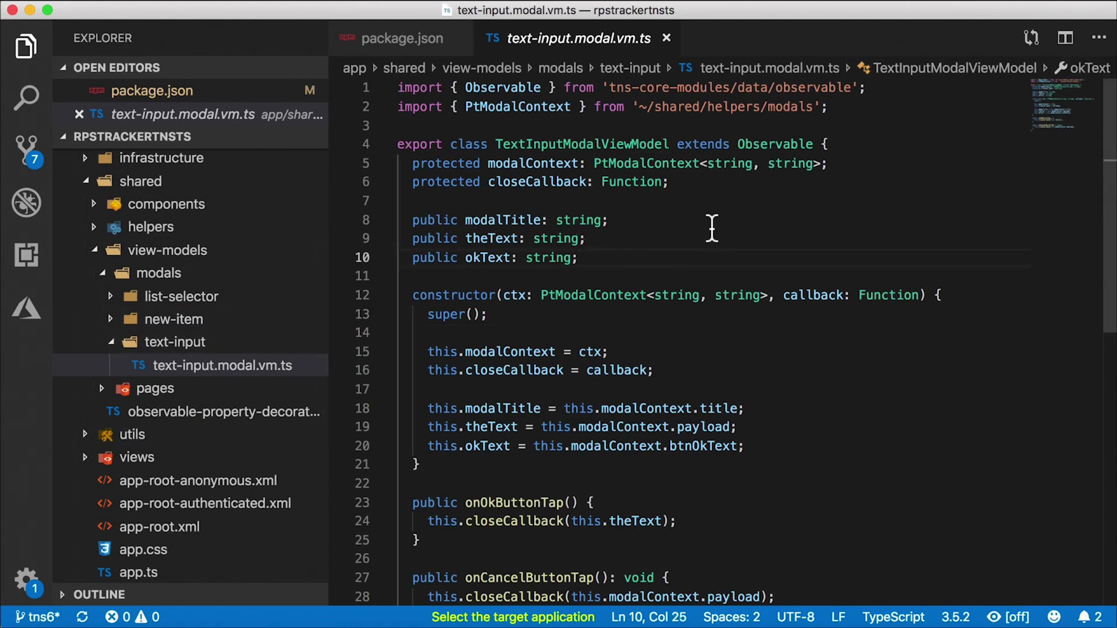
mouse_move(718, 137)
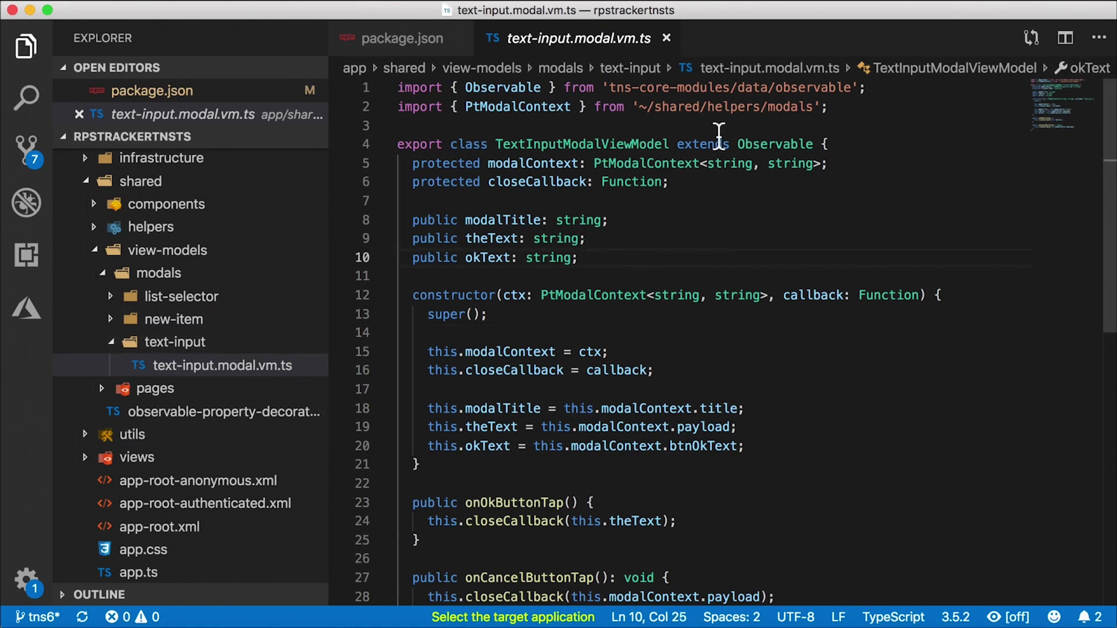
mouse_move(740, 195)
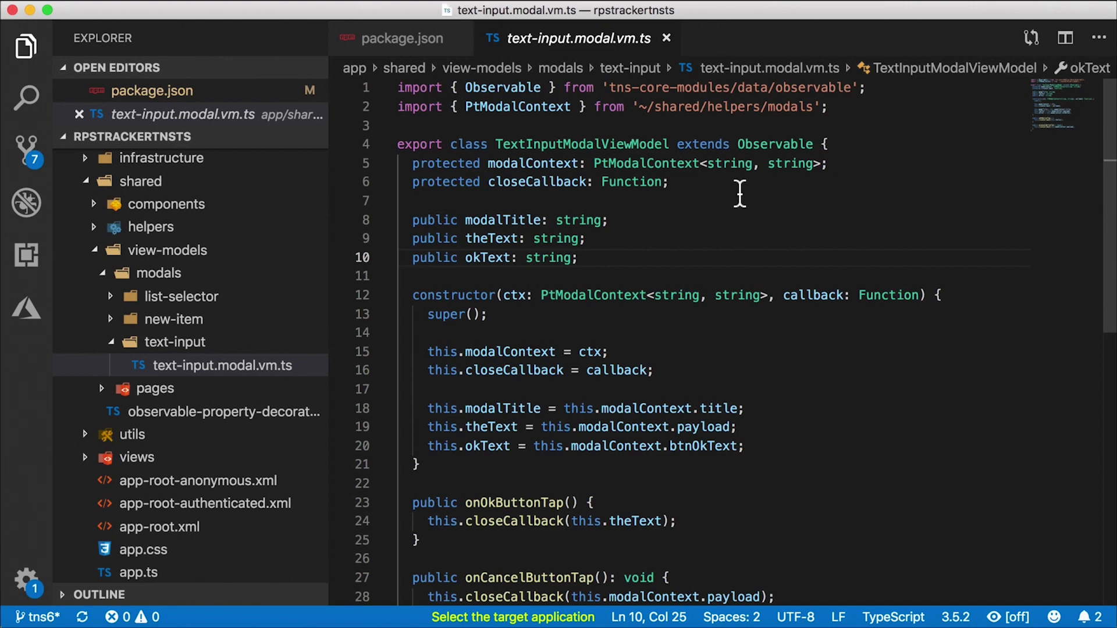
mouse_move(192, 360)
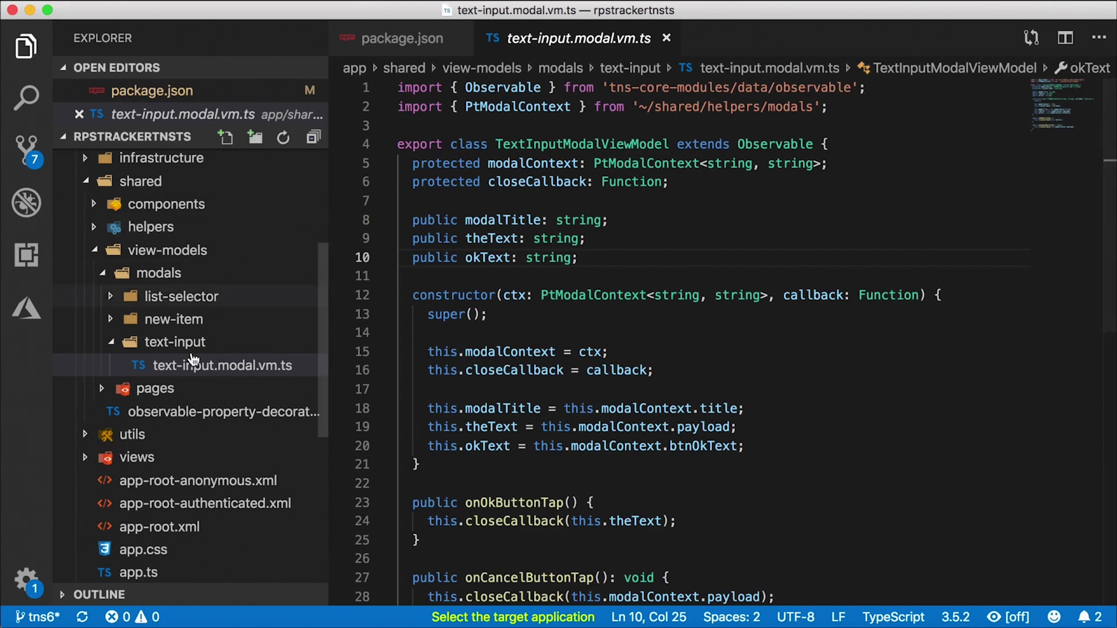
mouse_move(221, 364)
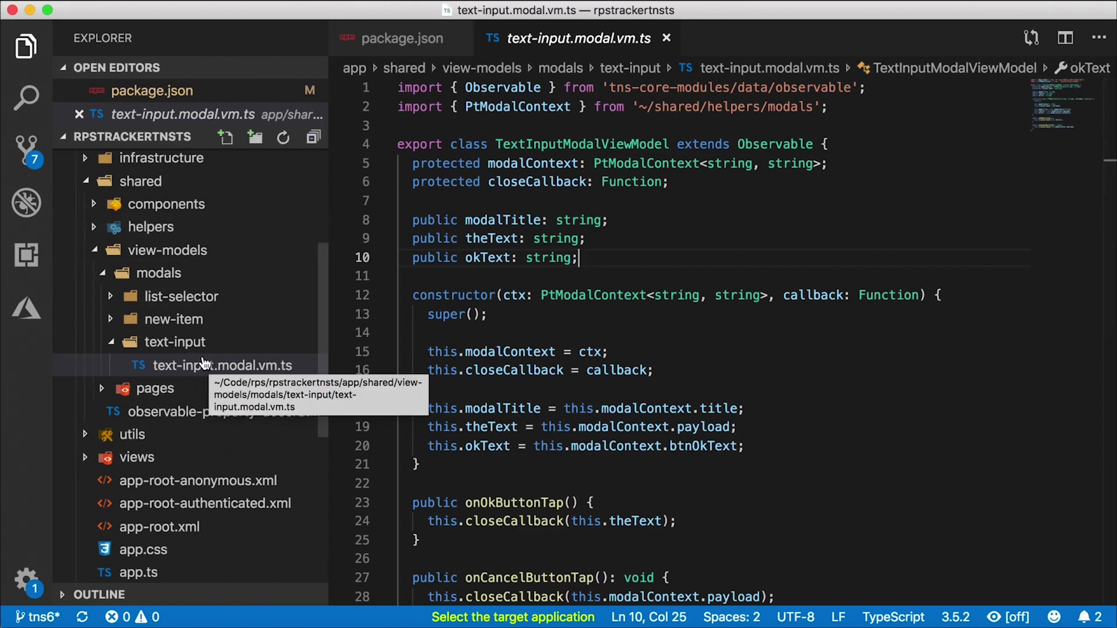
scroll("down", 3)
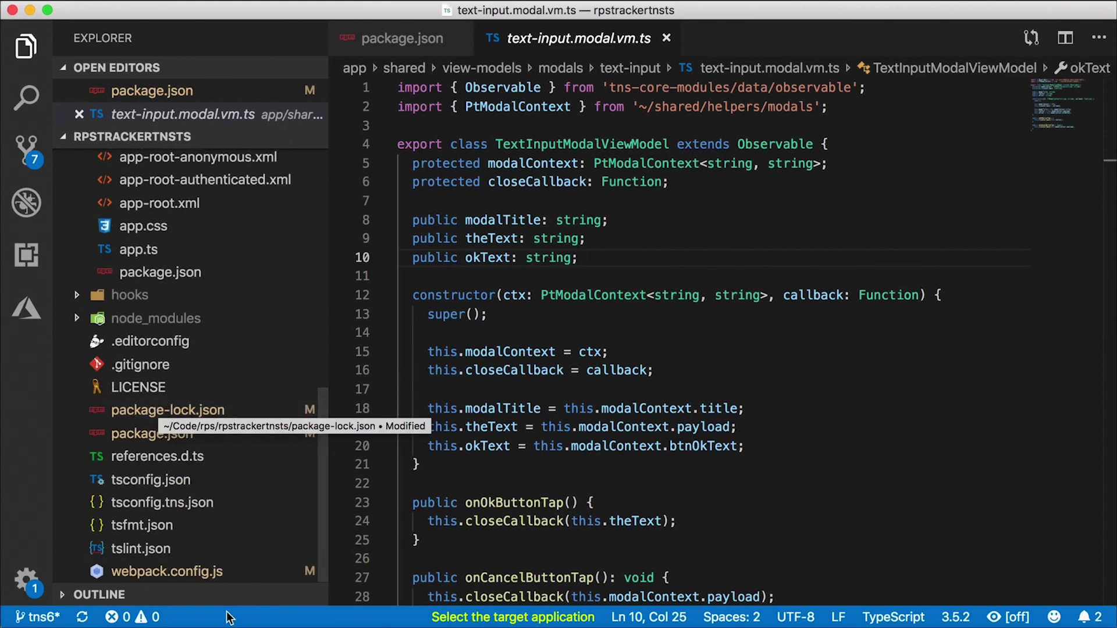
Open webpack.config.js from the project root to inspect the build configuration
left_click(166, 570)
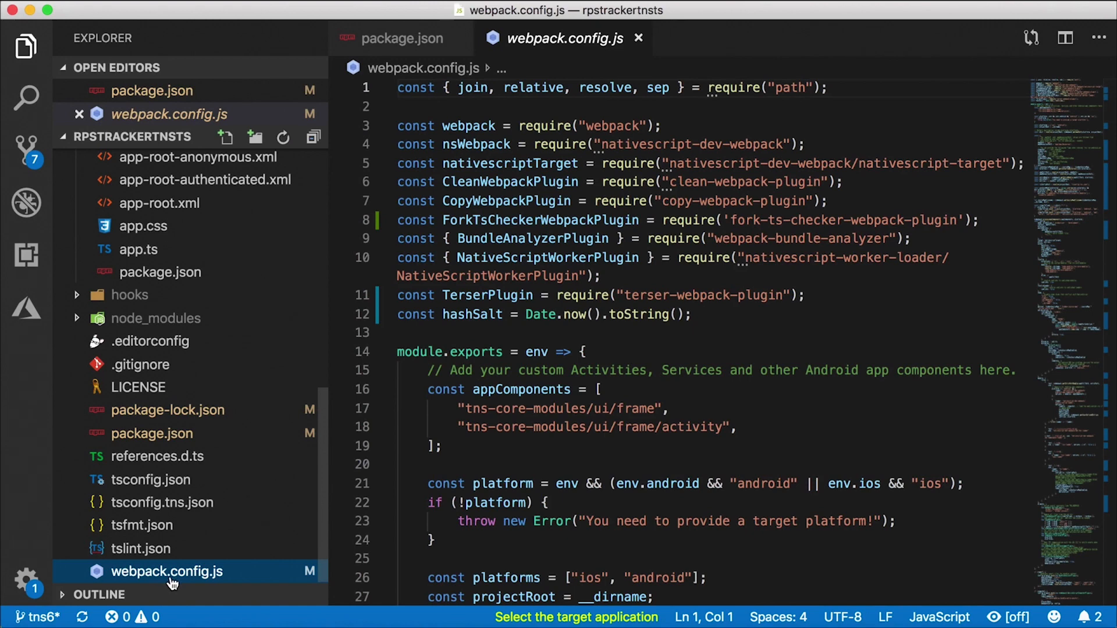
mouse_move(166, 572)
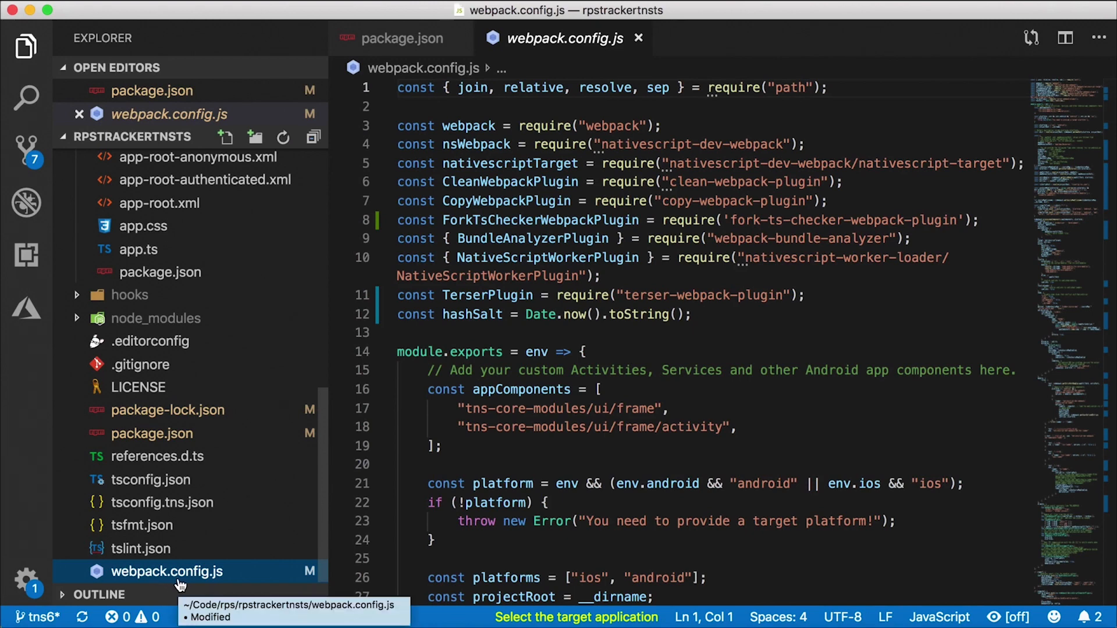
mouse_move(235, 584)
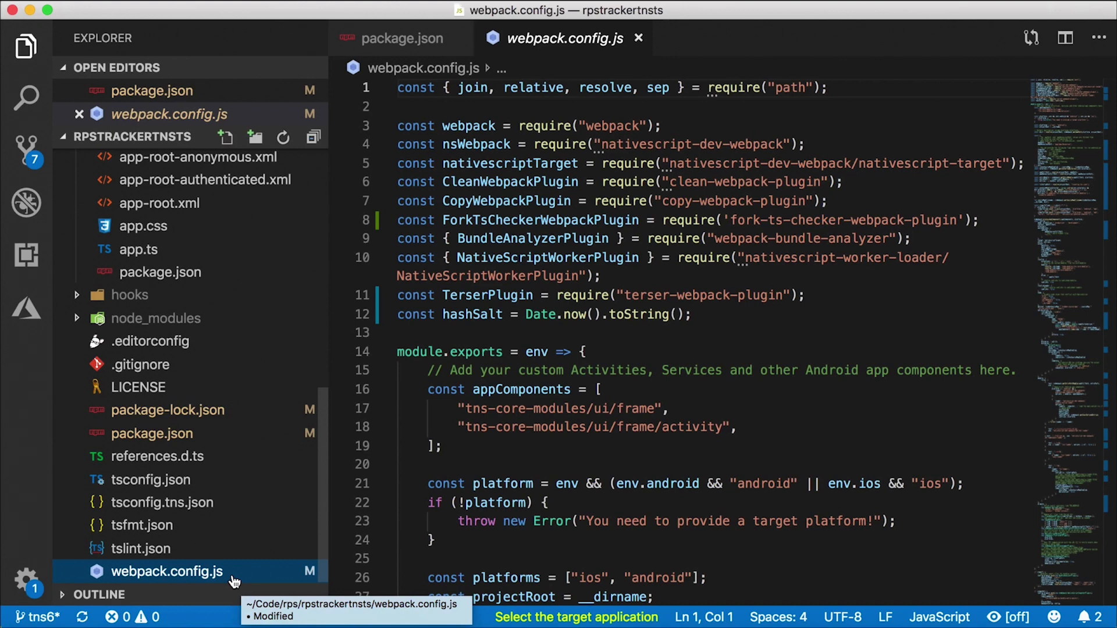
mouse_move(230, 580)
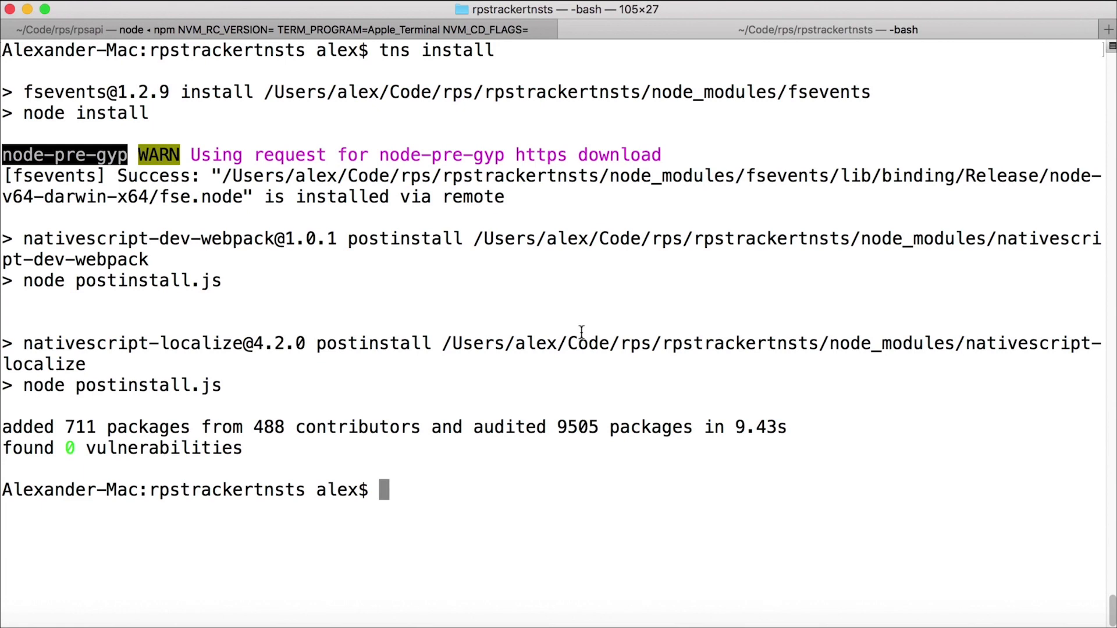
Run tns run ios and read through the TypeScript errors and fatal crash stack trace
type("tns run io")
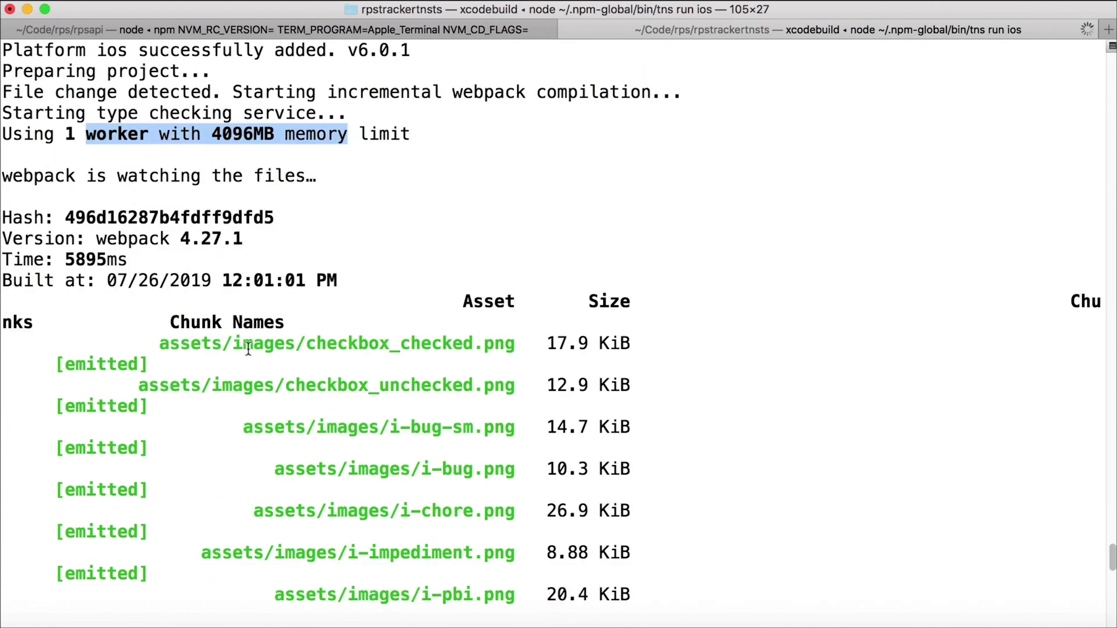
scroll("down", 3)
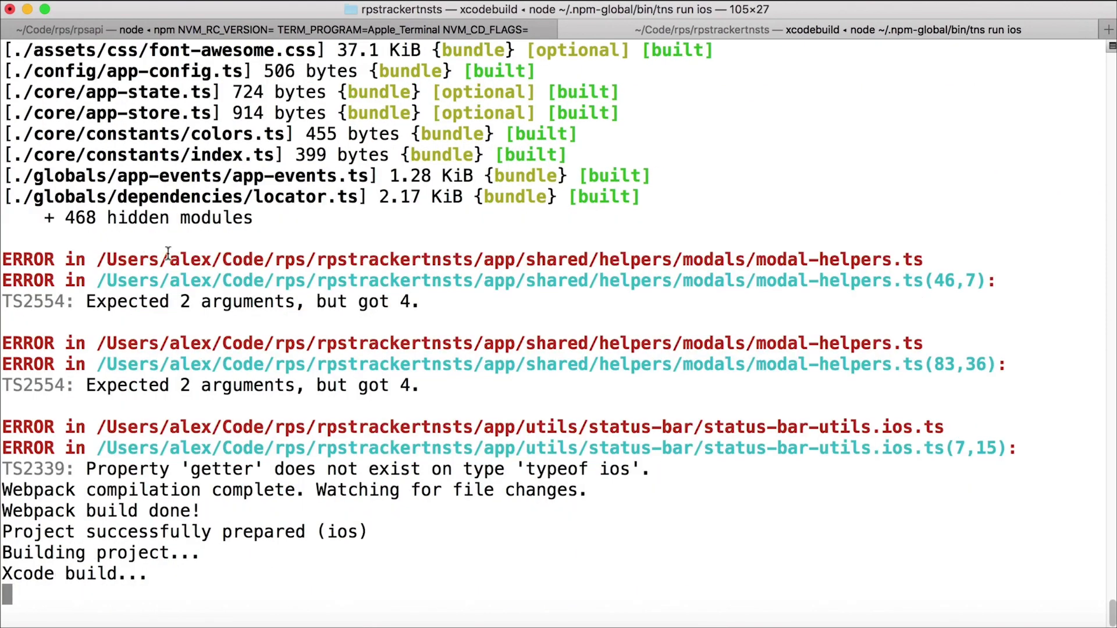
scroll("down", 3)
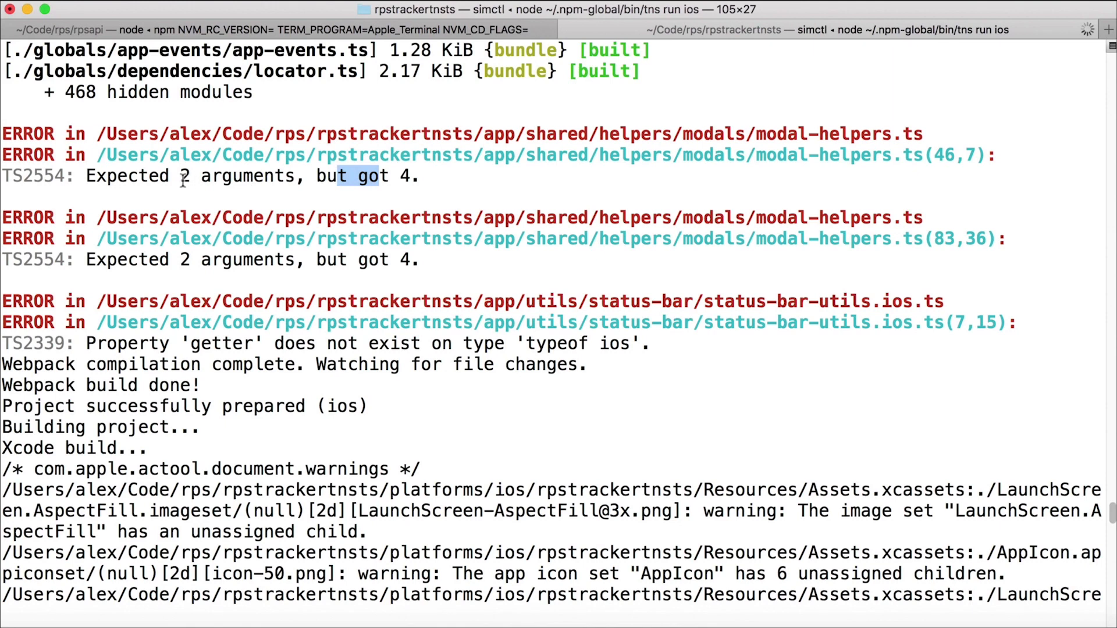
scroll("down", 3)
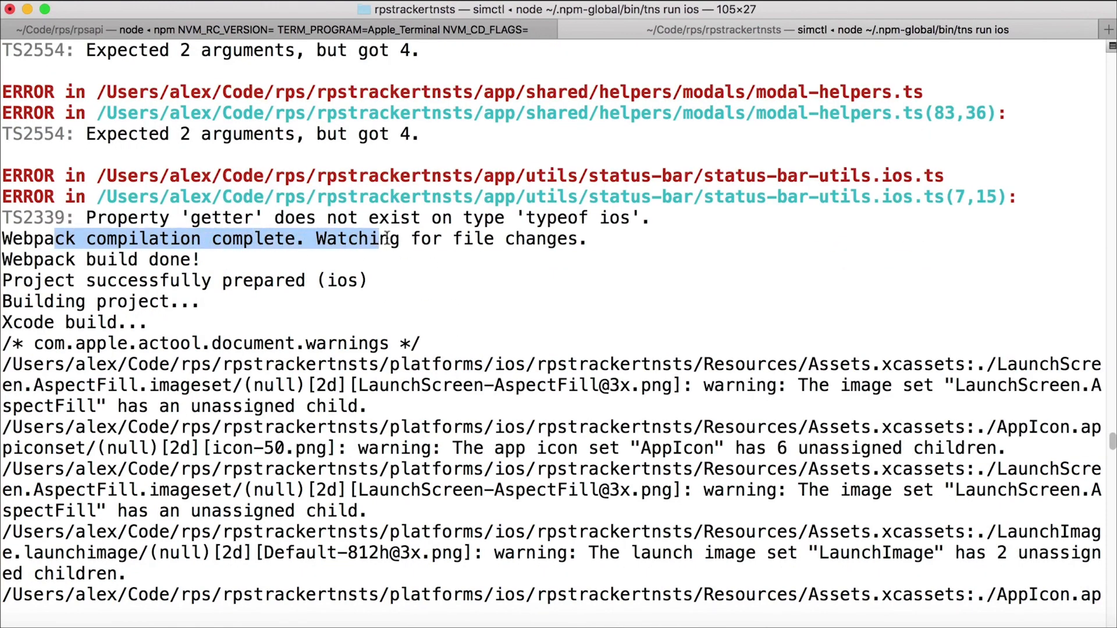
scroll("down", 3)
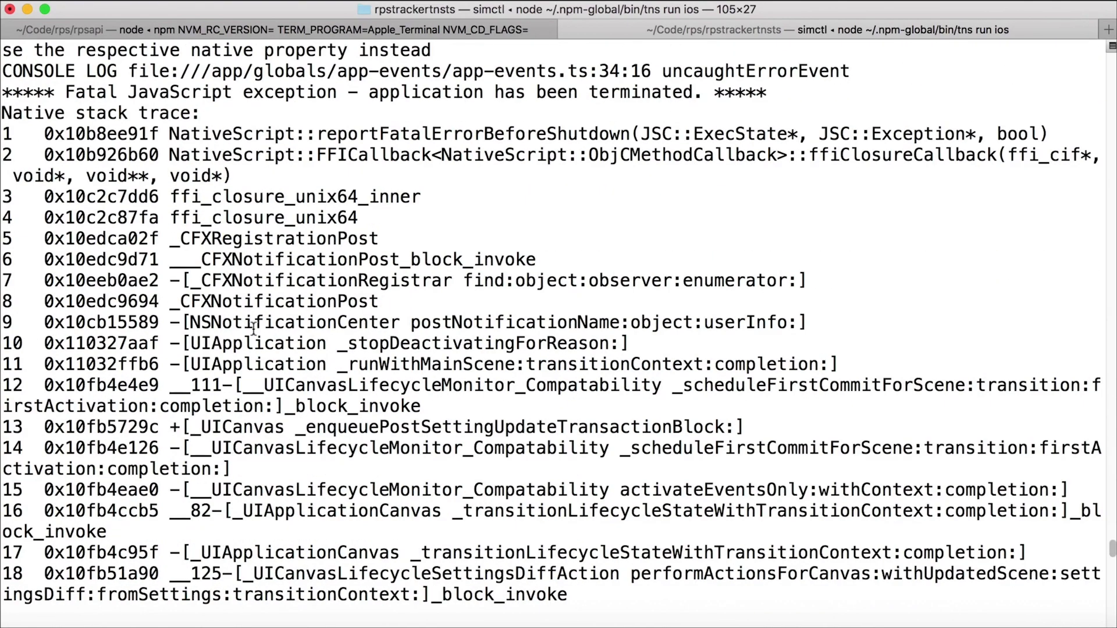
scroll("down", 3)
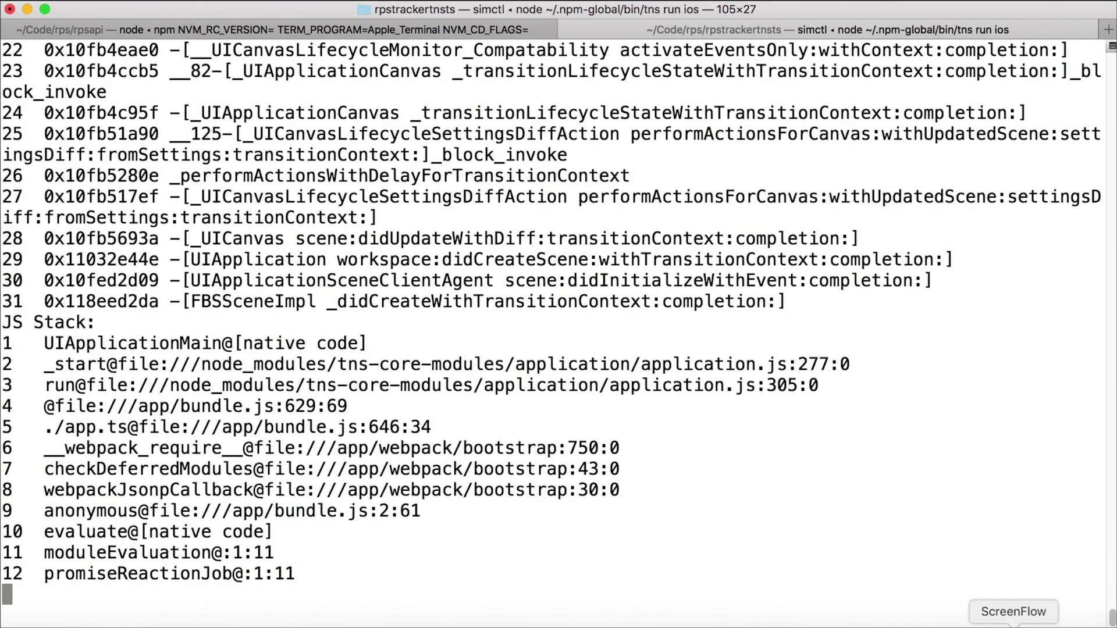
mouse_move(743, 421)
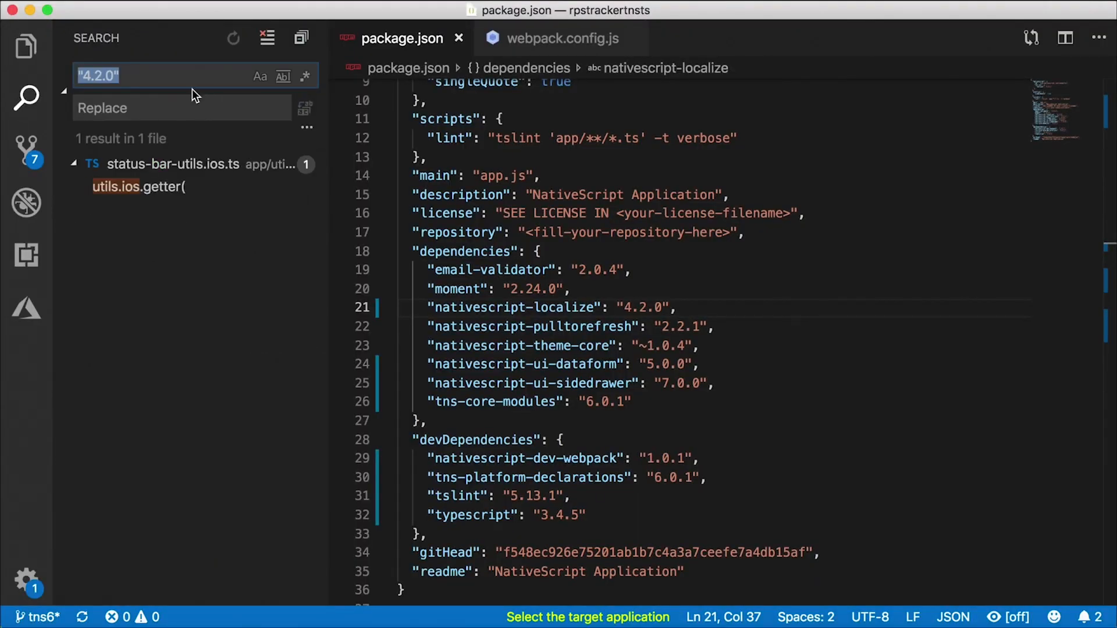
Find utils.ios.getter, open status-bar-utils.ios.ts and wrap the getter statement in /* */
type("utils.ios.getter")
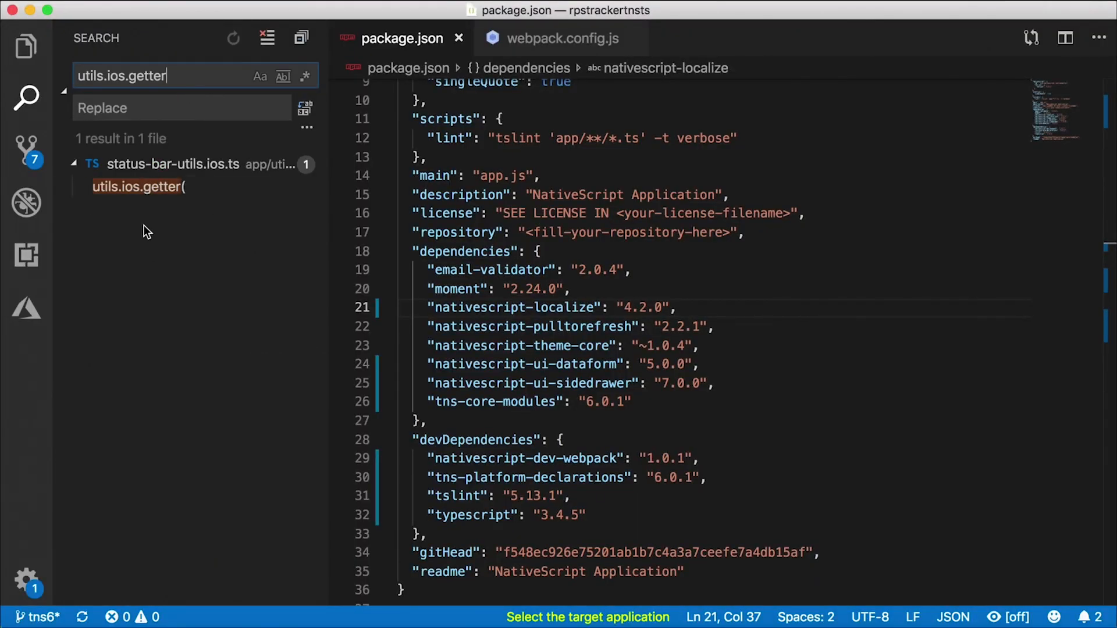
left_click(139, 186)
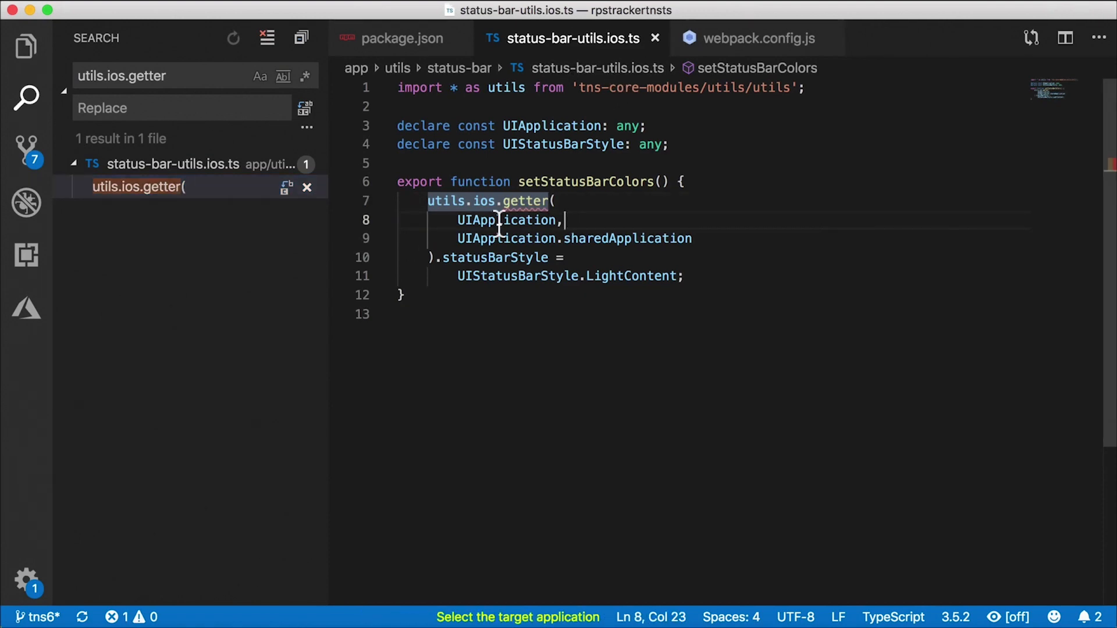
type("/*")
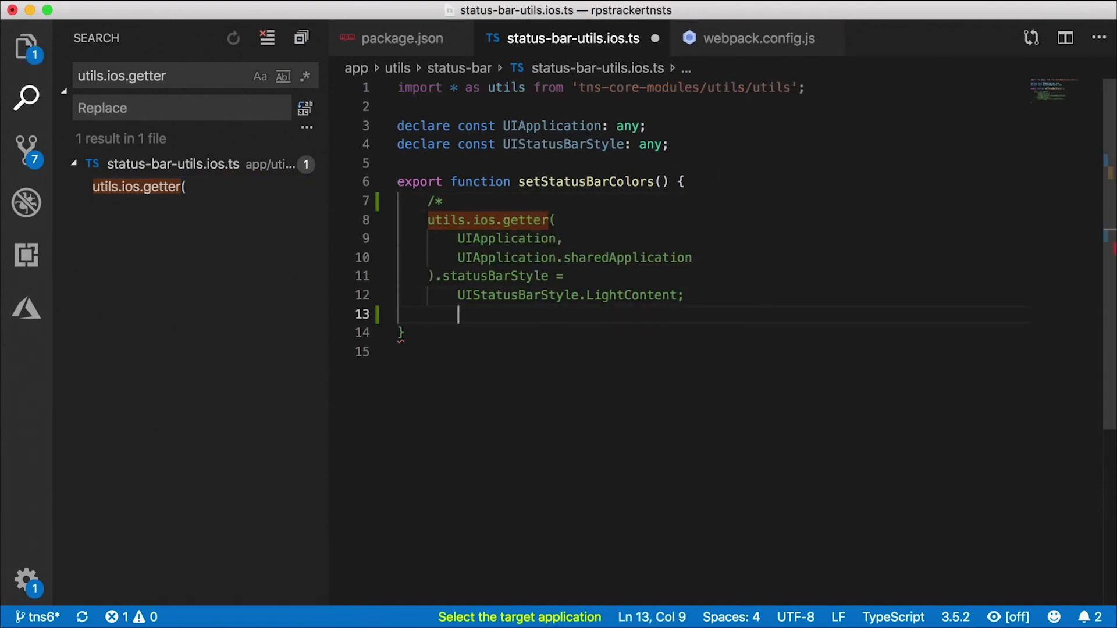
type("*/")
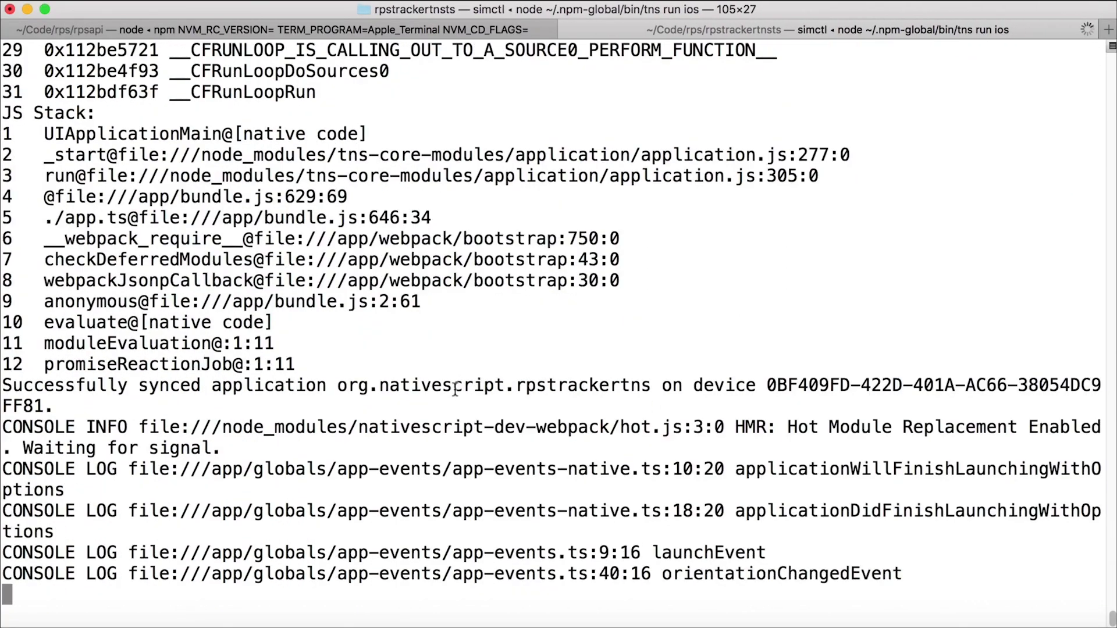
Scroll the console output while the app re-syncs and resumes in the simulator
scroll("down", 3)
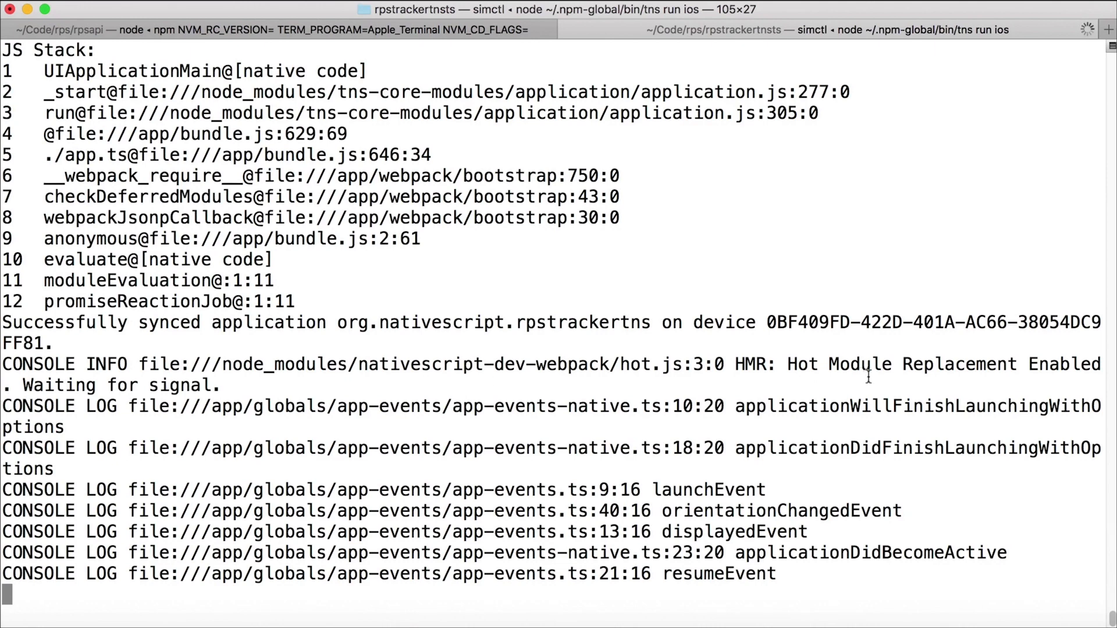
mouse_move(785, 574)
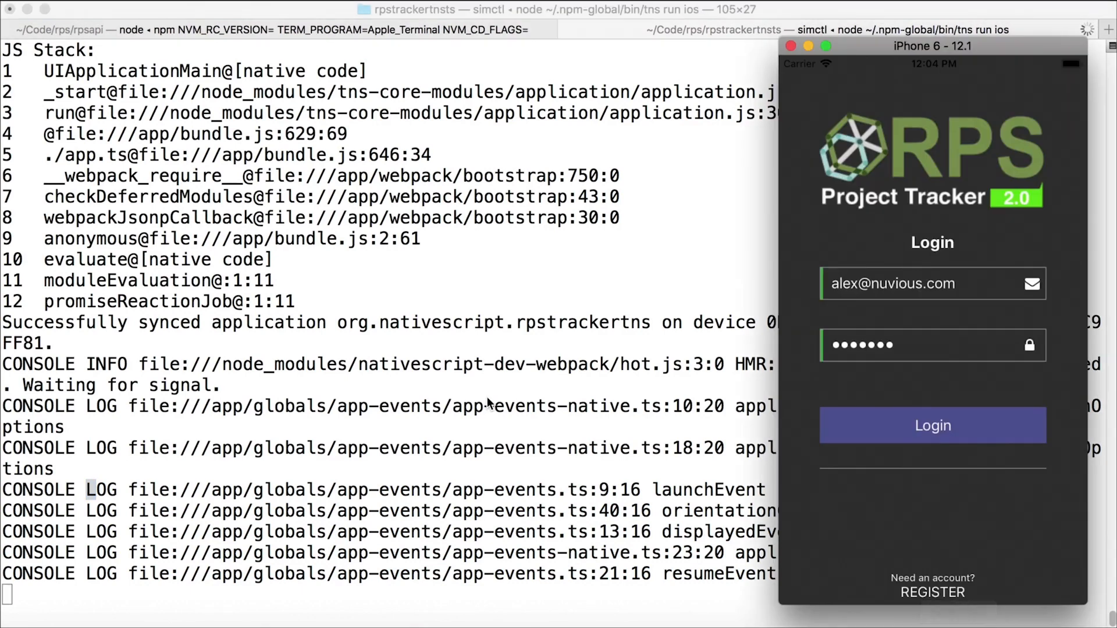
mouse_move(526, 426)
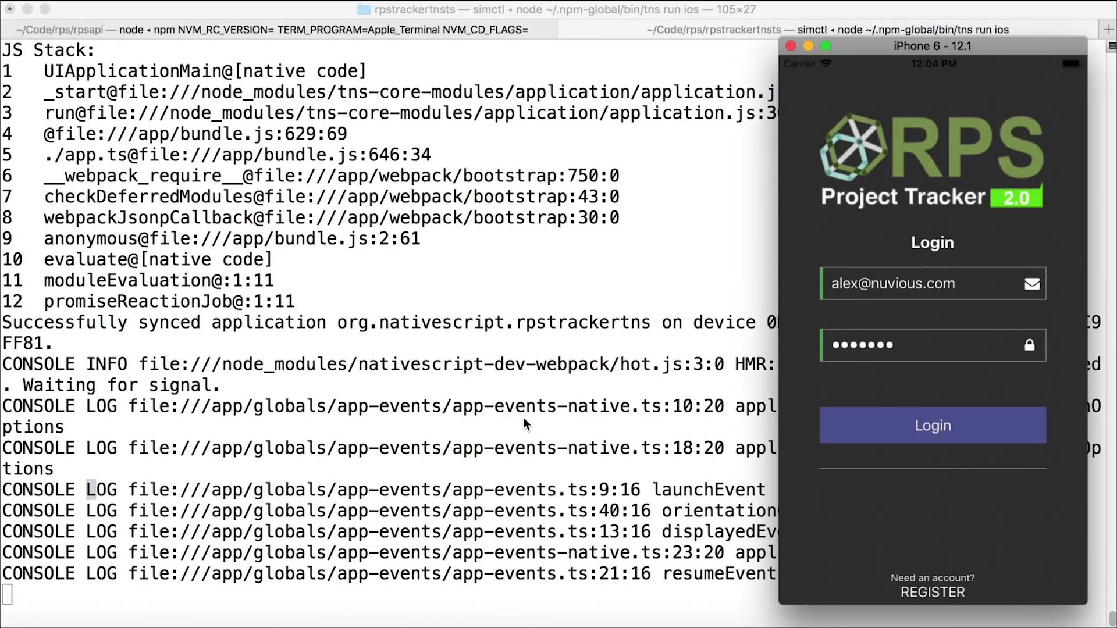
mouse_move(1026, 78)
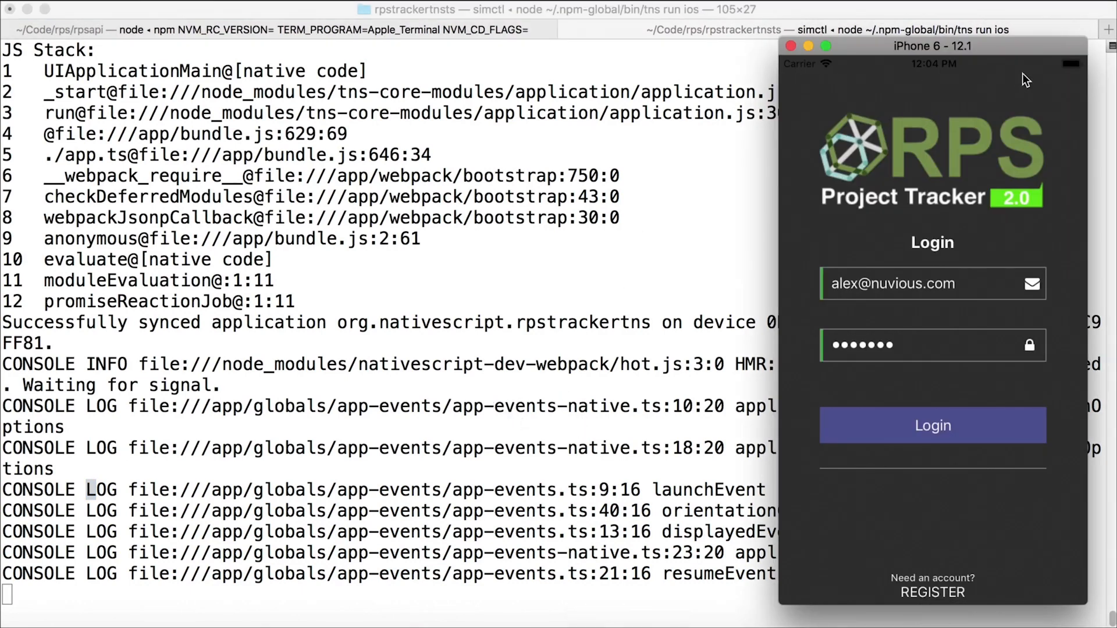
mouse_move(848, 78)
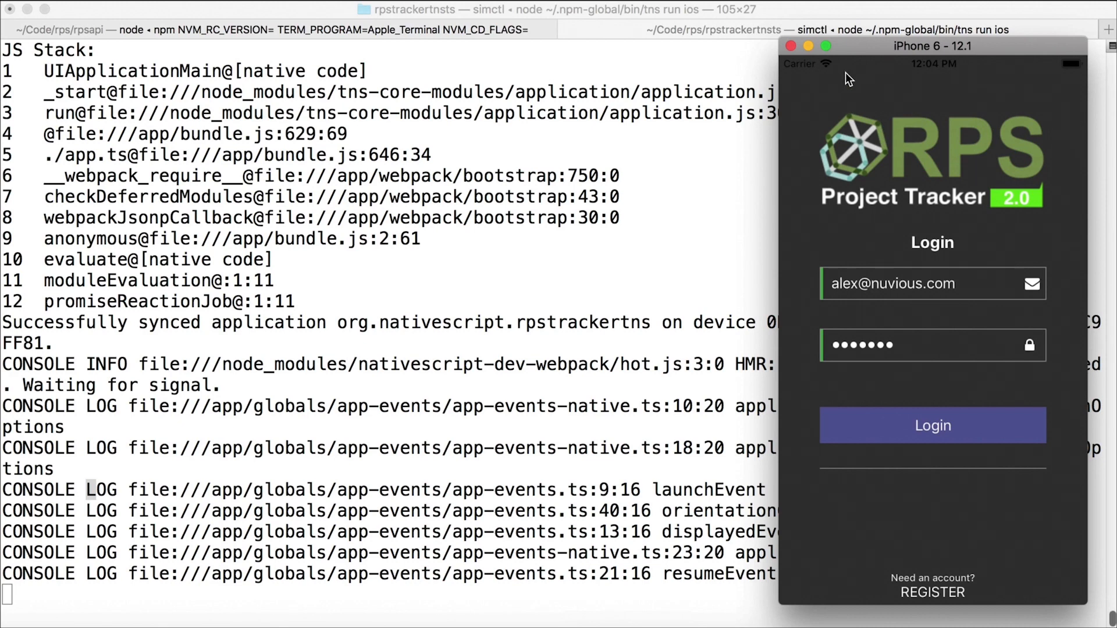
mouse_move(975, 281)
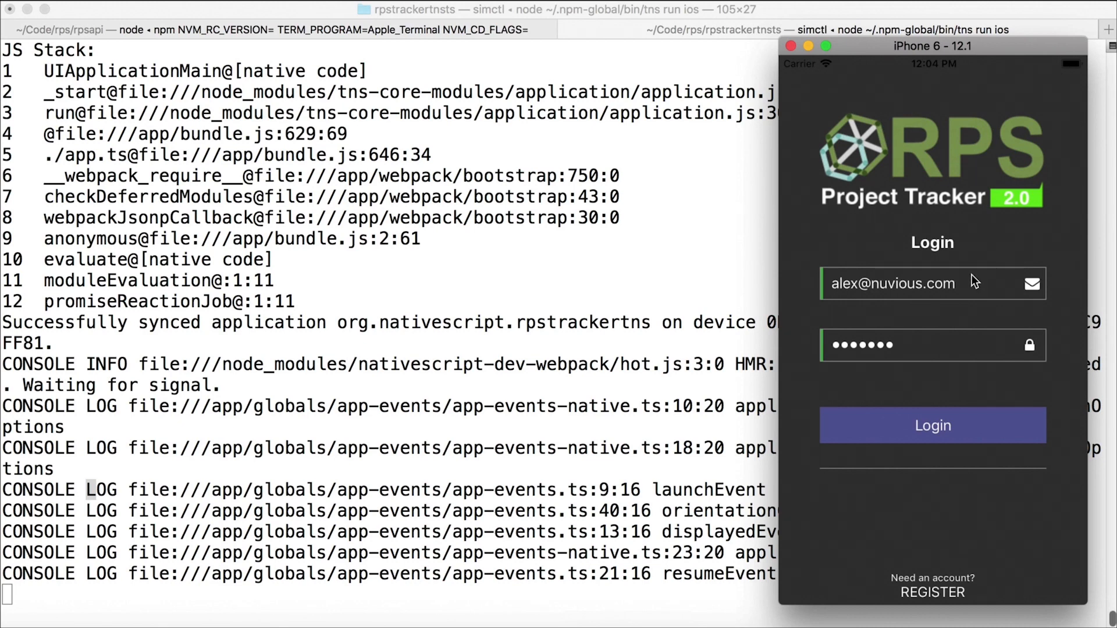
mouse_move(1030, 74)
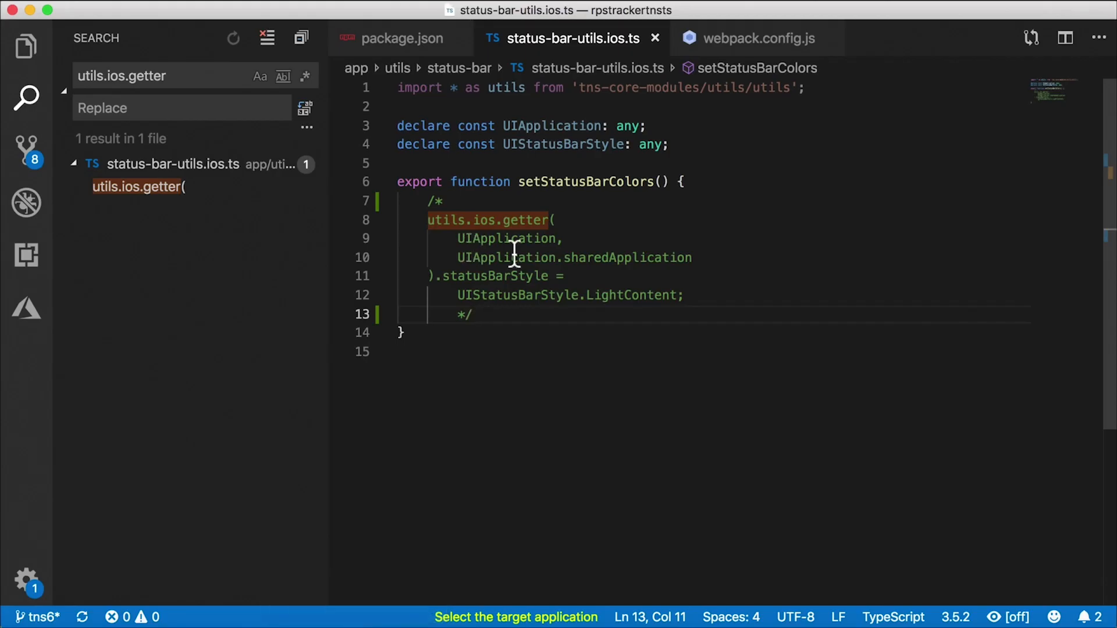
Bring the iOS Simulator window forward to show the RPS Project Tracker Login screen
double_click(587, 182)
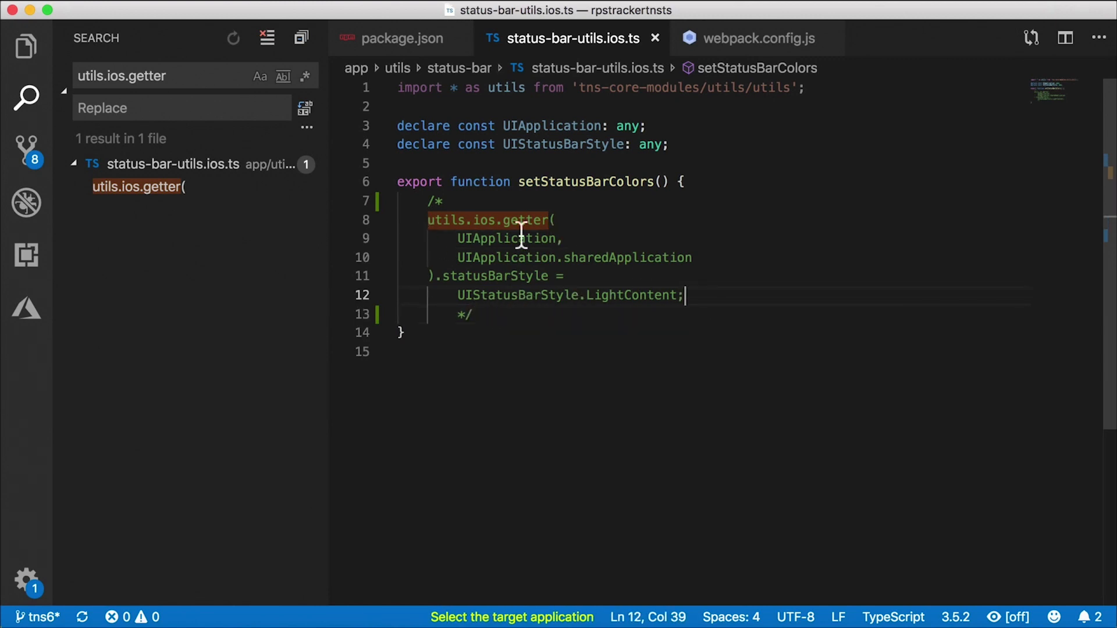
mouse_move(638, 274)
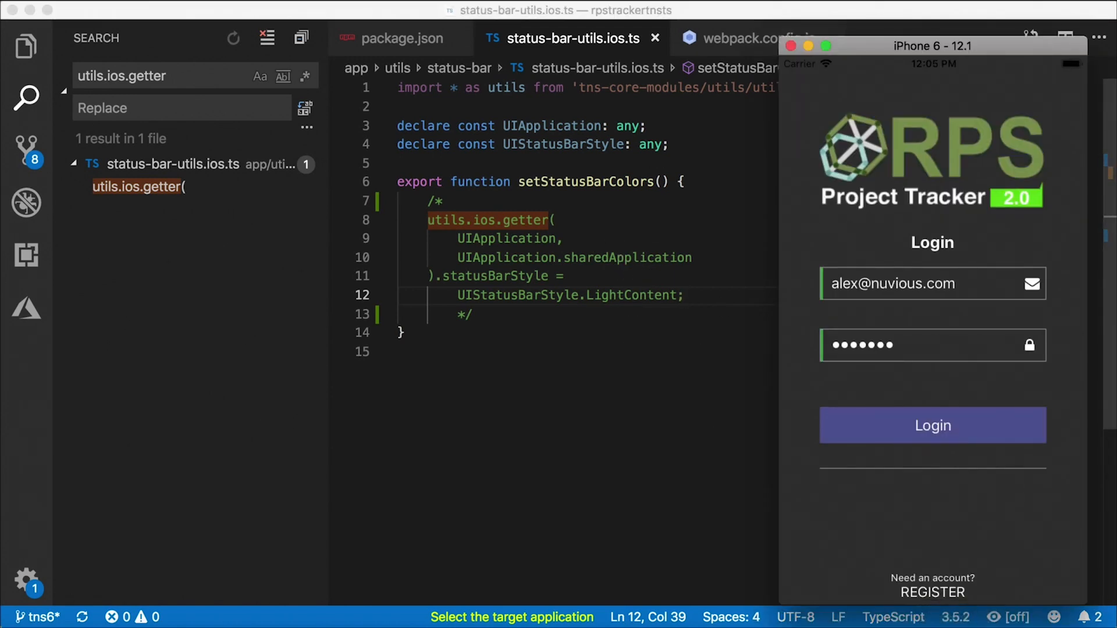
mouse_move(943, 325)
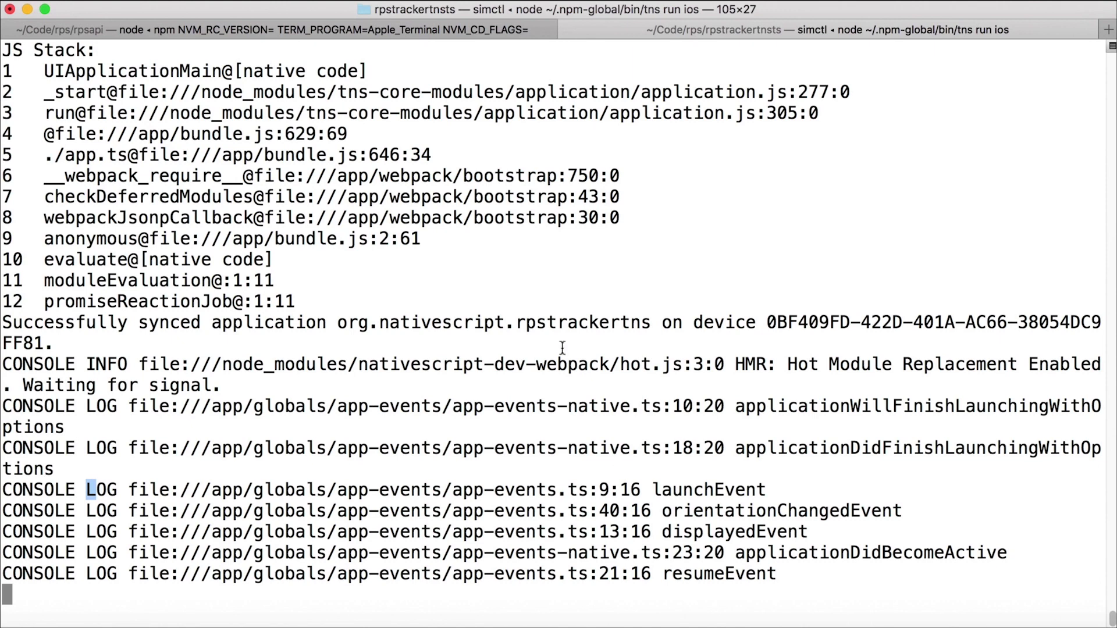
mouse_move(805, 450)
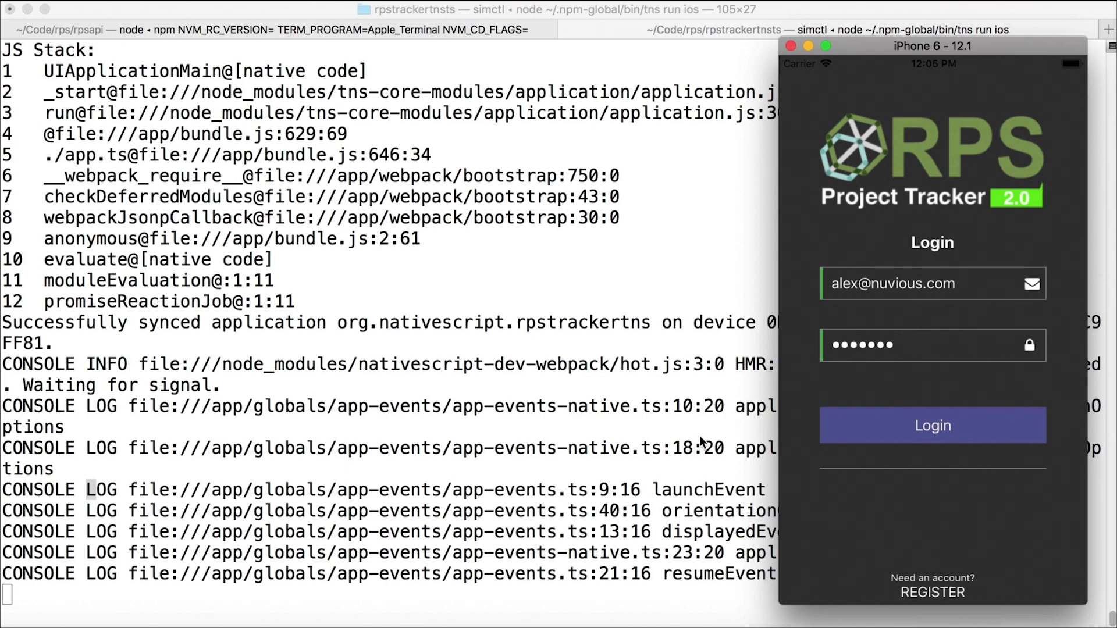
Log in to RPS Project Tracker and scroll through the Backlog list of items
left_click(932, 426)
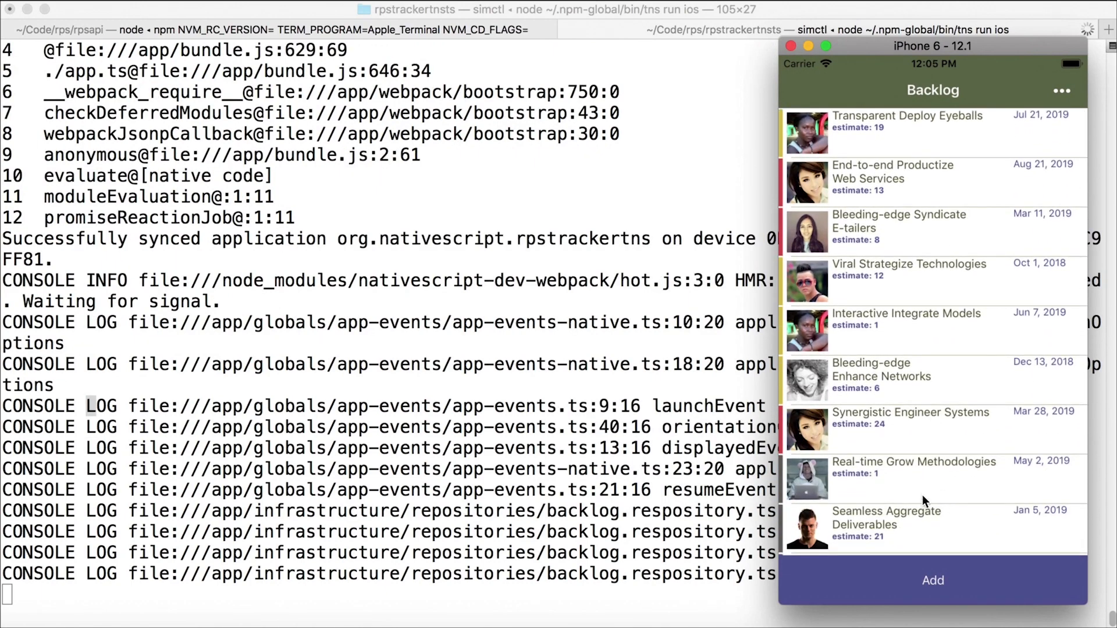
scroll("down", 3)
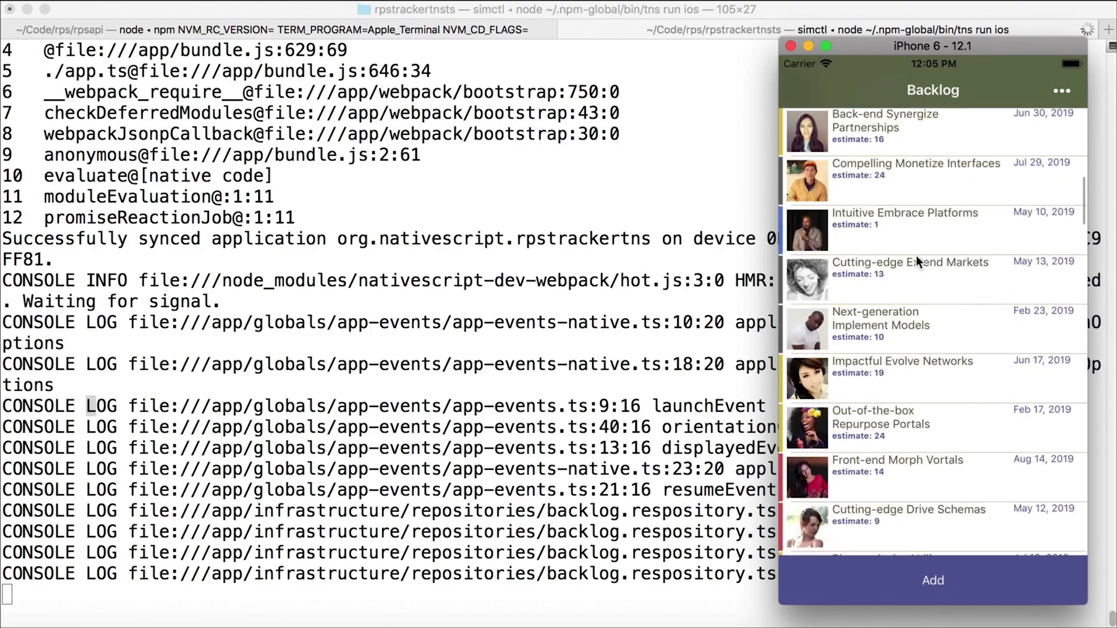
scroll("down", 3)
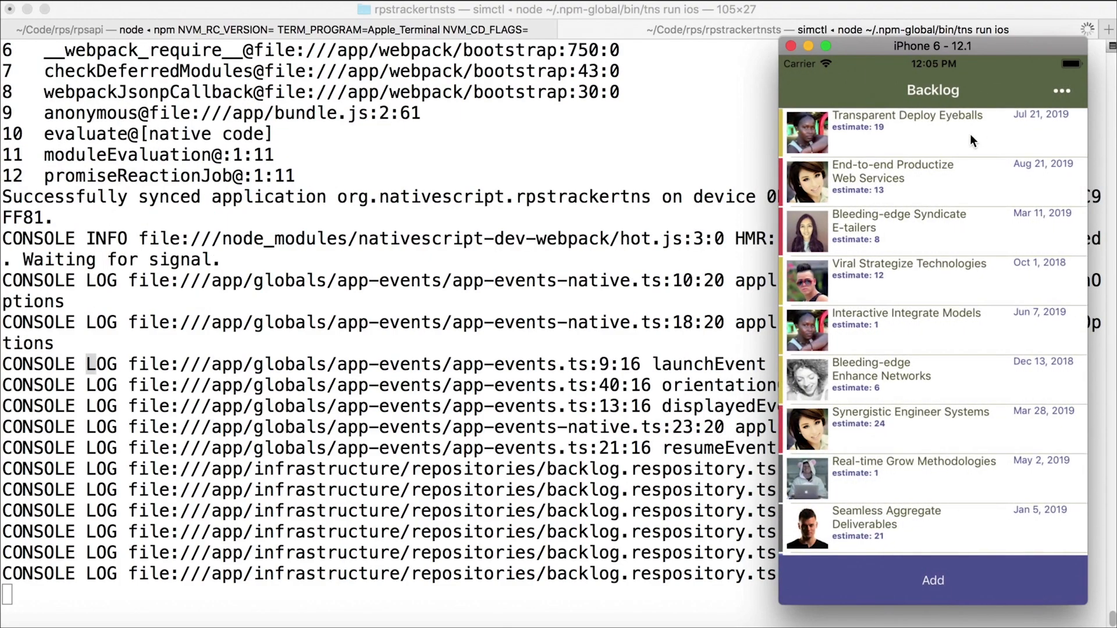
left_click(1061, 91)
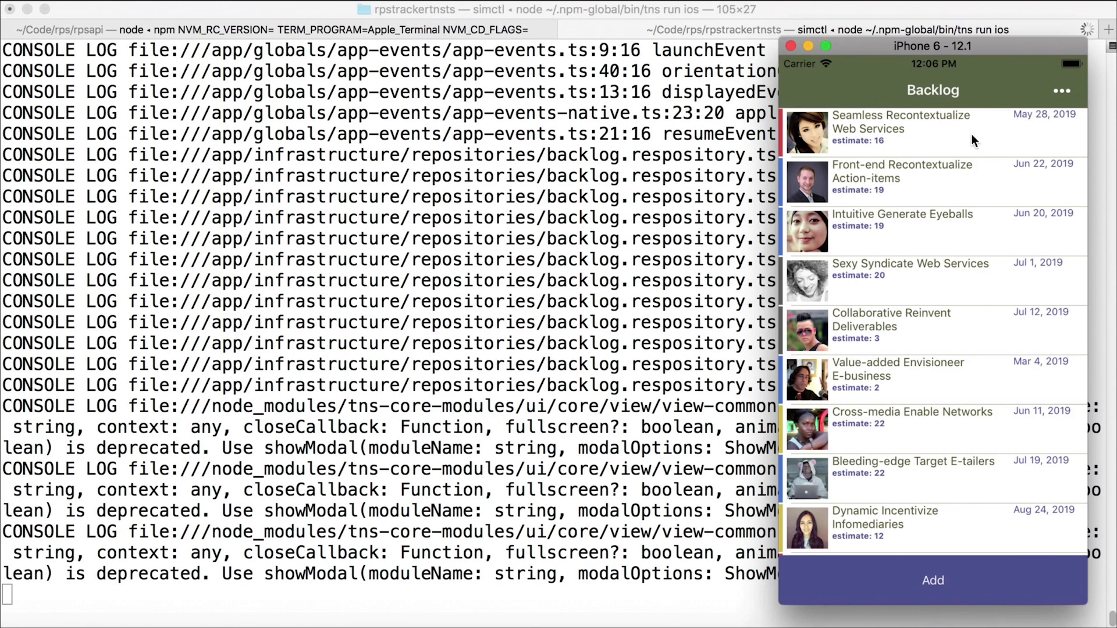
mouse_move(956, 496)
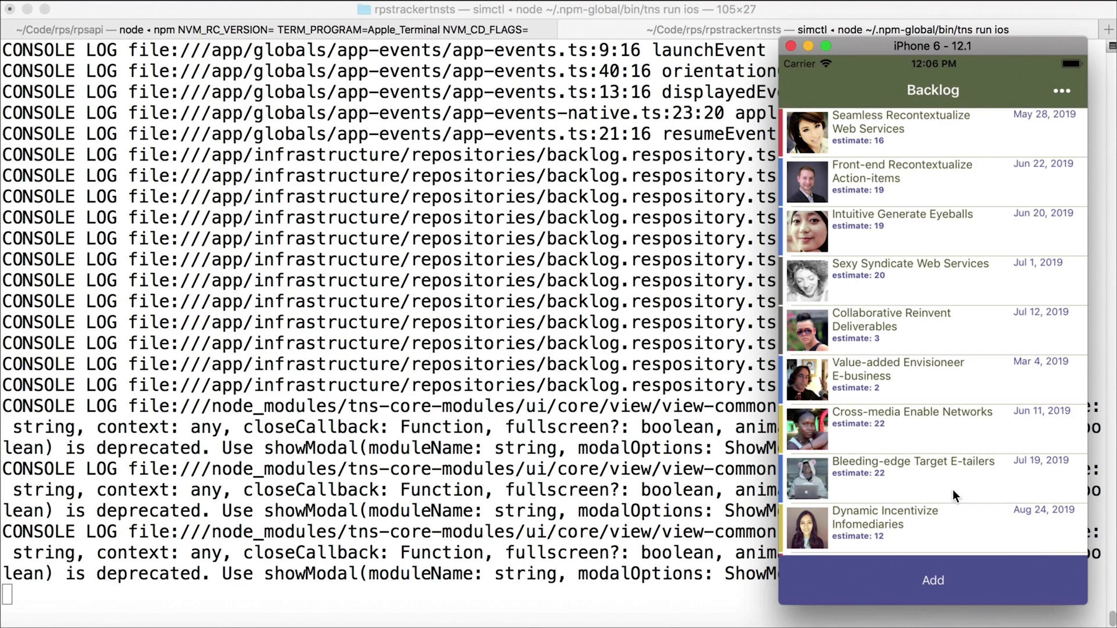
mouse_move(919, 318)
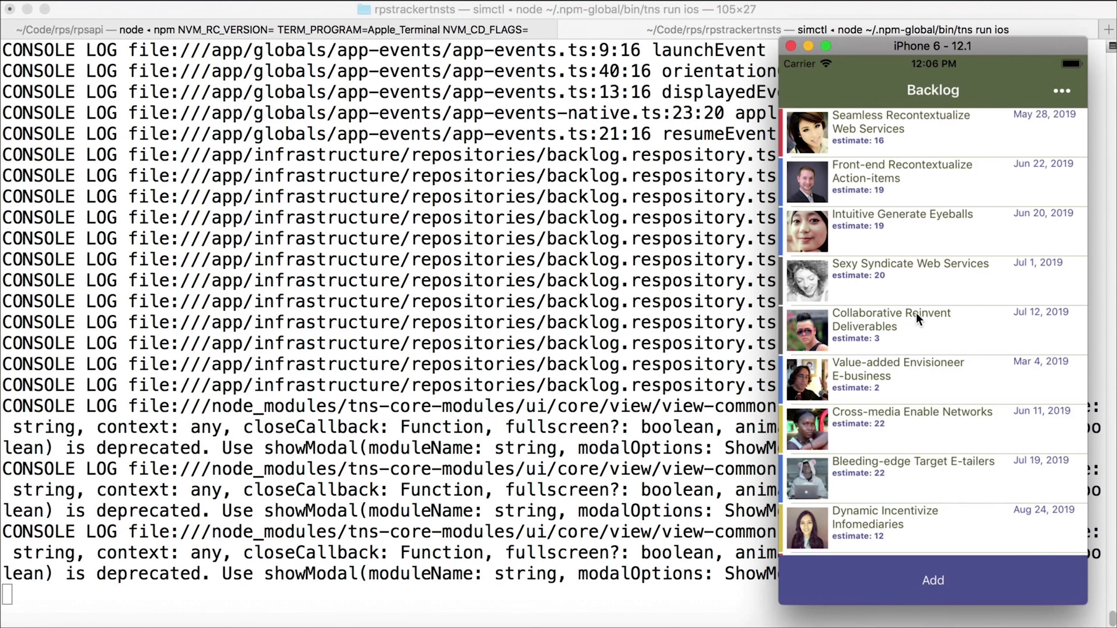
Open the Intuitive Generate Eyeballs item from the navigation drawer
left_click(1061, 91)
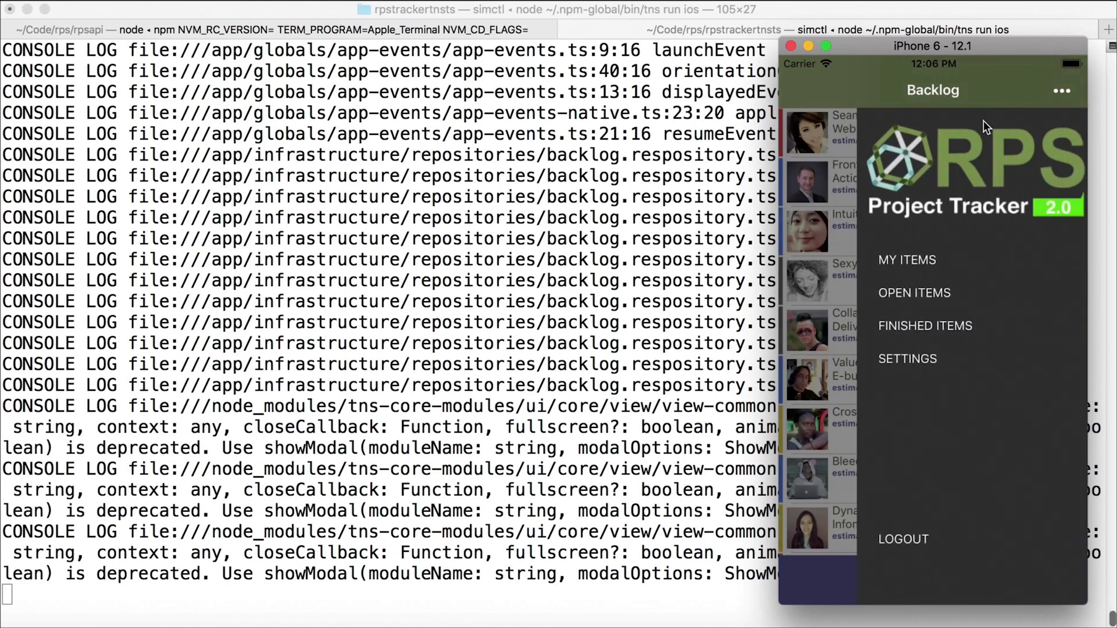
mouse_move(883, 248)
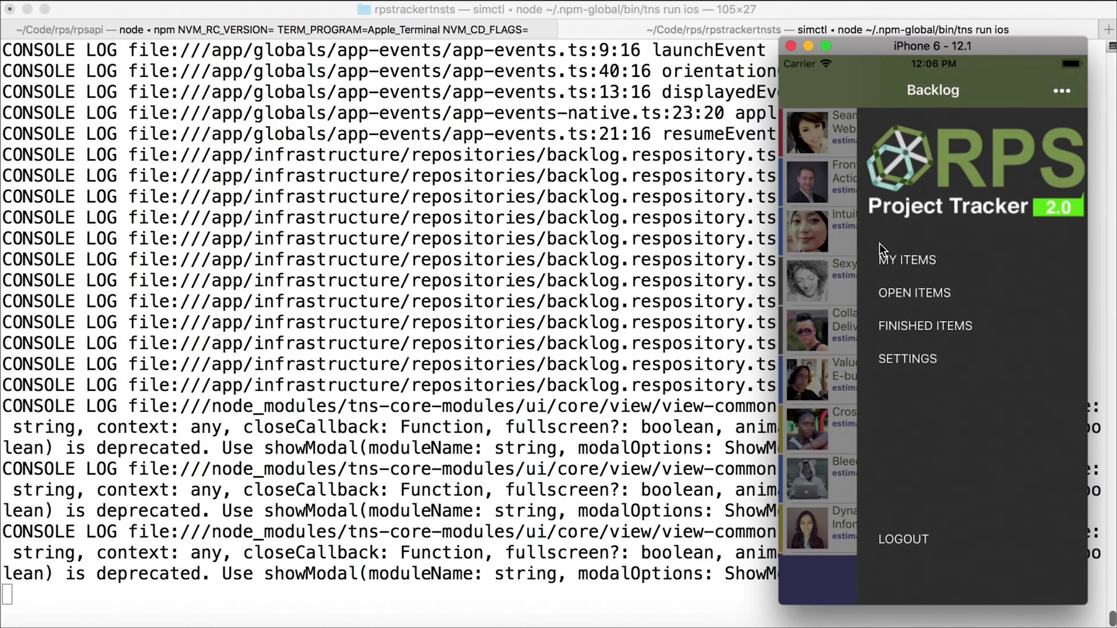
mouse_move(892, 214)
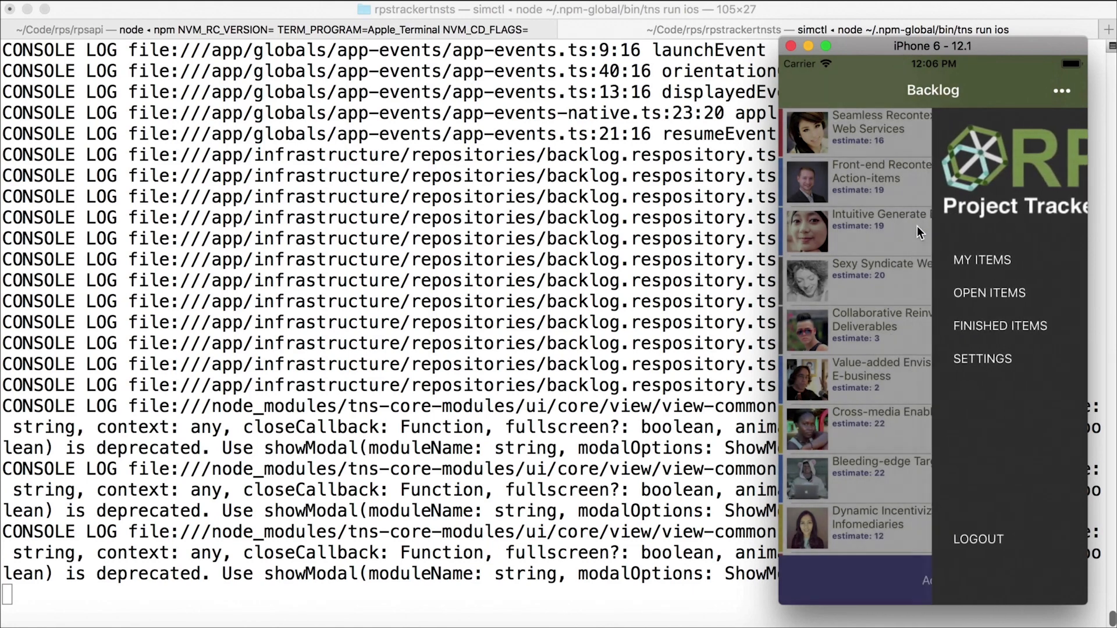
left_click(855, 225)
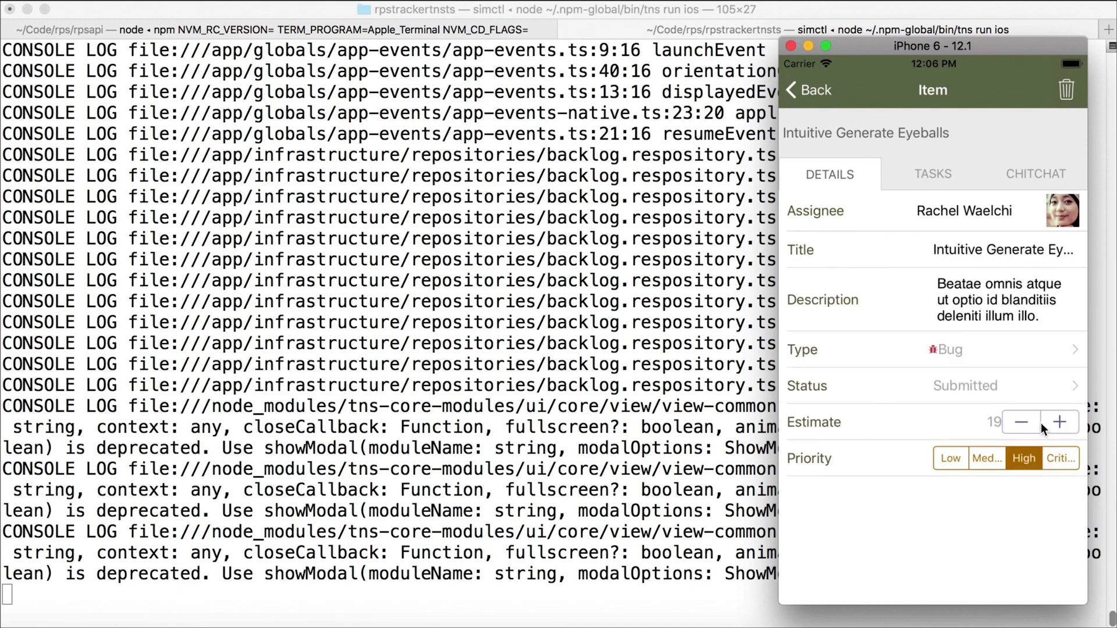
Toggle the item's priority through Medium, Critical and High, ending on Low
left_click(951, 459)
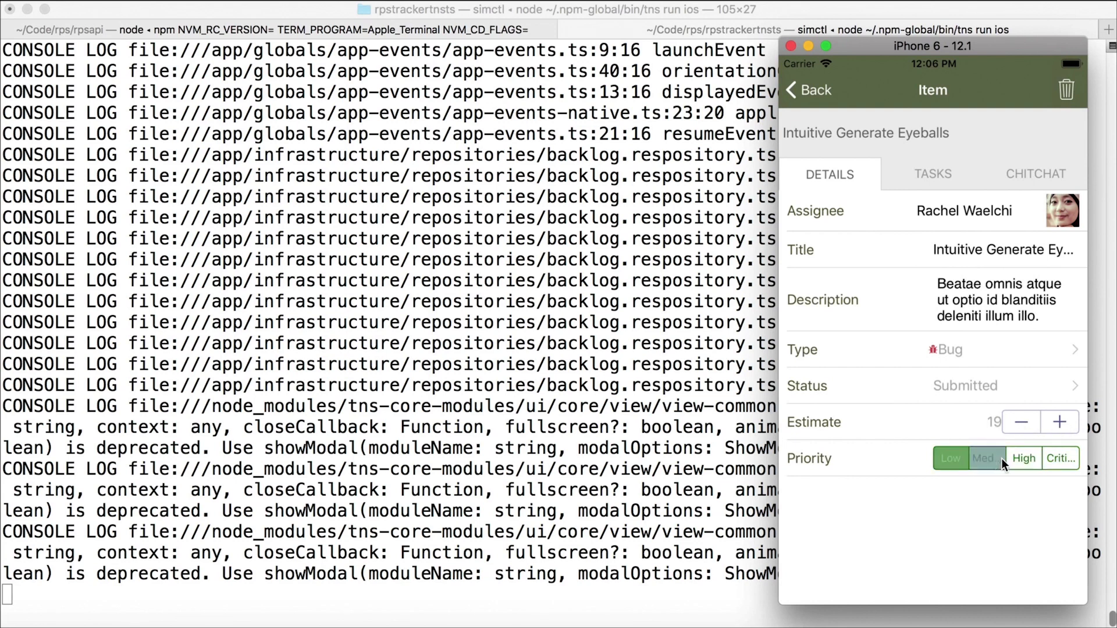
left_click(949, 458)
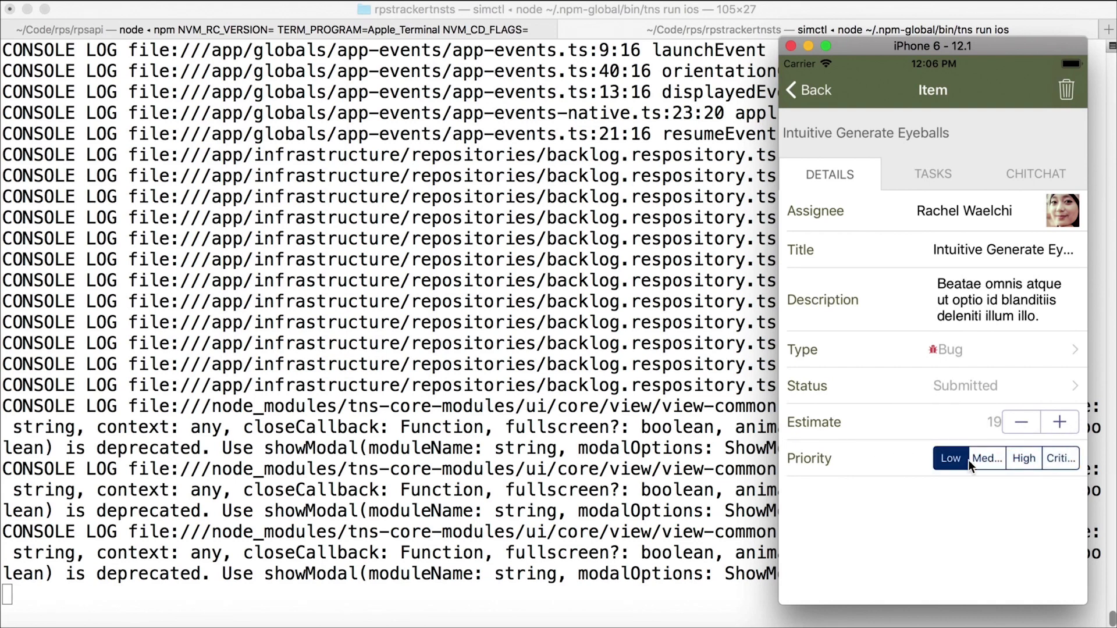
left_click(1061, 459)
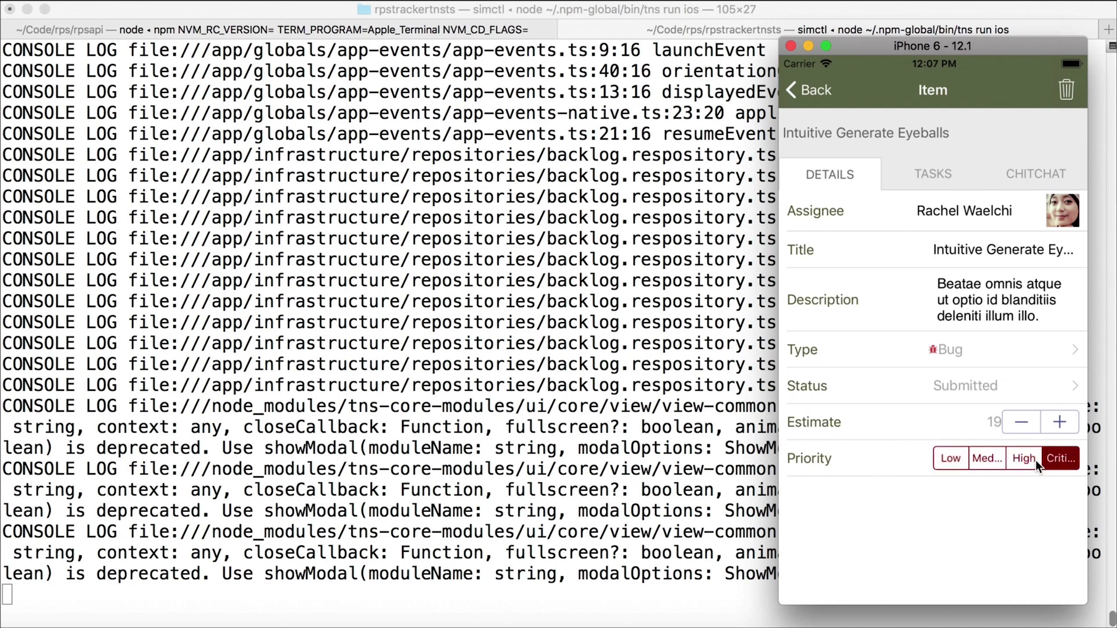
left_click(1024, 459)
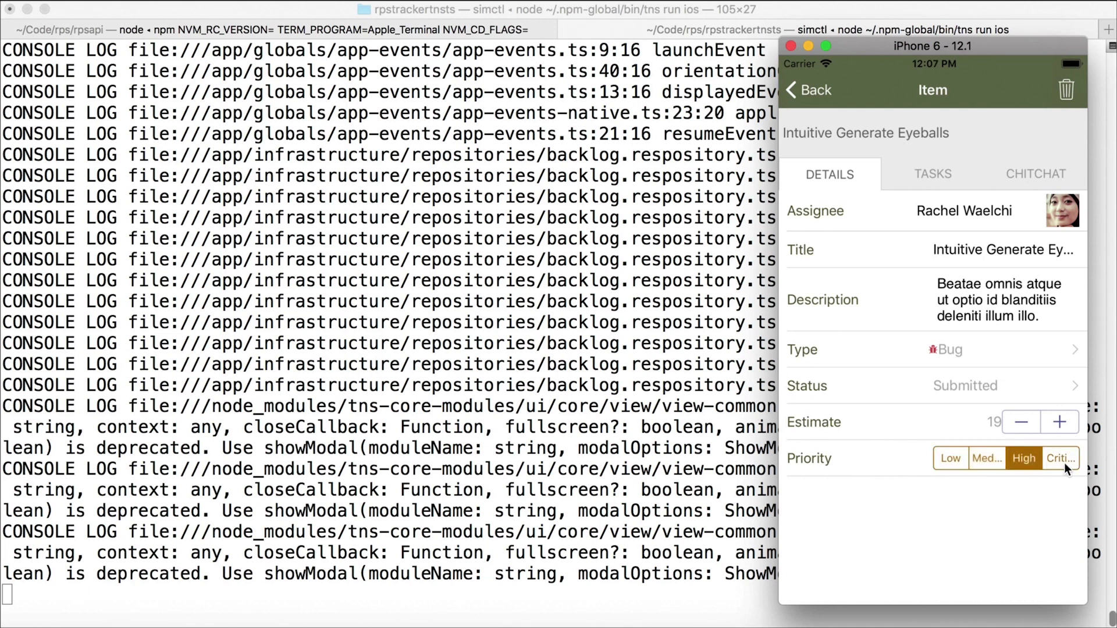
left_click(949, 458)
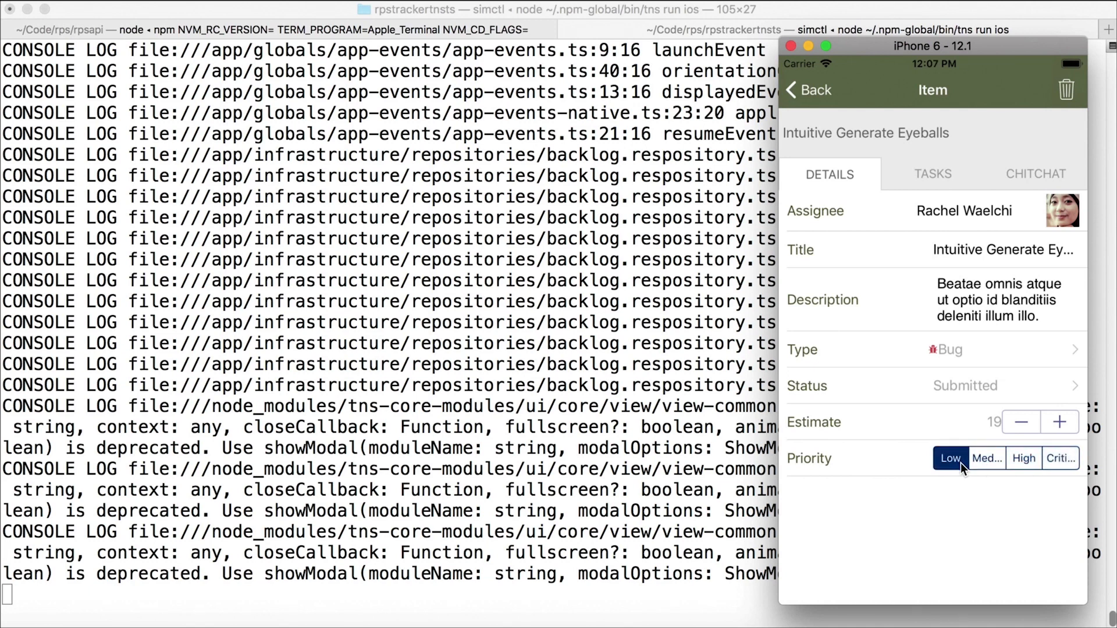
Browse the item's Tasks and Chitchat, then return to Details
left_click(932, 173)
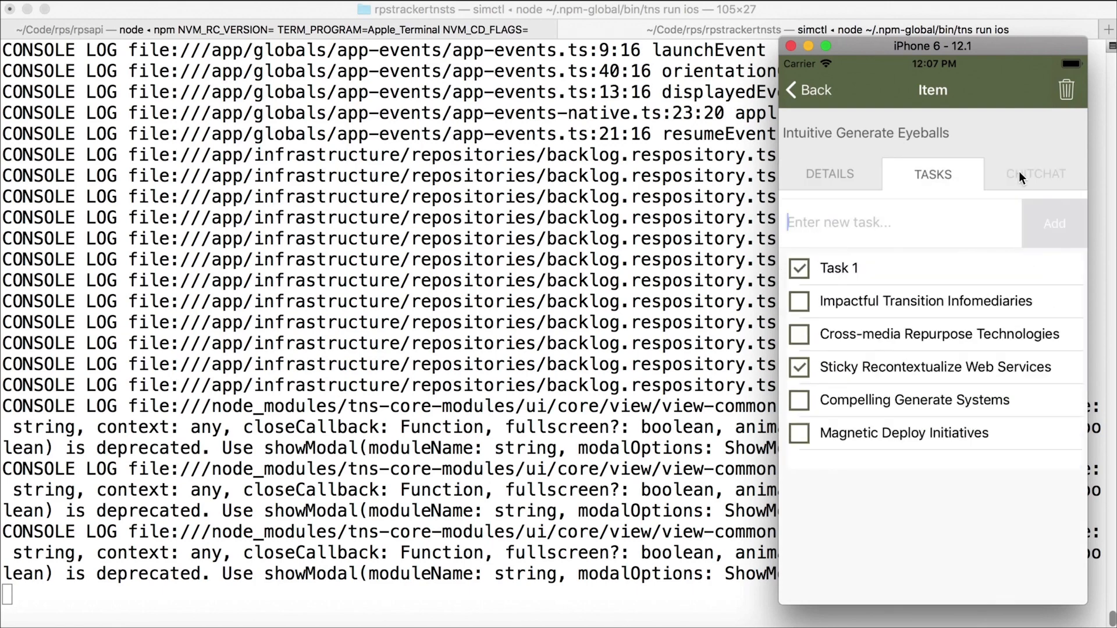
left_click(1035, 173)
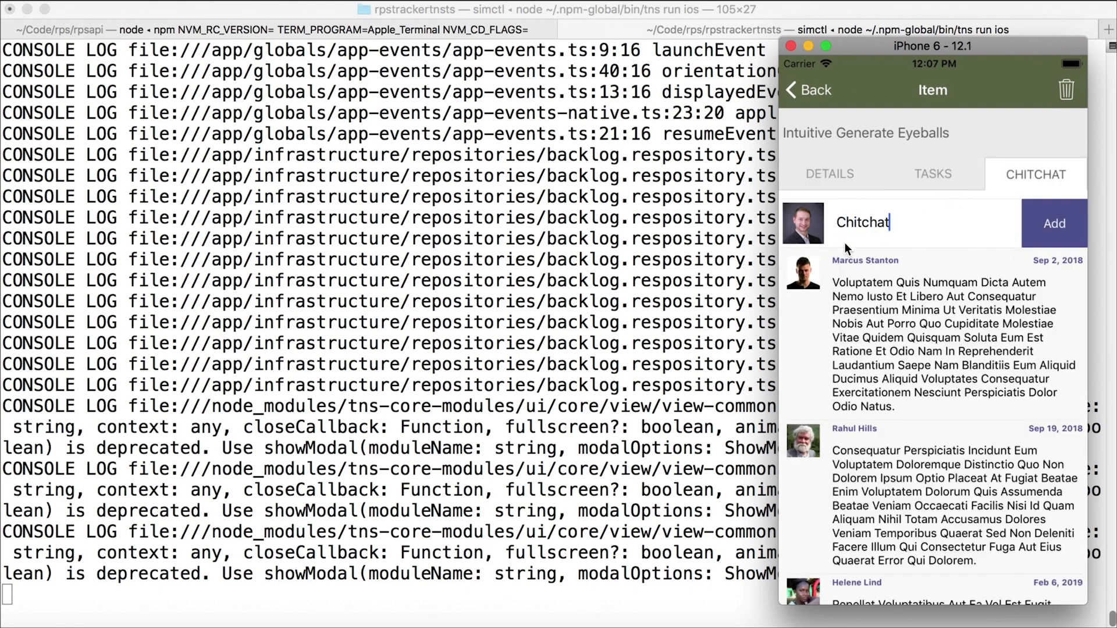
left_click(828, 174)
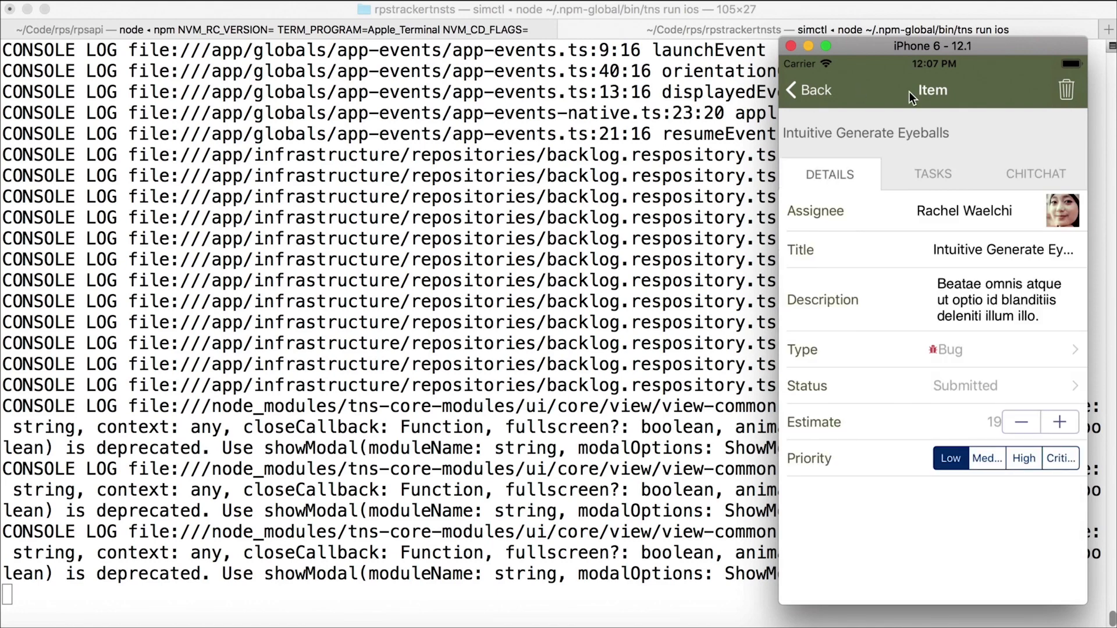
mouse_move(862, 148)
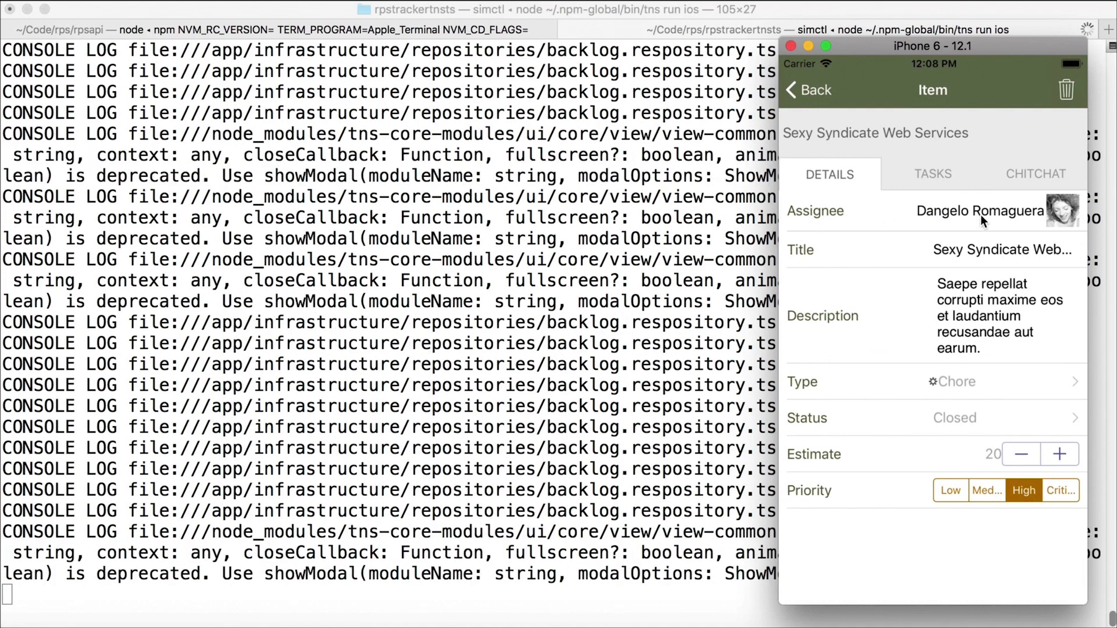
mouse_move(893, 246)
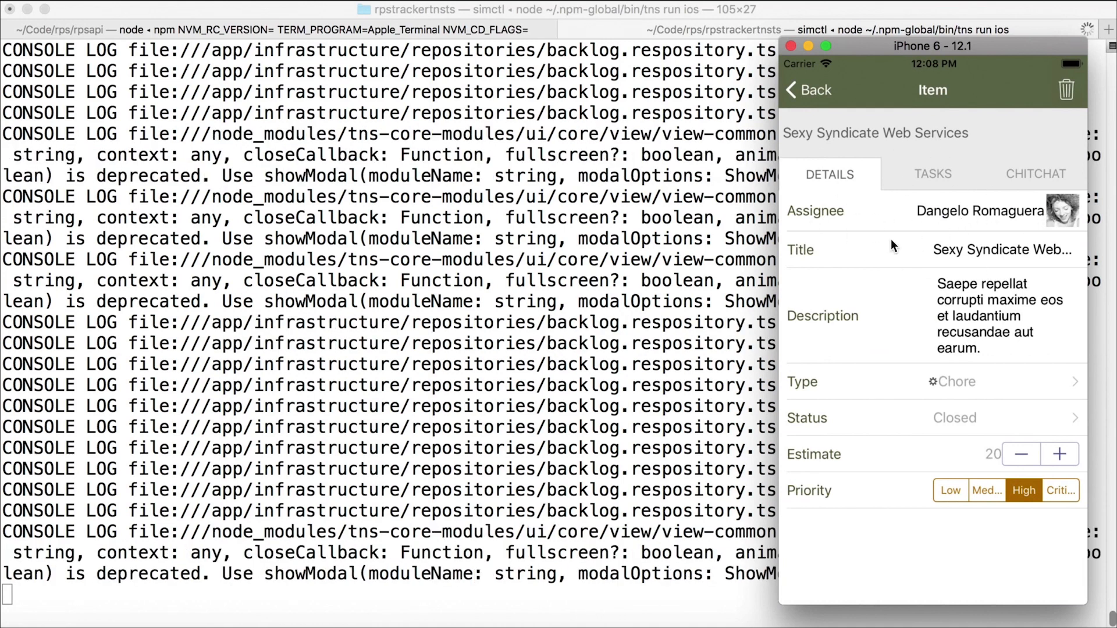
mouse_move(930, 253)
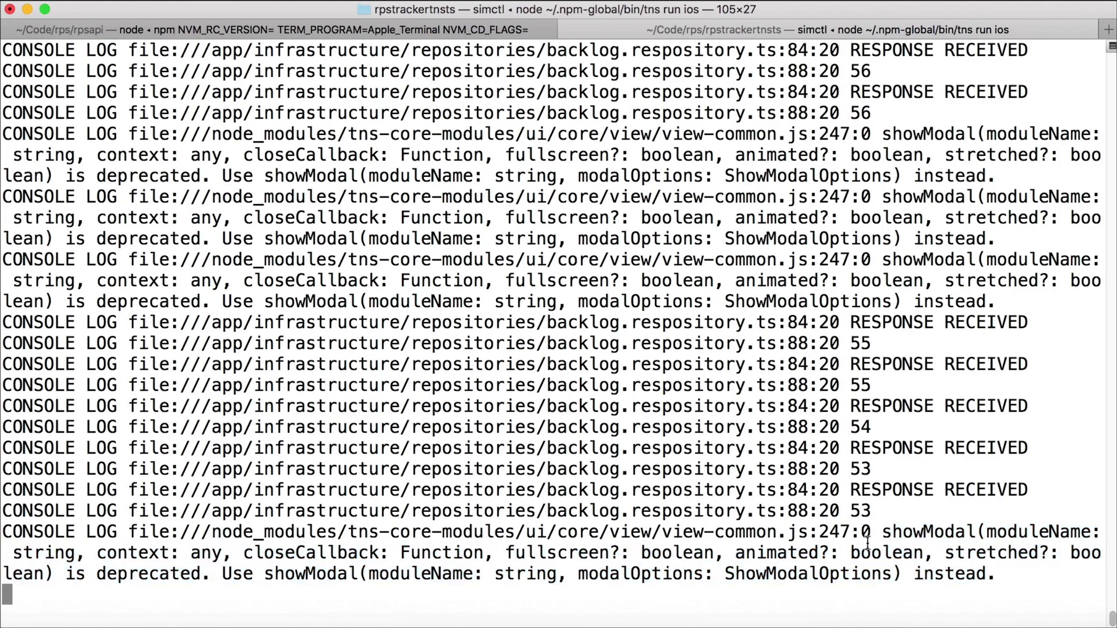
mouse_move(298, 626)
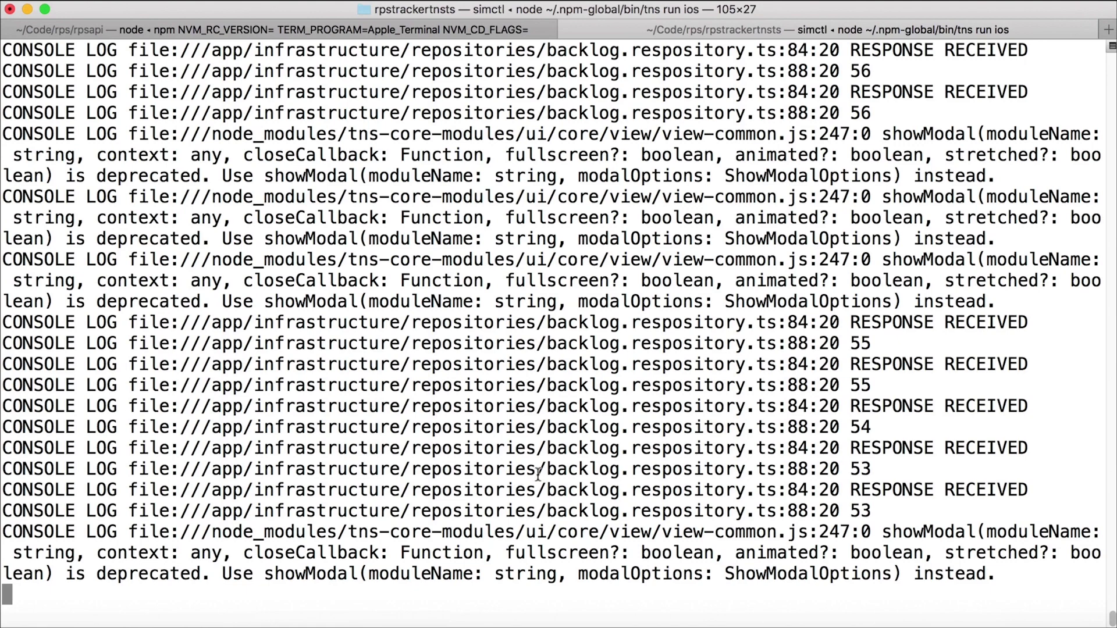
mouse_move(297, 626)
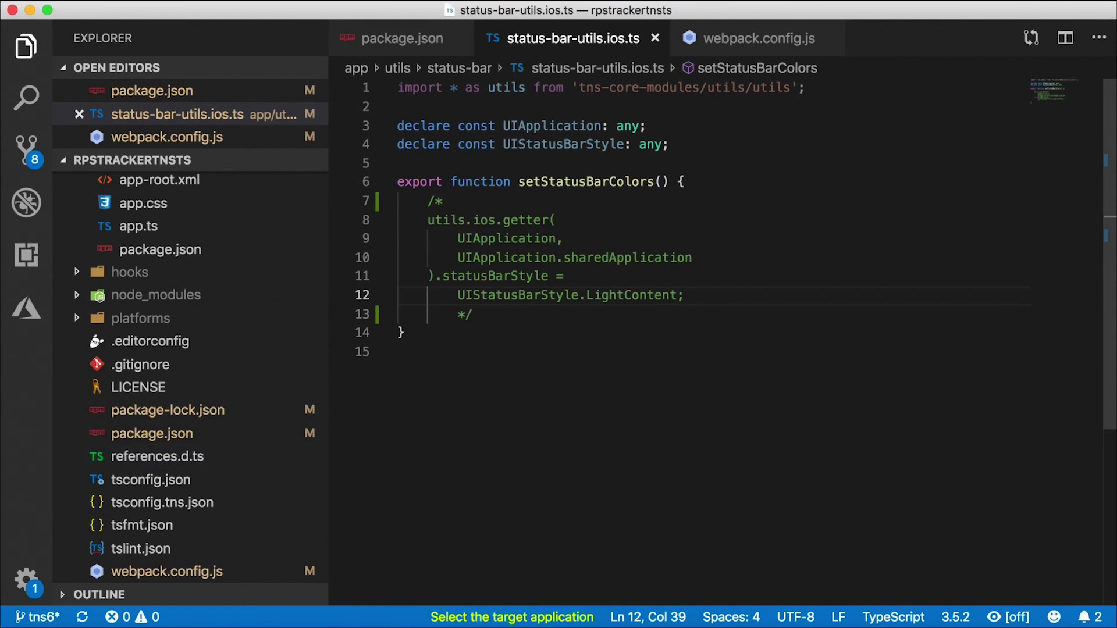
mouse_move(816, 240)
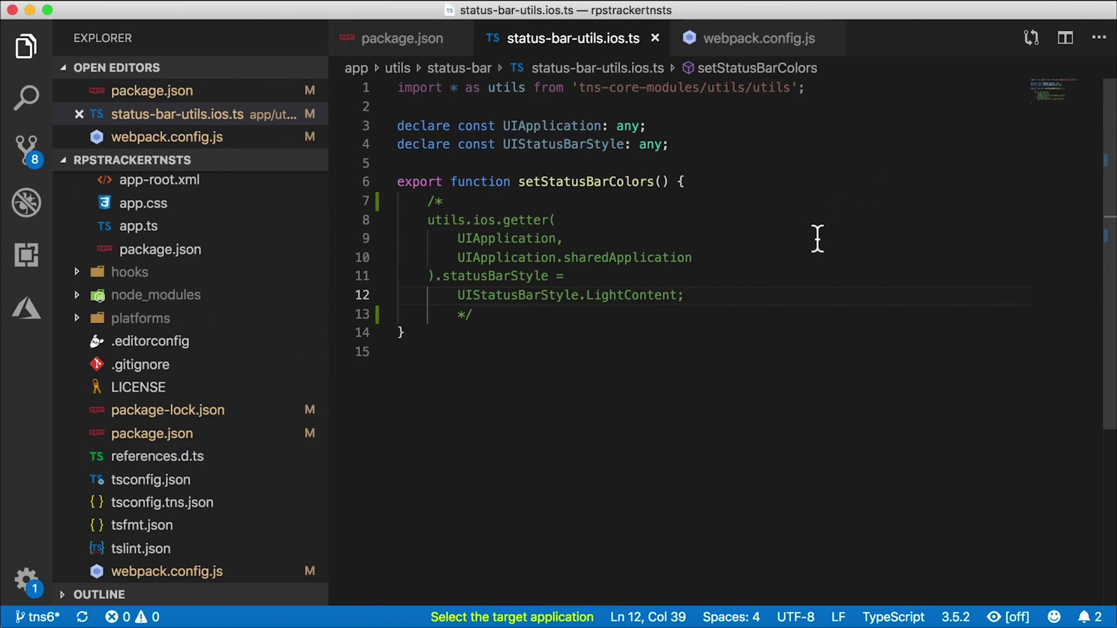
View package.json's migrated dependencies, including tns-core-modules 6.0.1
left_click(401, 38)
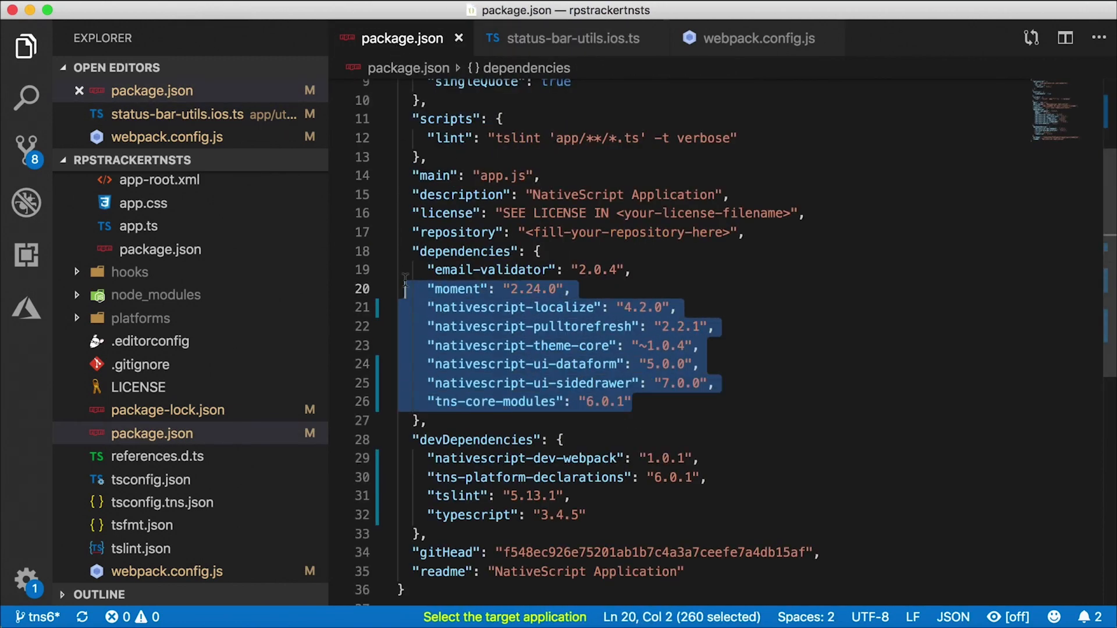
left_click(580, 345)
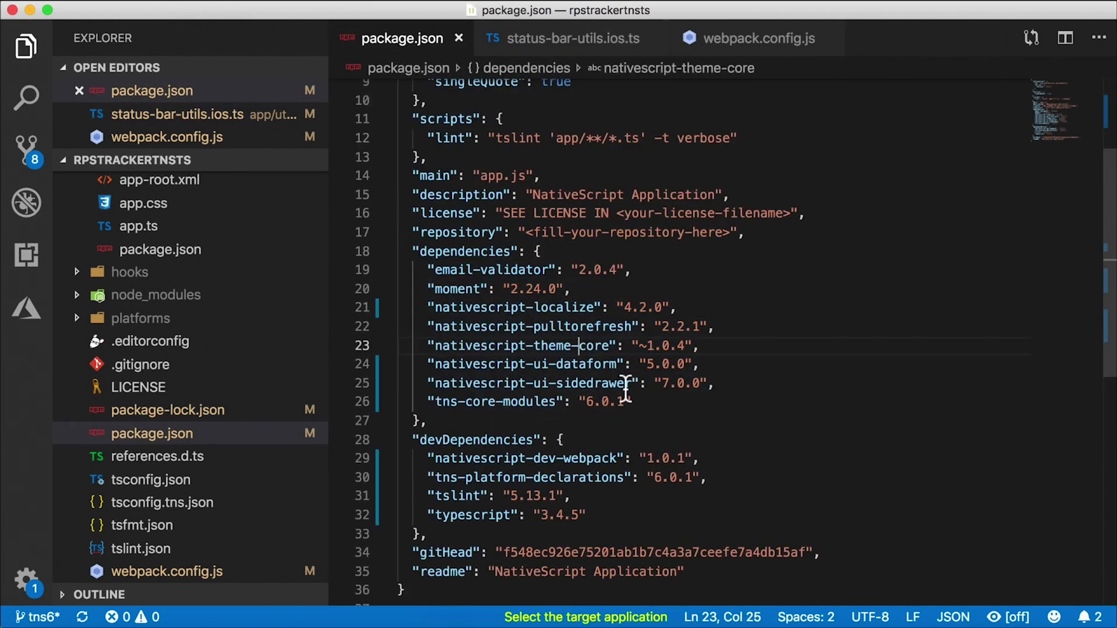